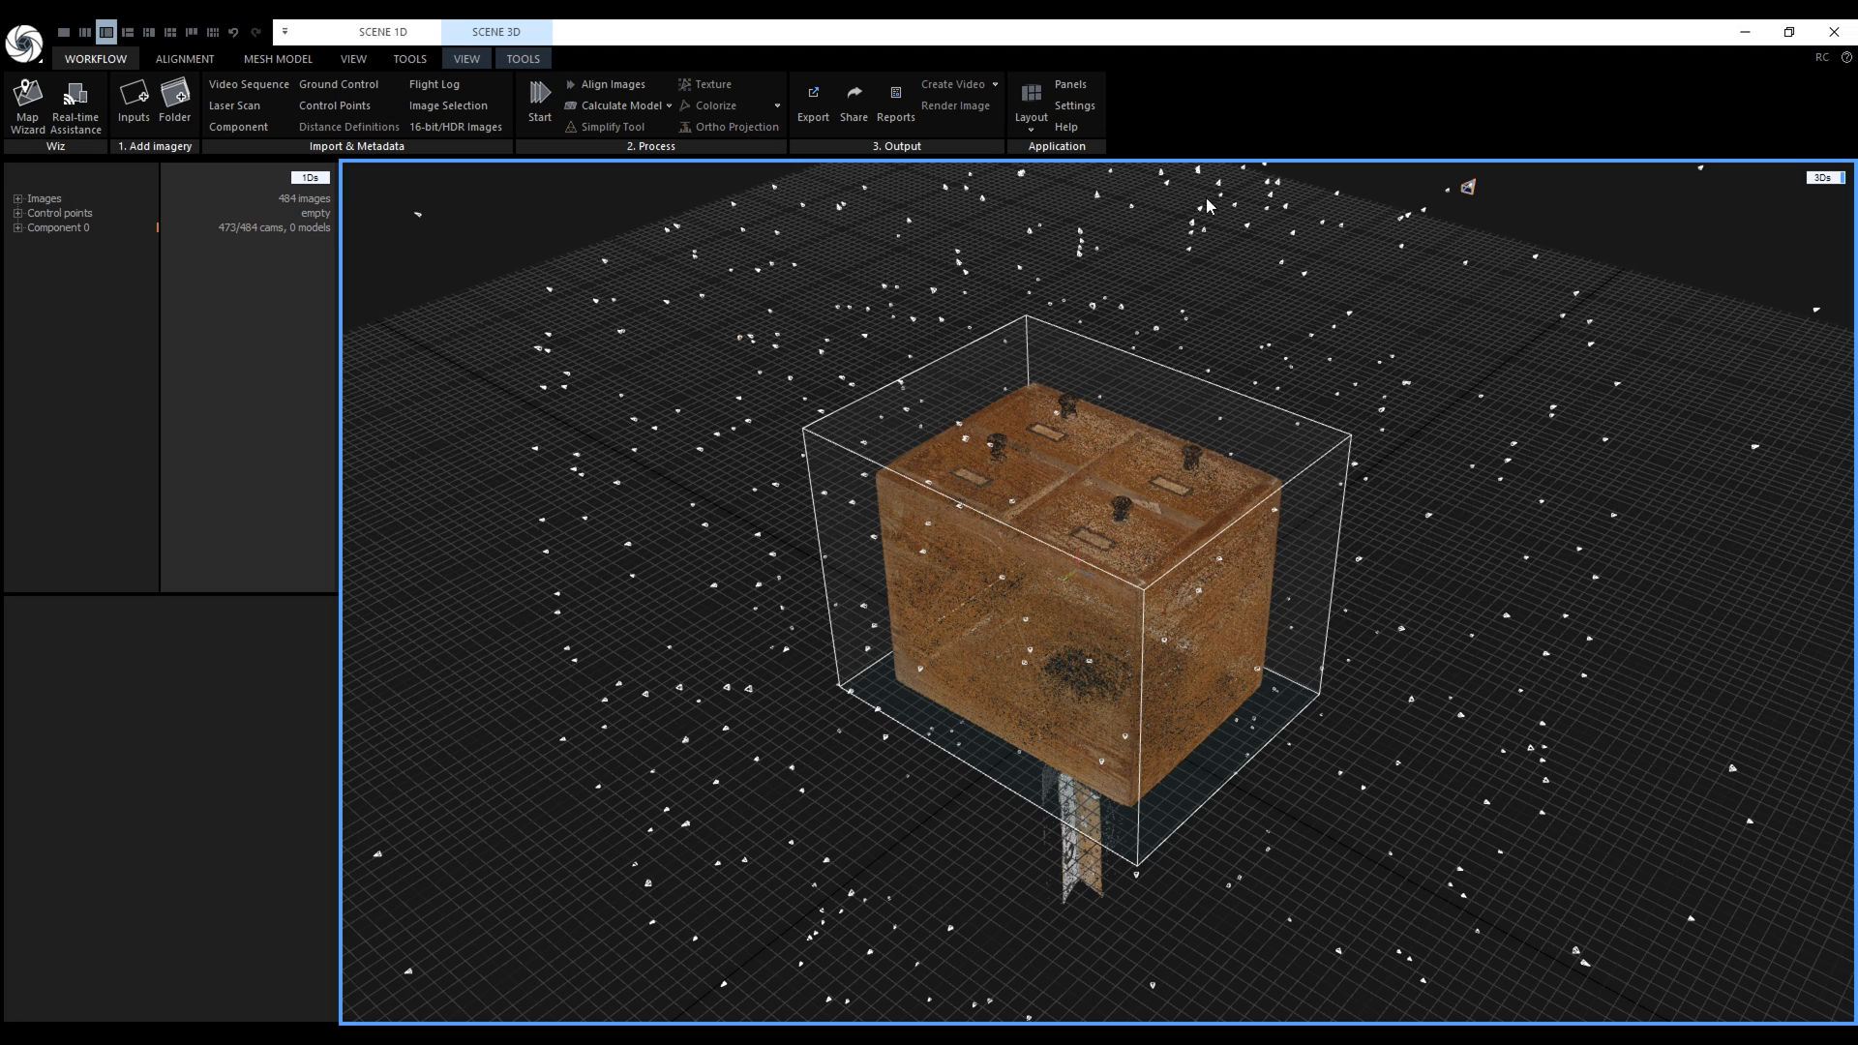
Step: Show the Application Settings to check that Auto save mode is Yes
left_click(1073, 105)
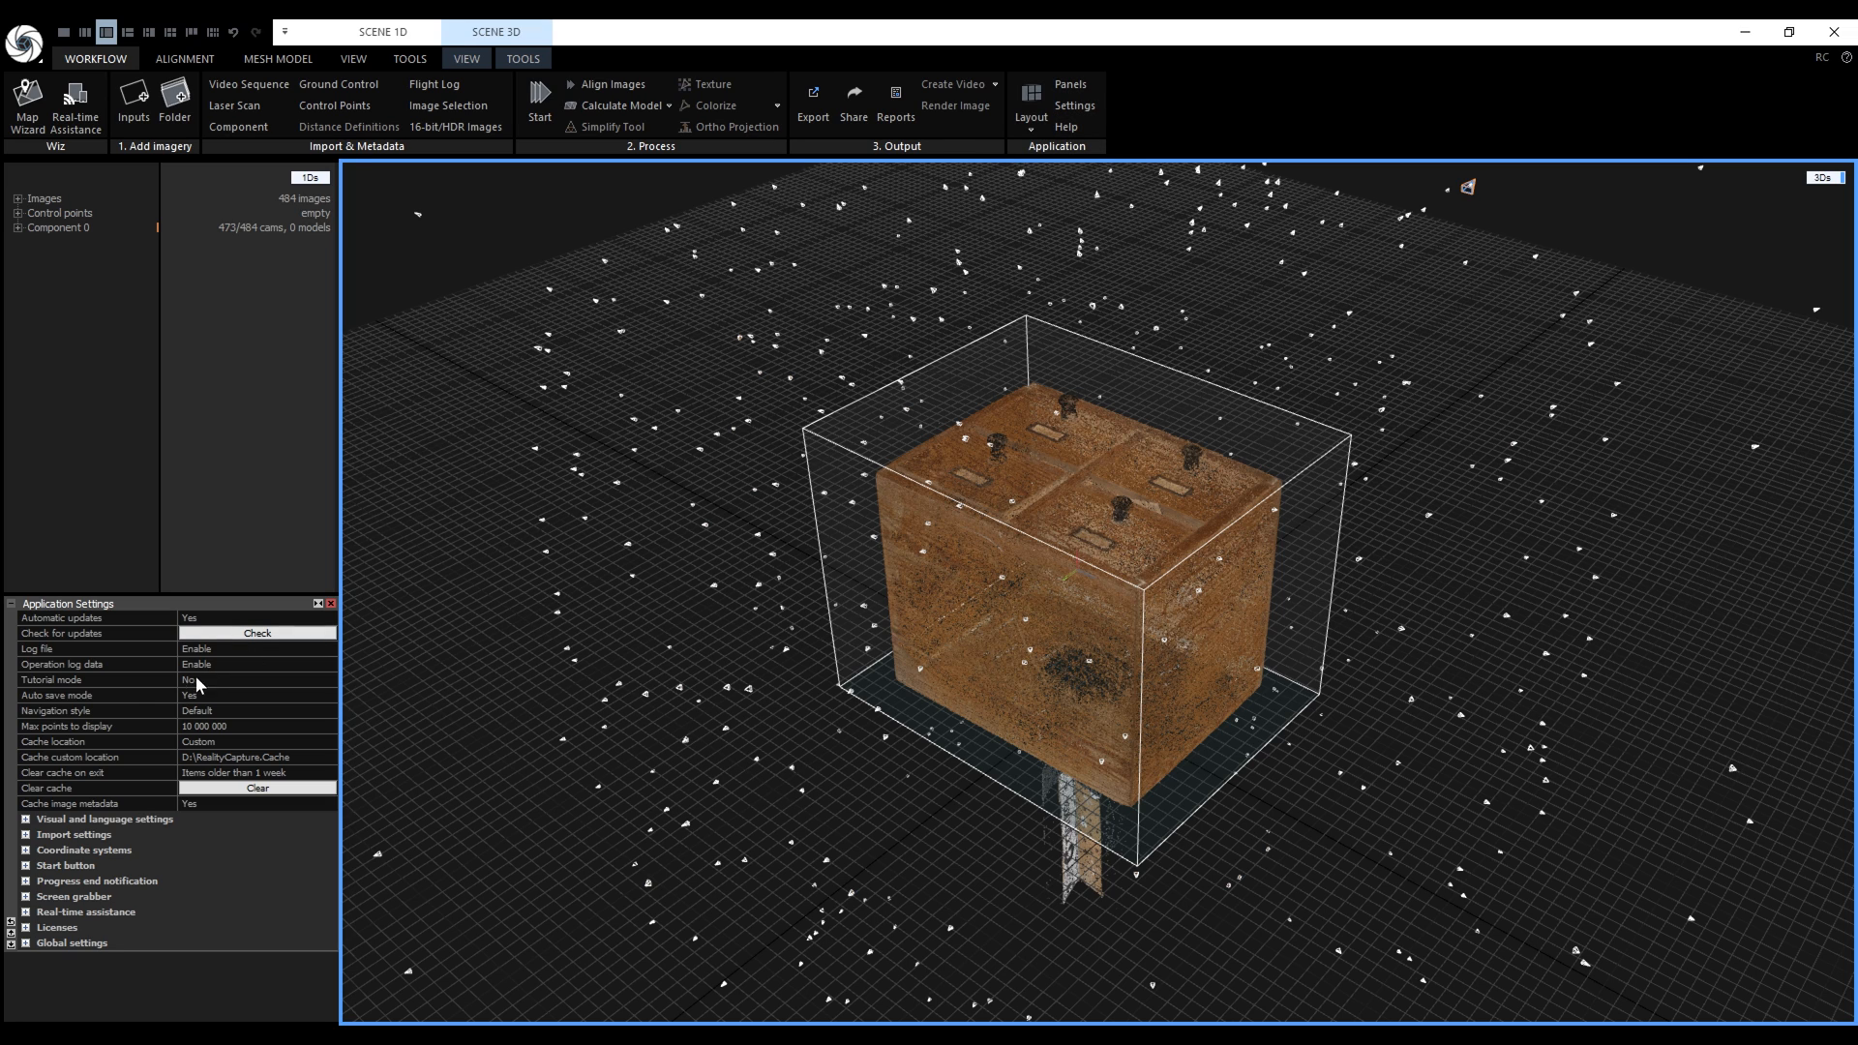
mouse_move(225, 707)
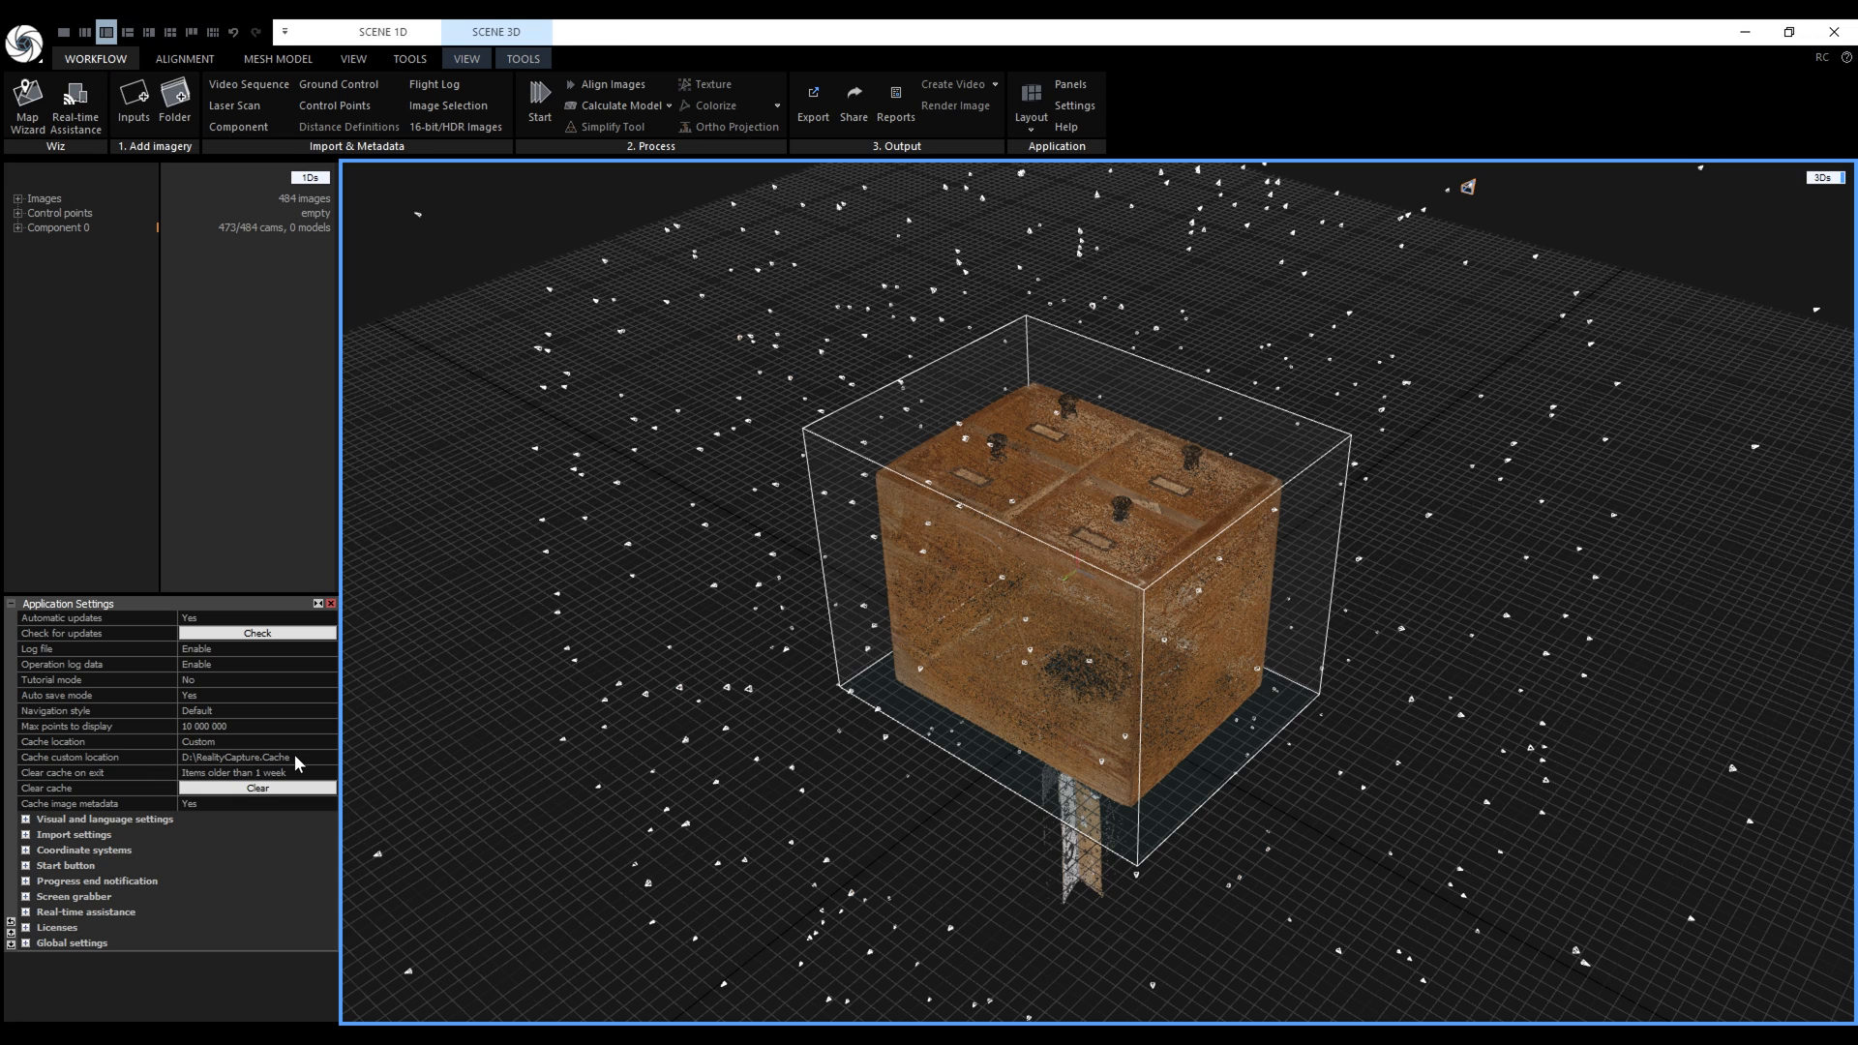
Step: Dismiss the settings and use the 1+1+1 layout with the Console beside the 3D scene
left_click(333, 603)
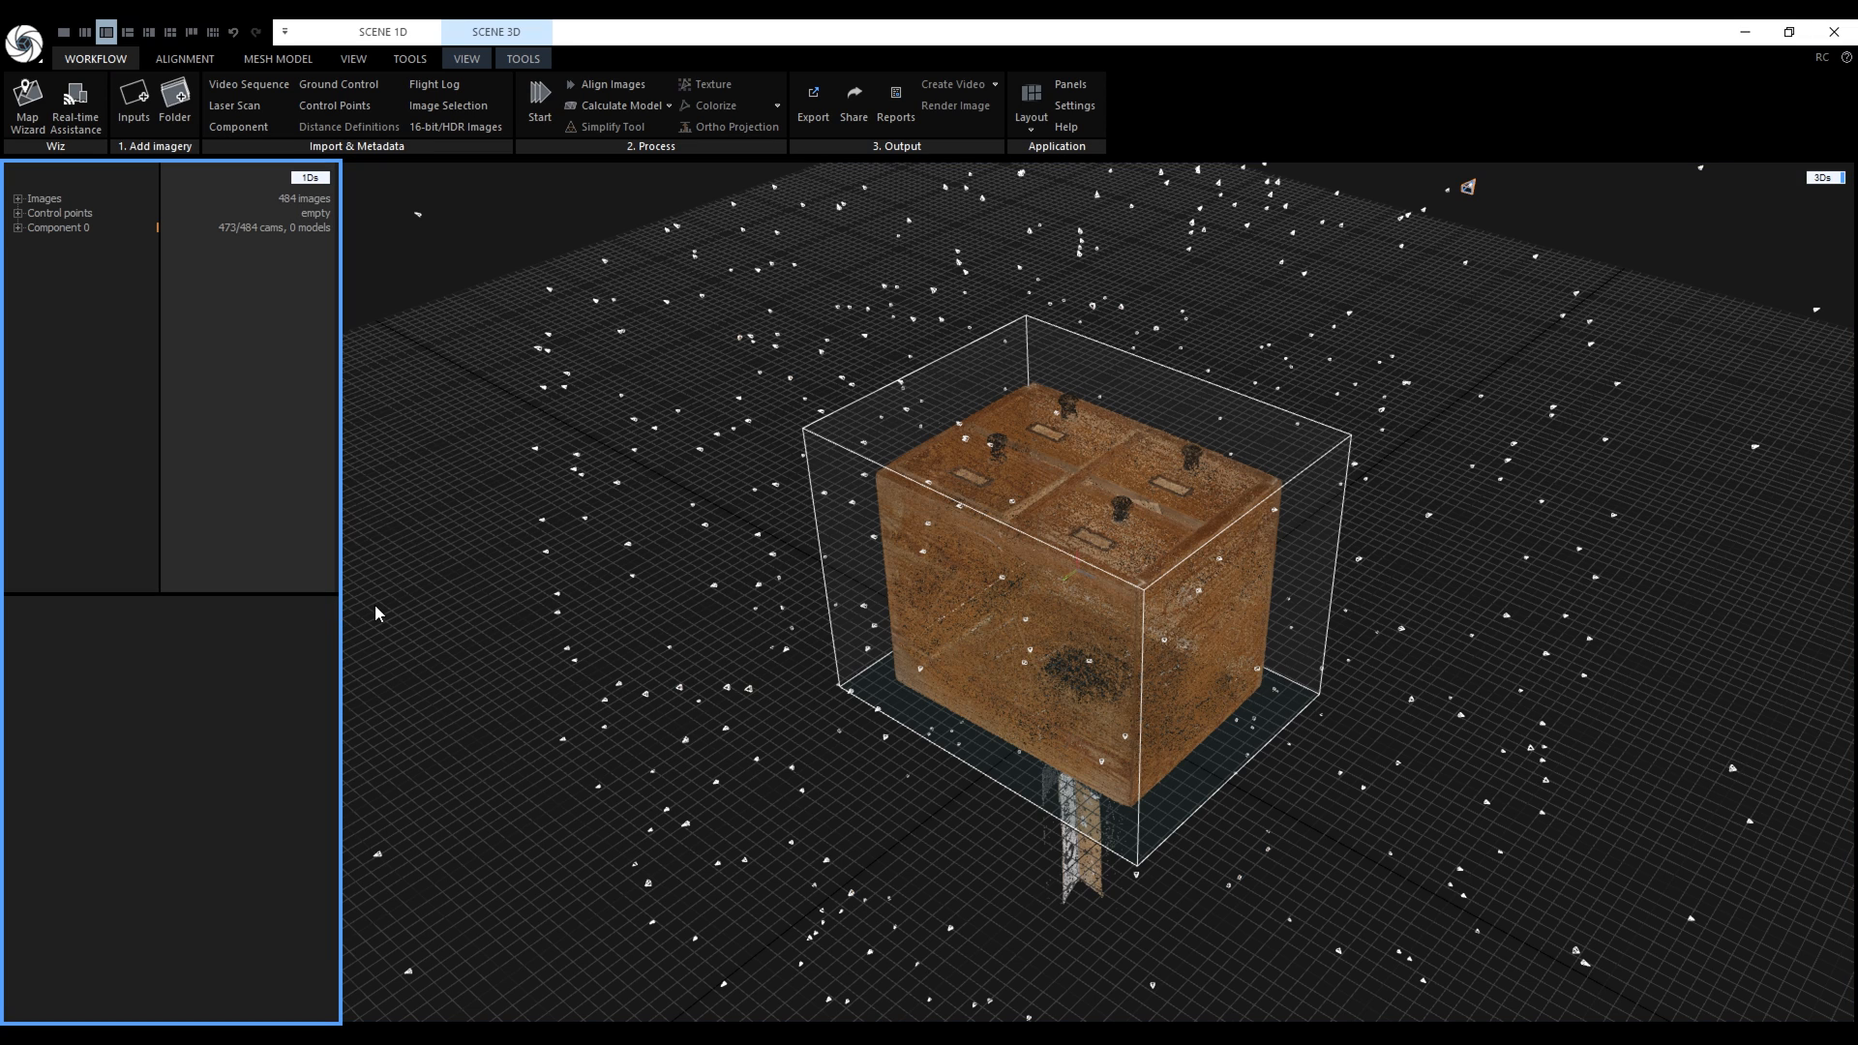
mouse_move(298, 428)
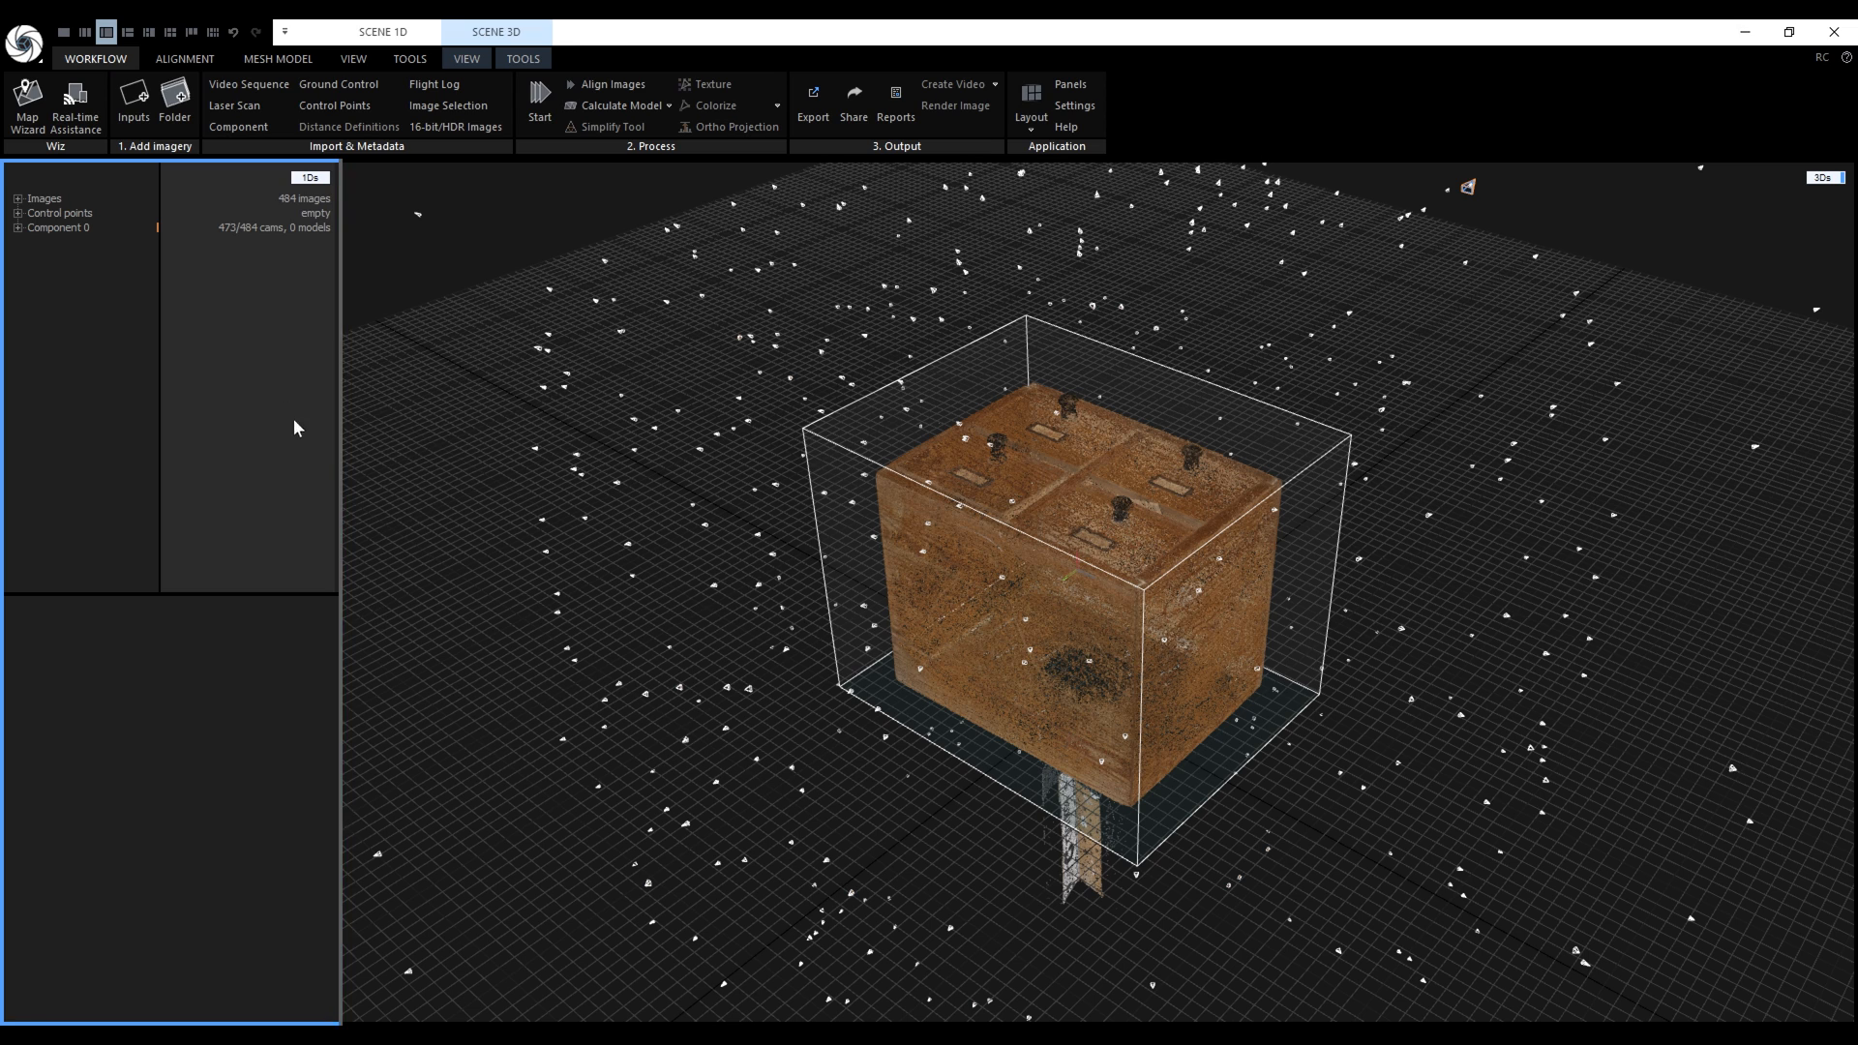
mouse_move(79, 31)
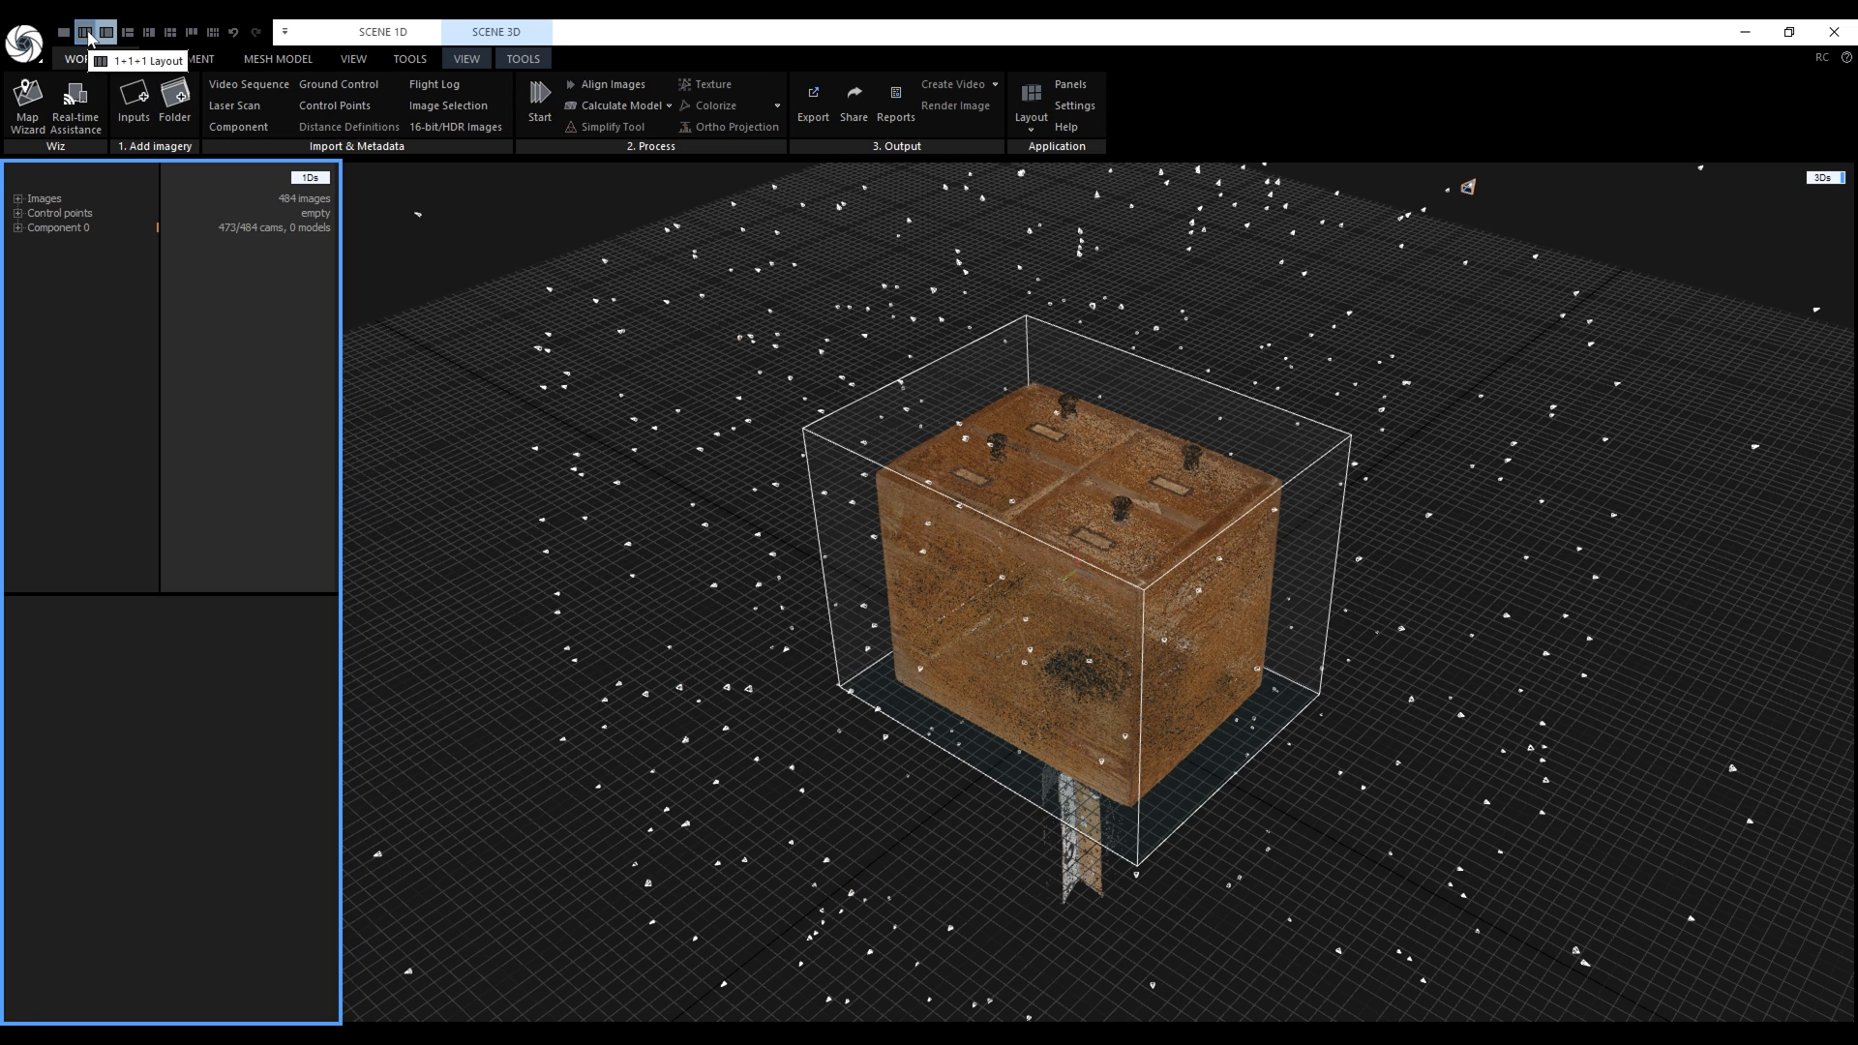
key("Alt+2")
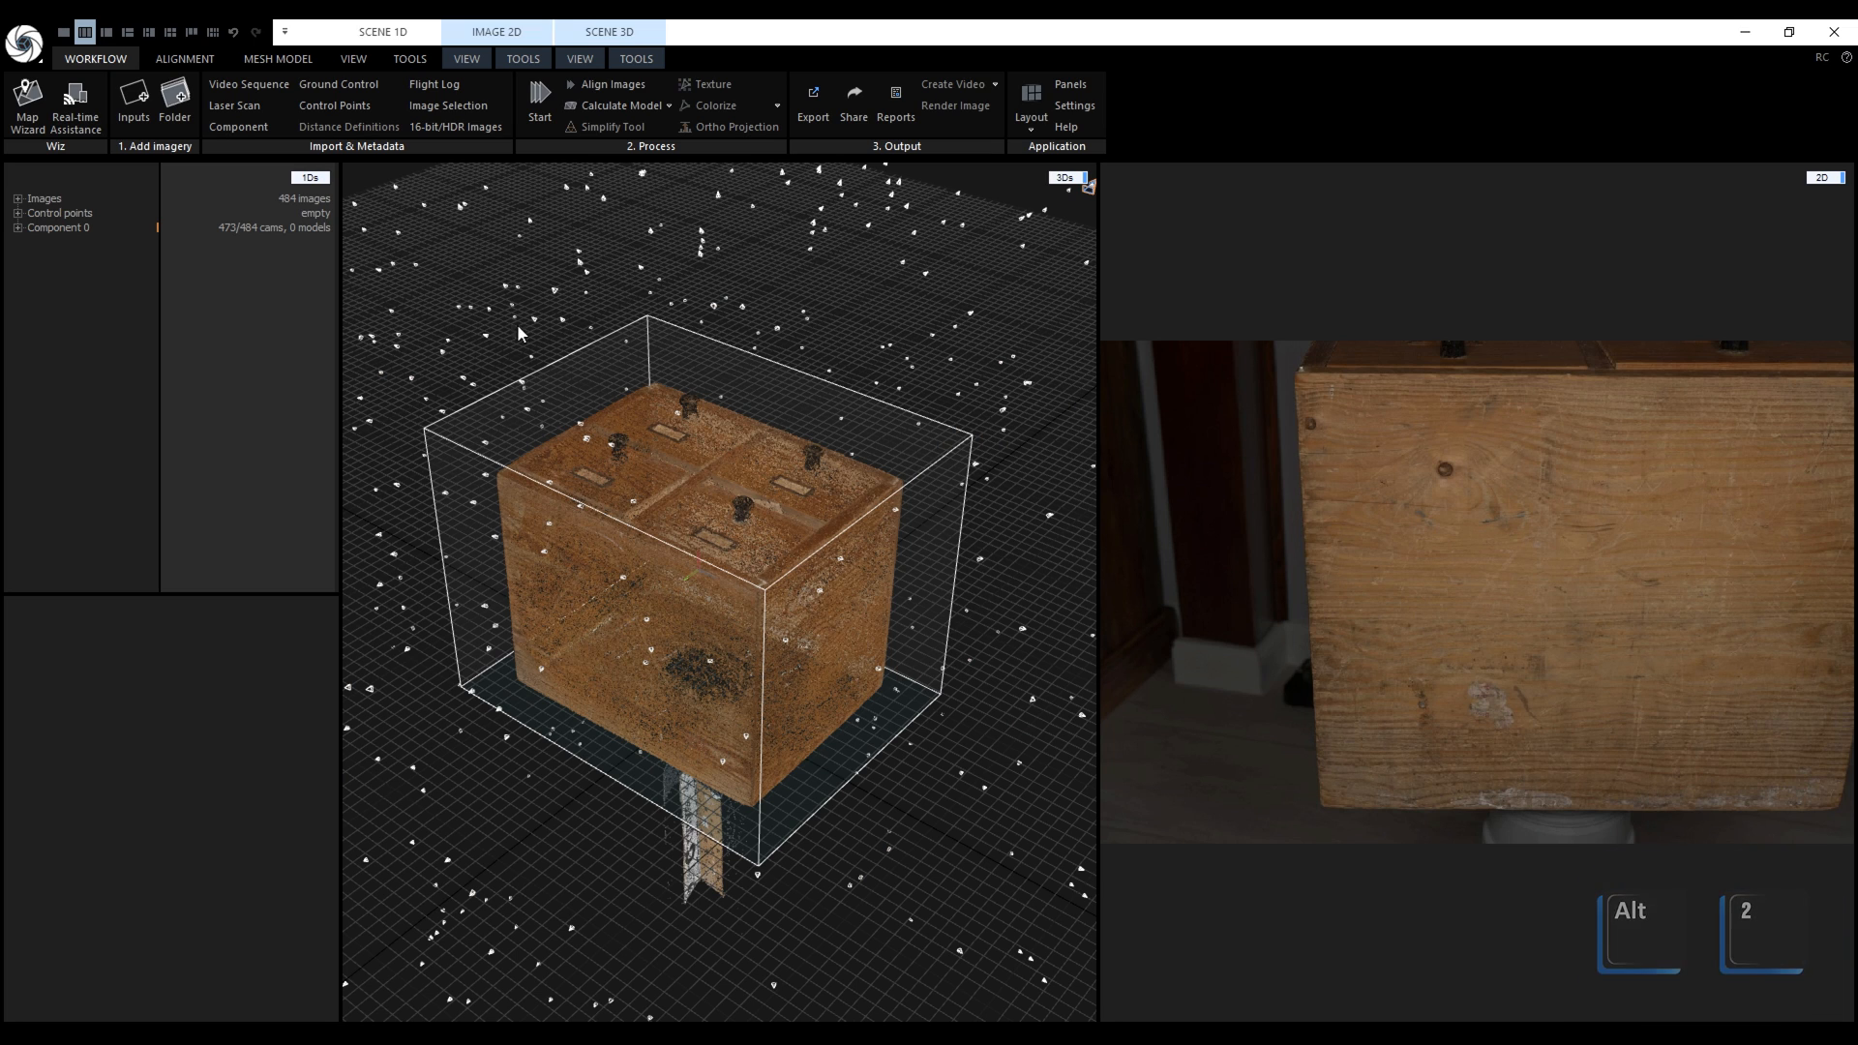
left_click(1823, 177)
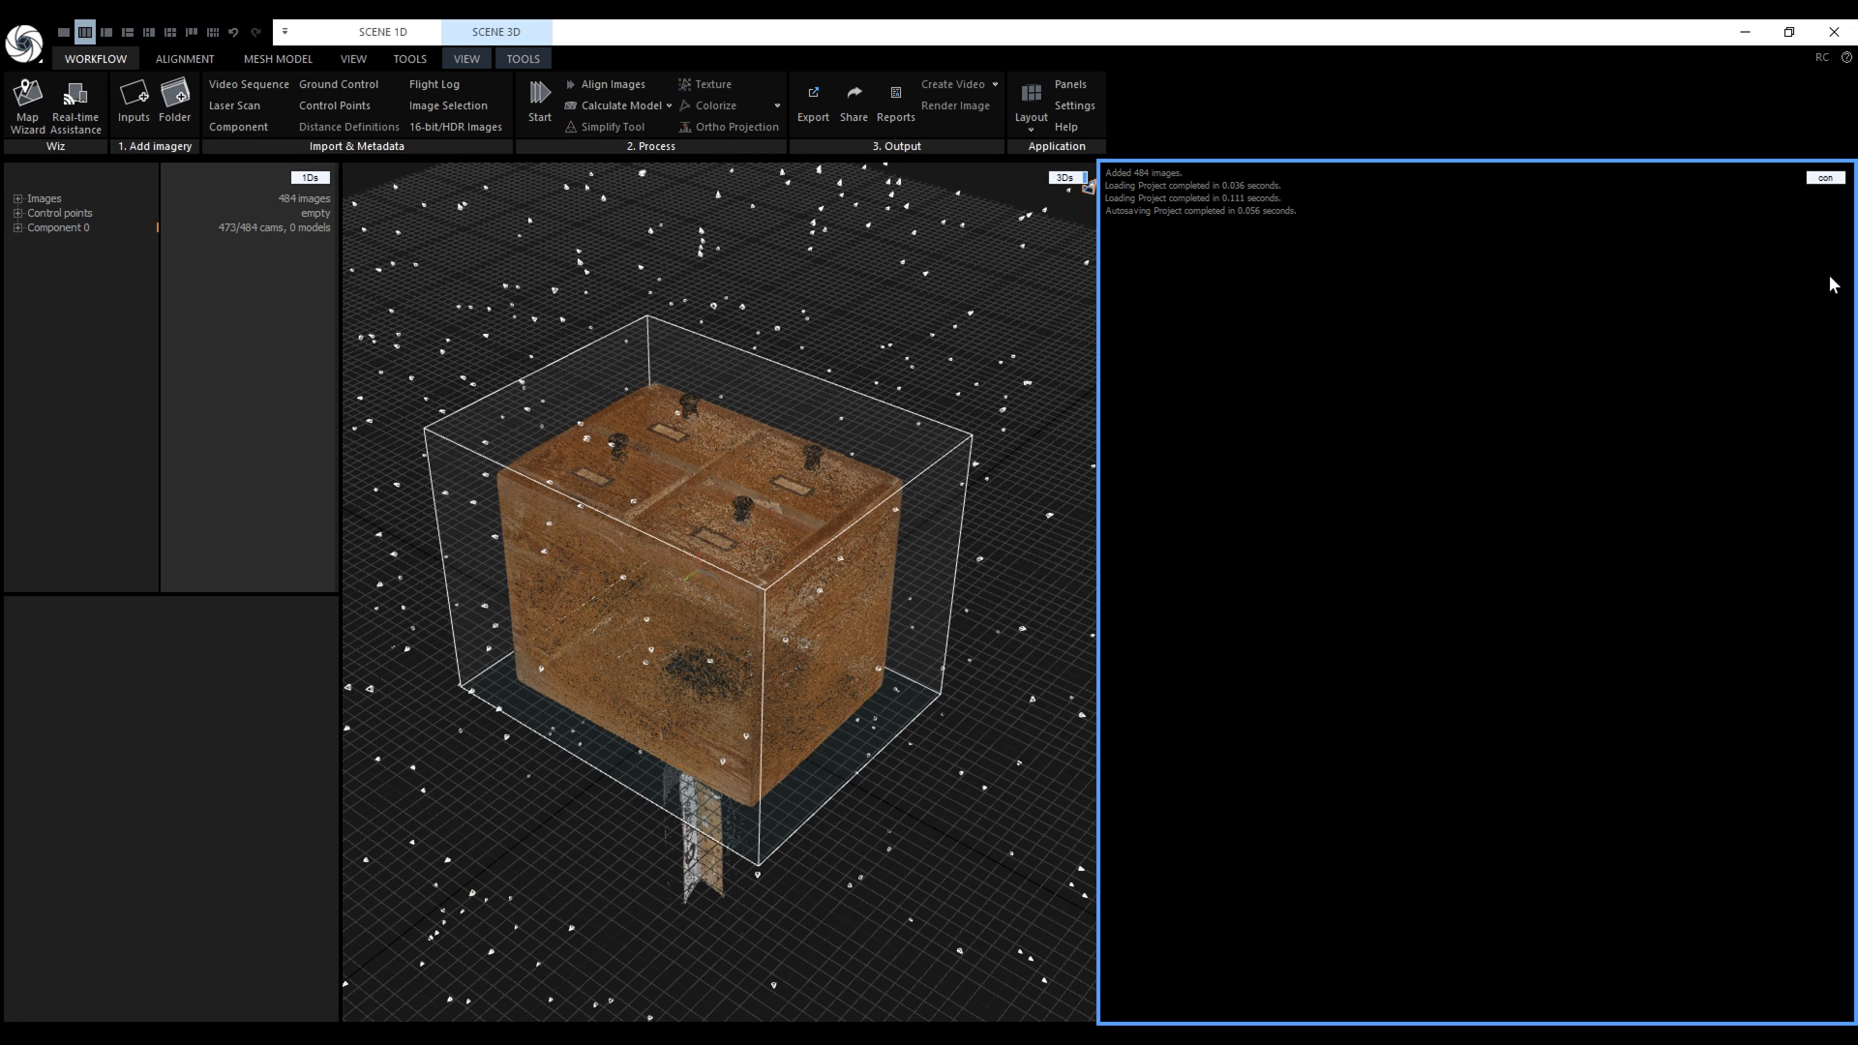
mouse_move(1759, 275)
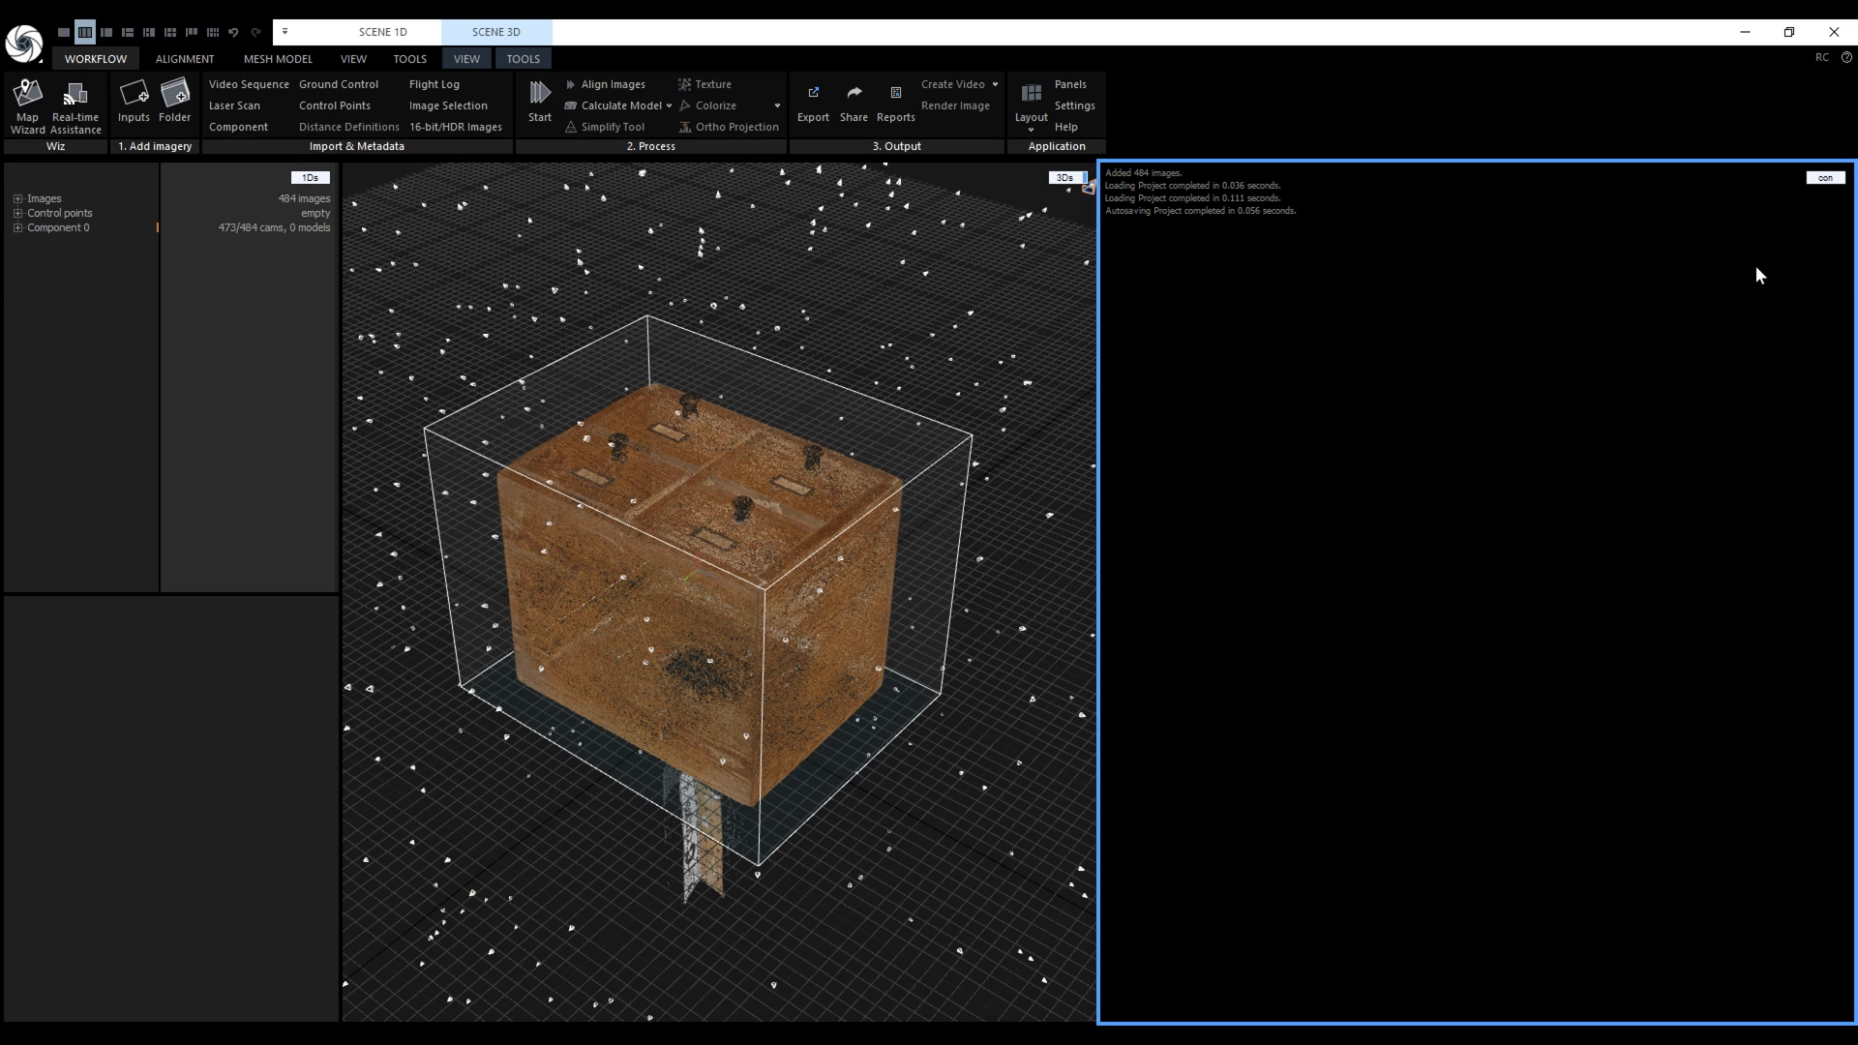
mouse_move(643, 112)
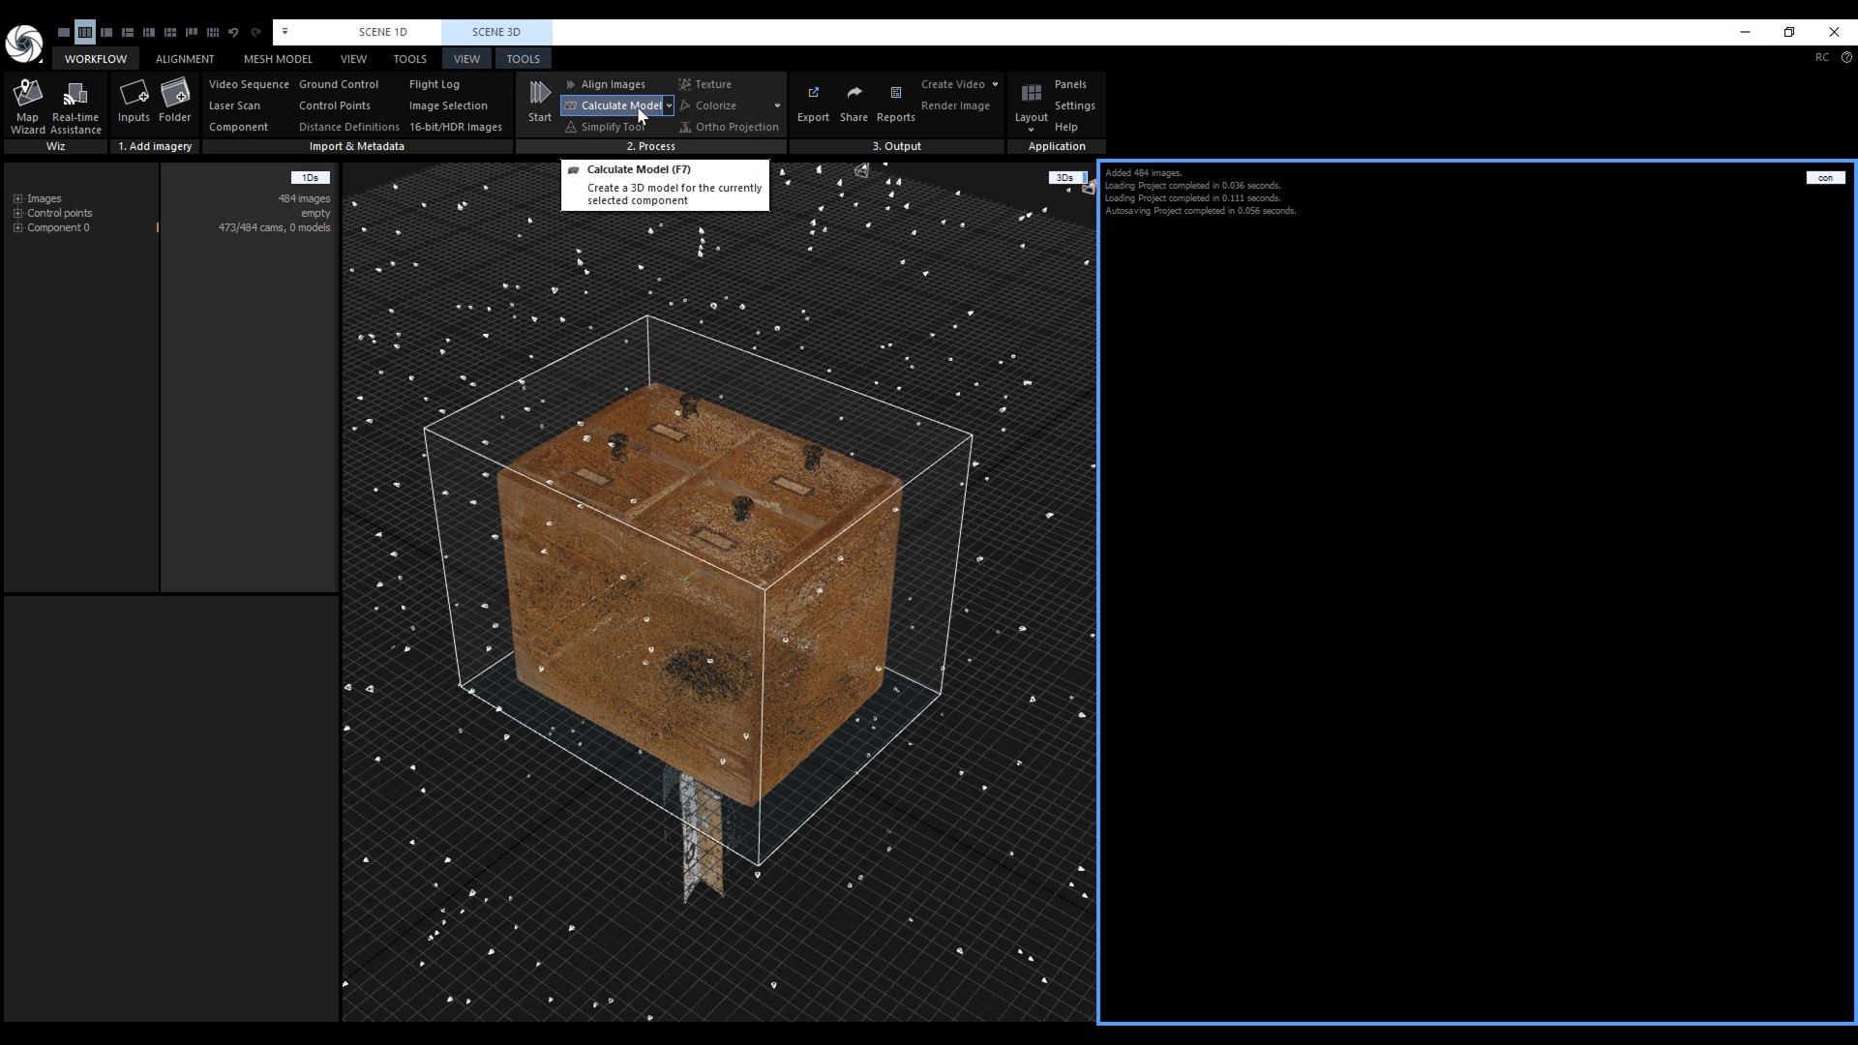
Step: Launch a Normal Detail model calculation (F7) and abort it partway through
key("F7")
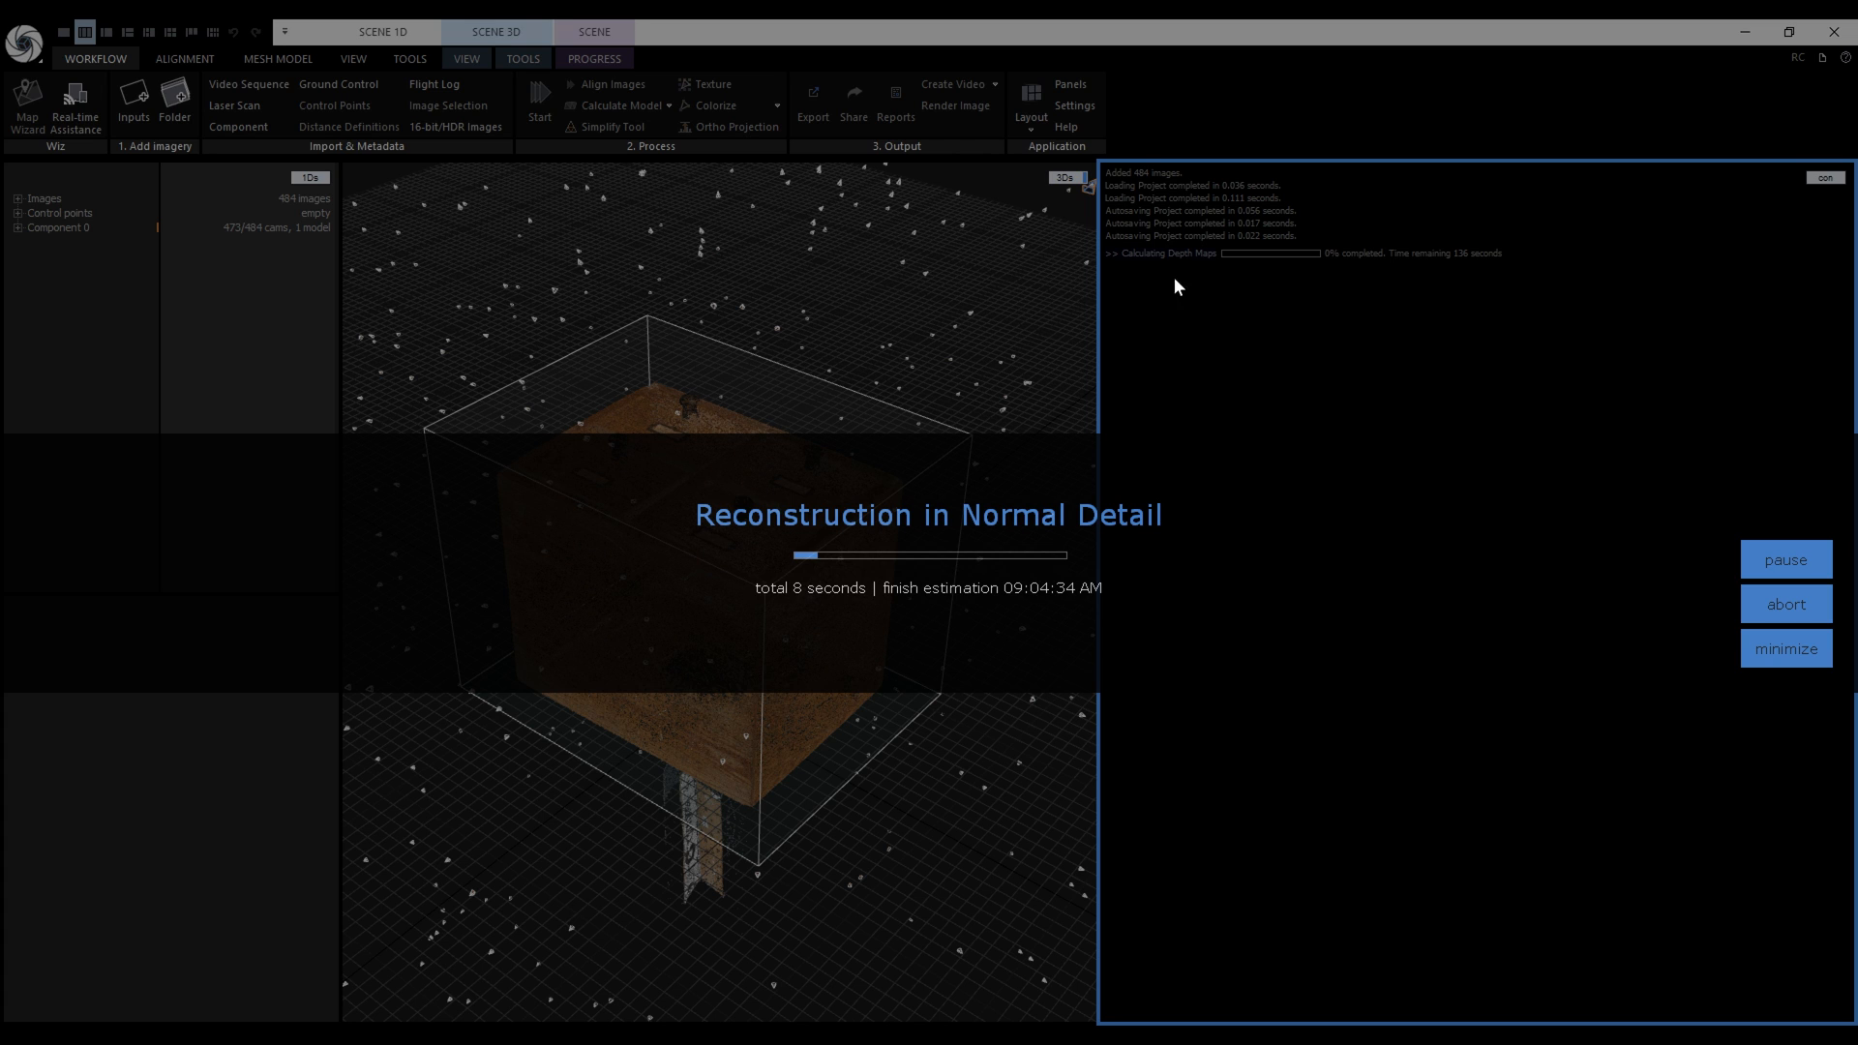
mouse_move(1786, 648)
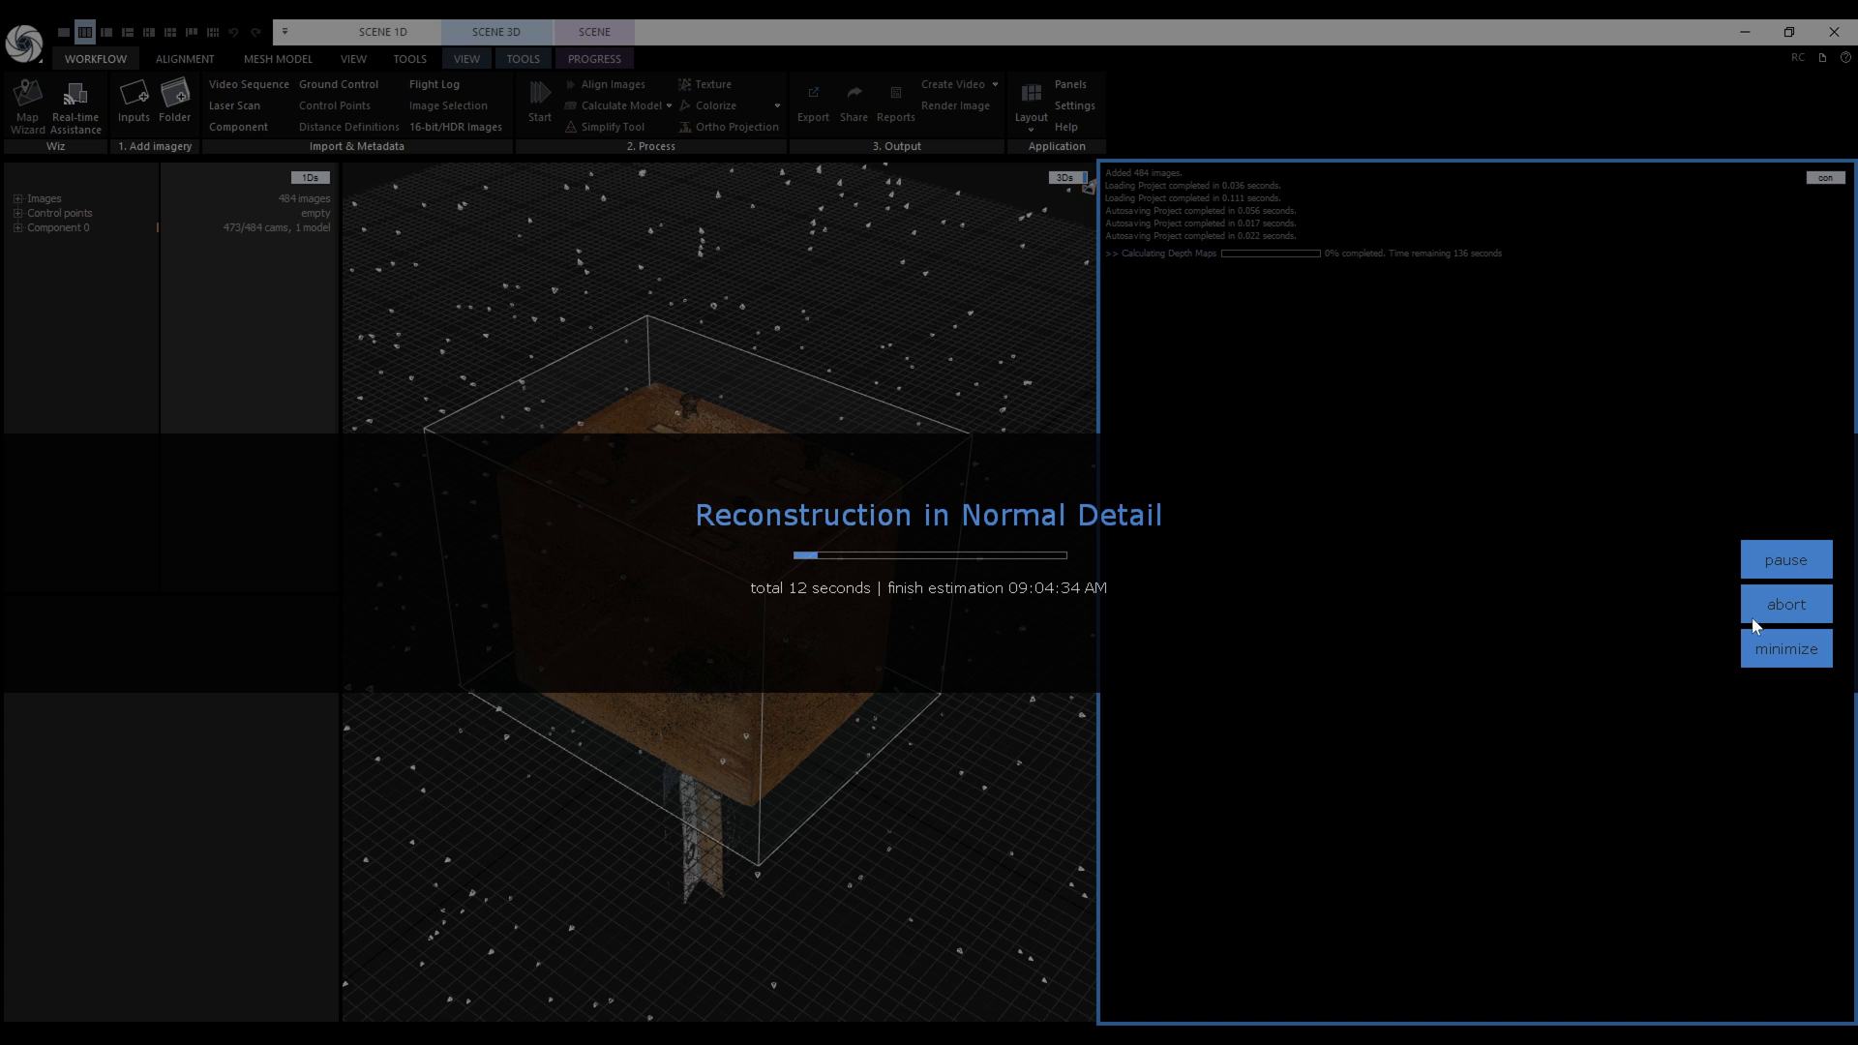
mouse_move(1757, 610)
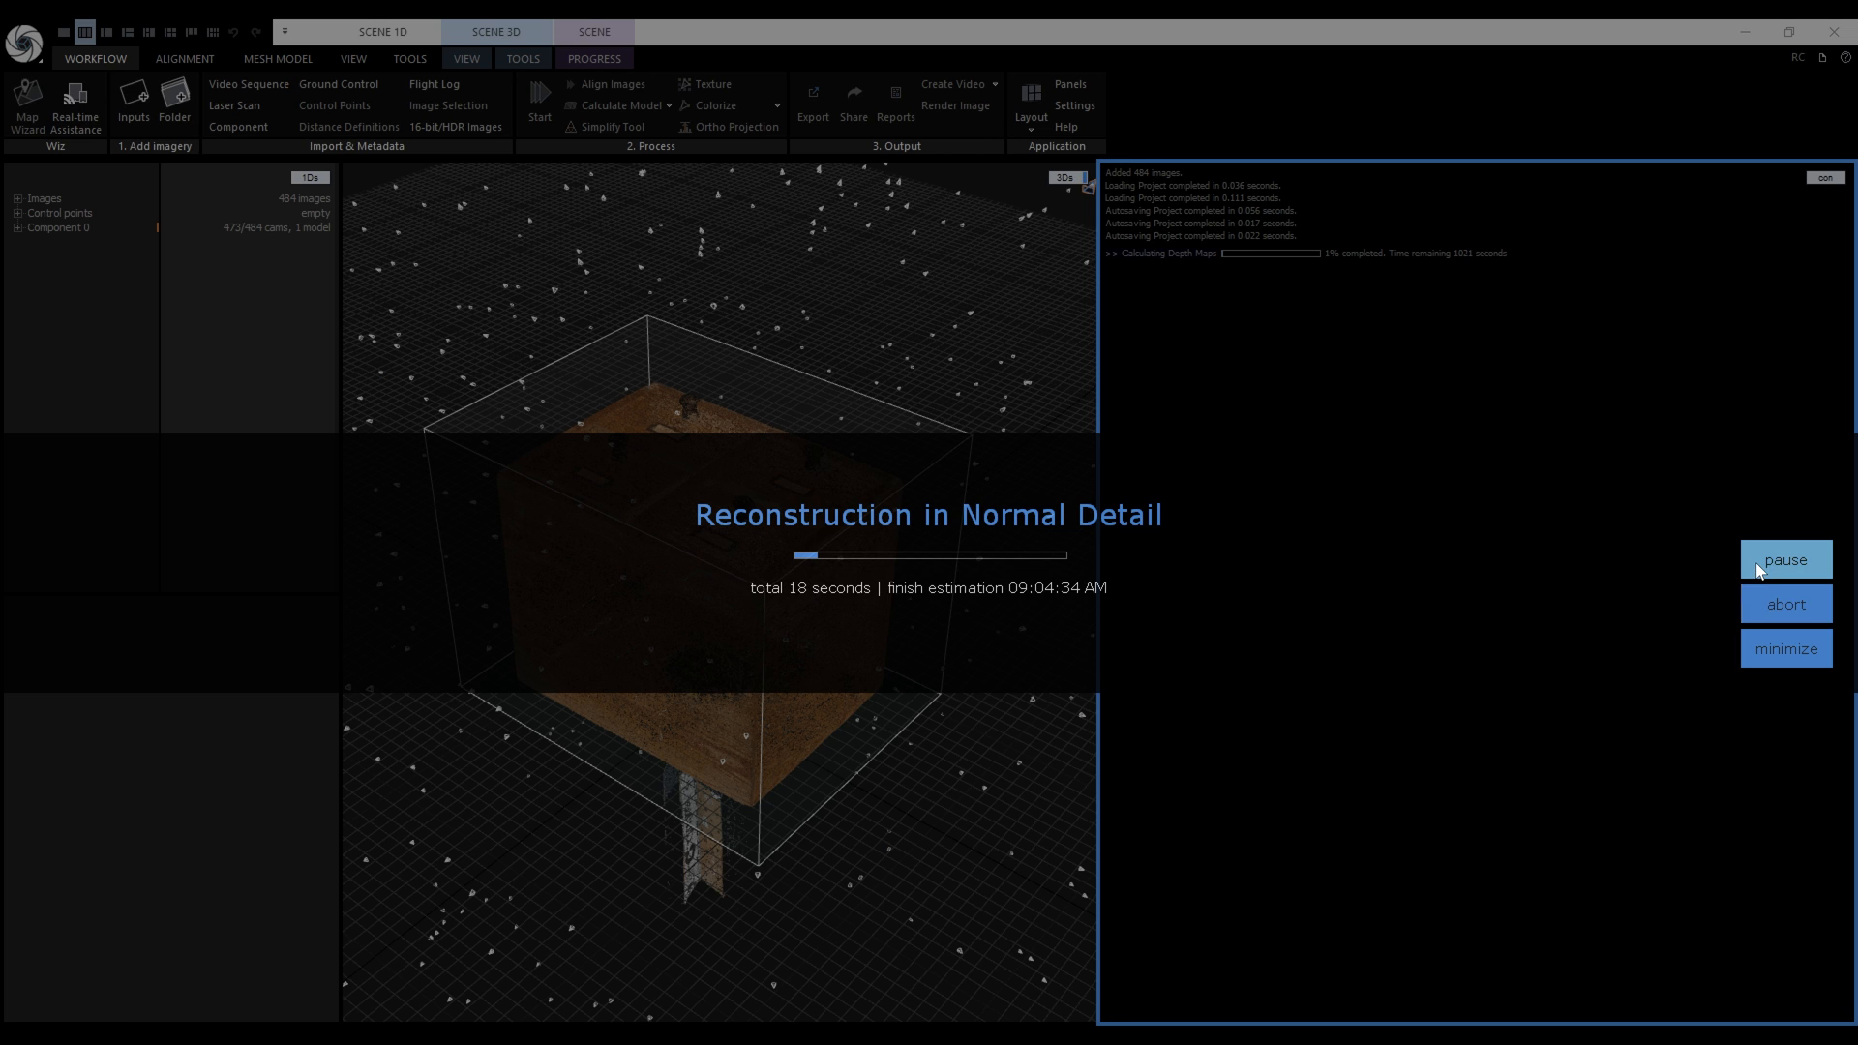
left_click(1786, 559)
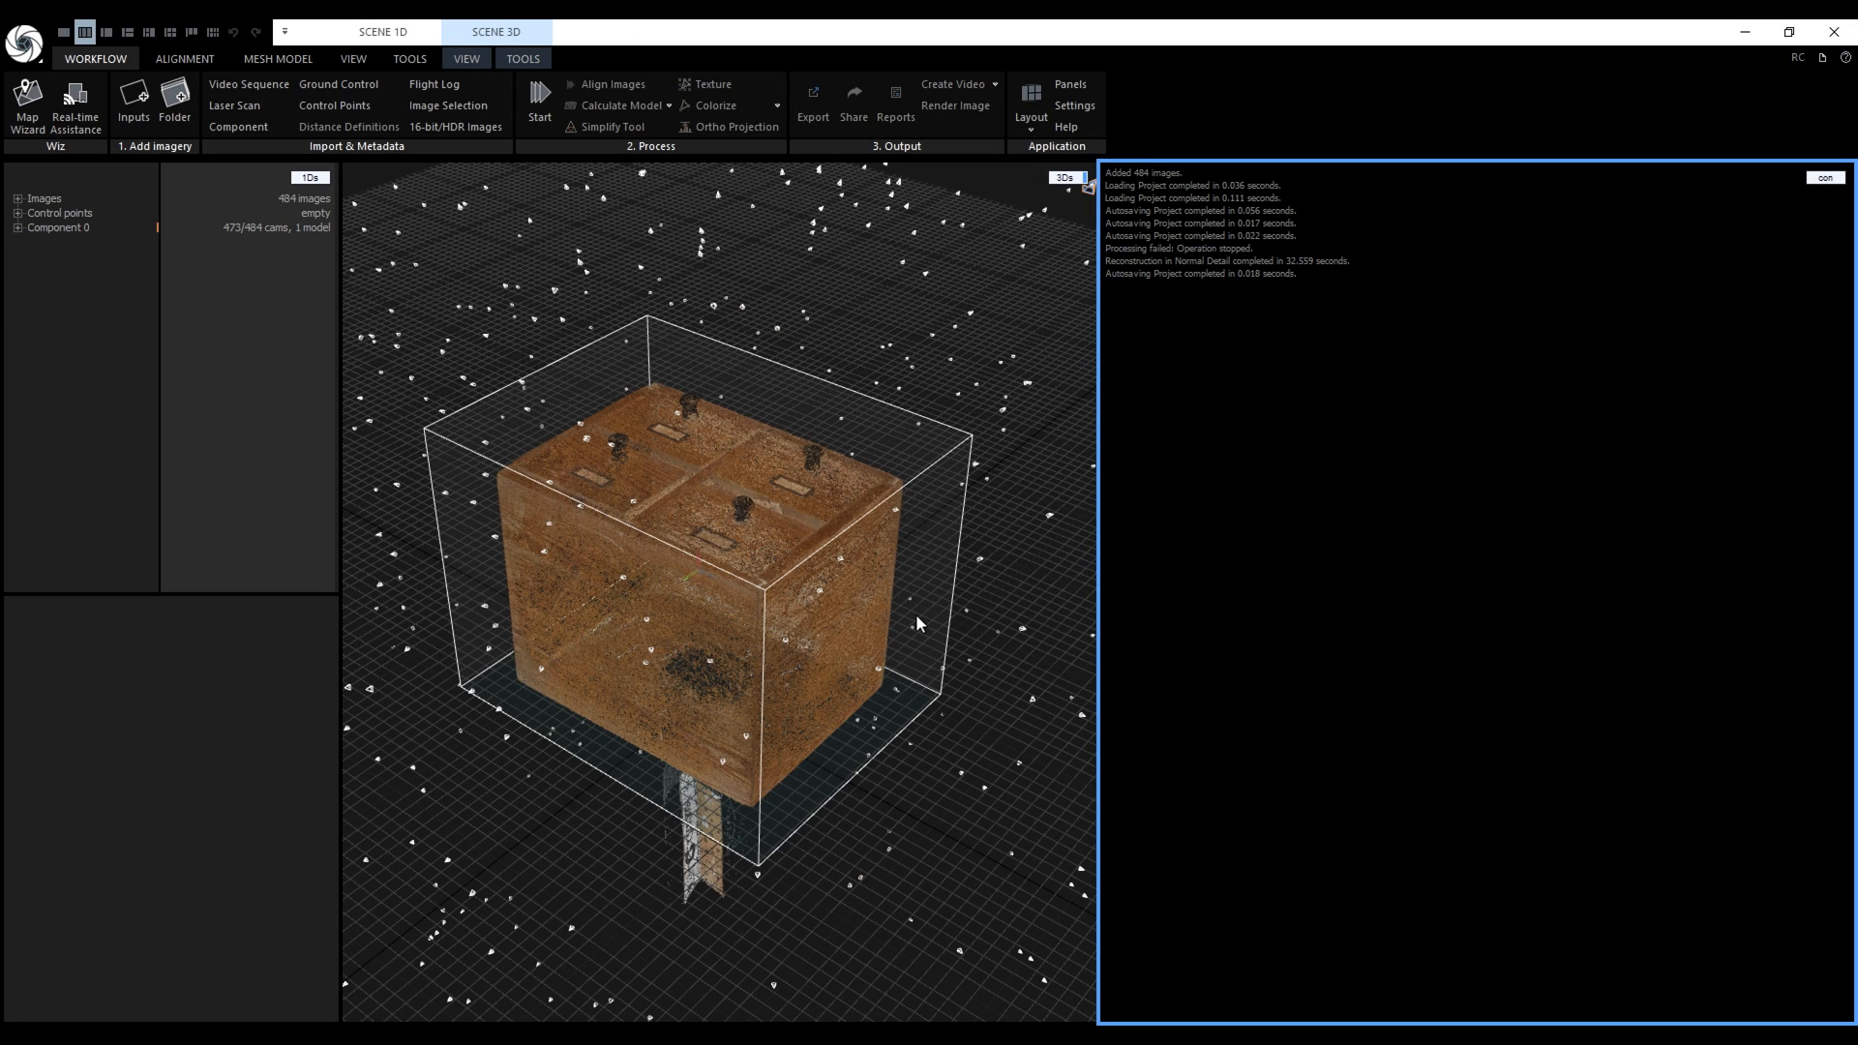
mouse_move(528, 453)
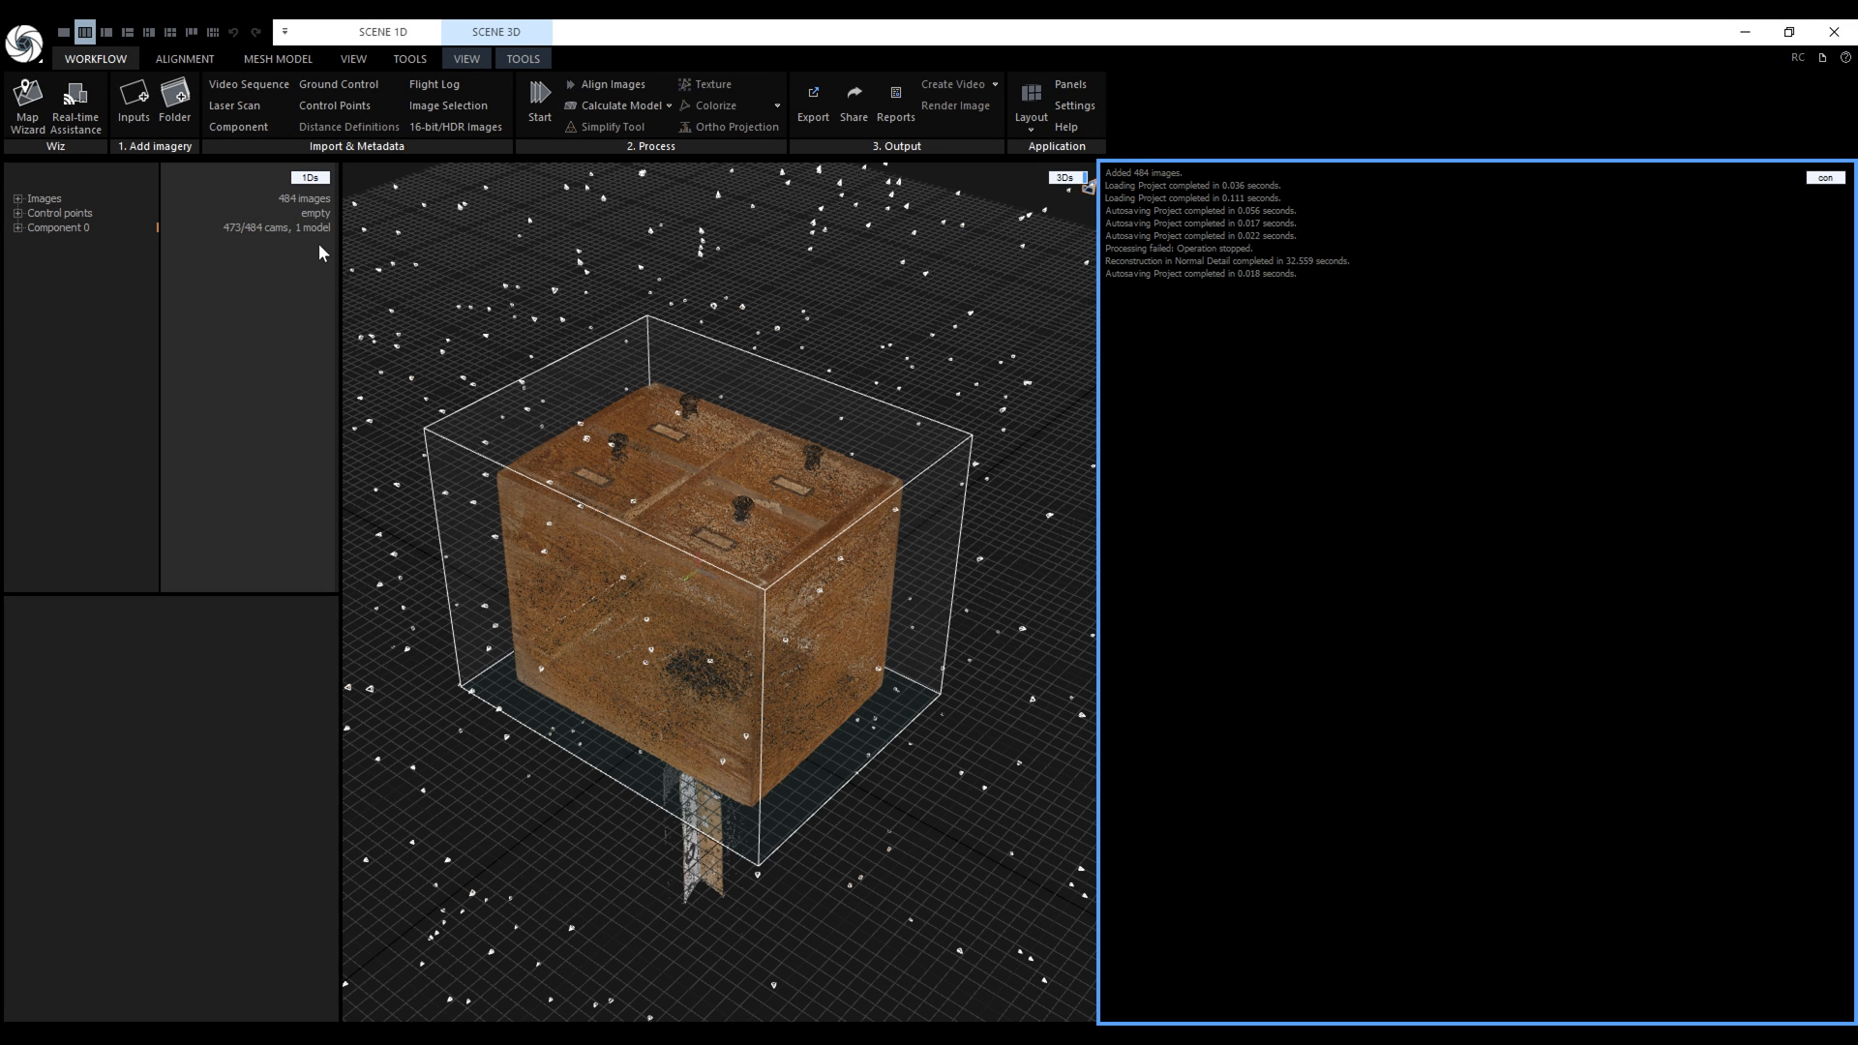
Step: Expand Component 0 and select the unfinished Model 1 to show its properties
left_click(22, 229)
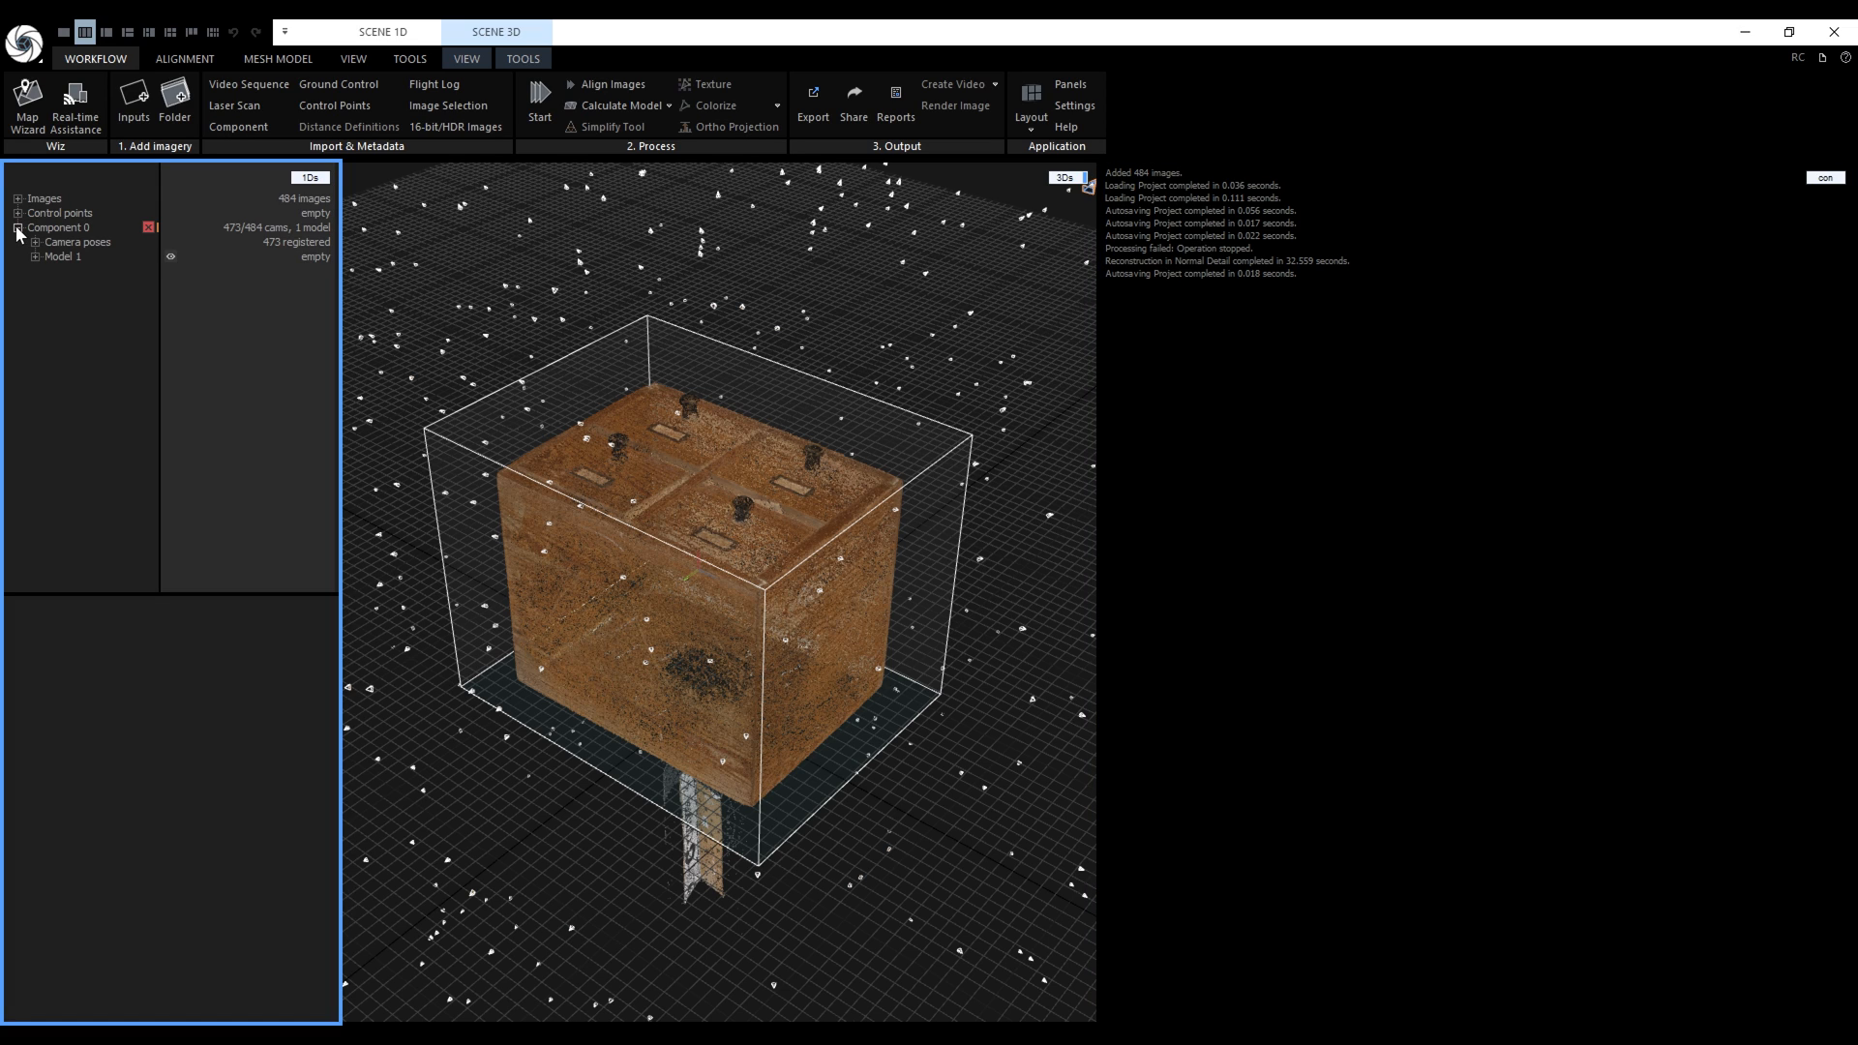
left_click(11, 228)
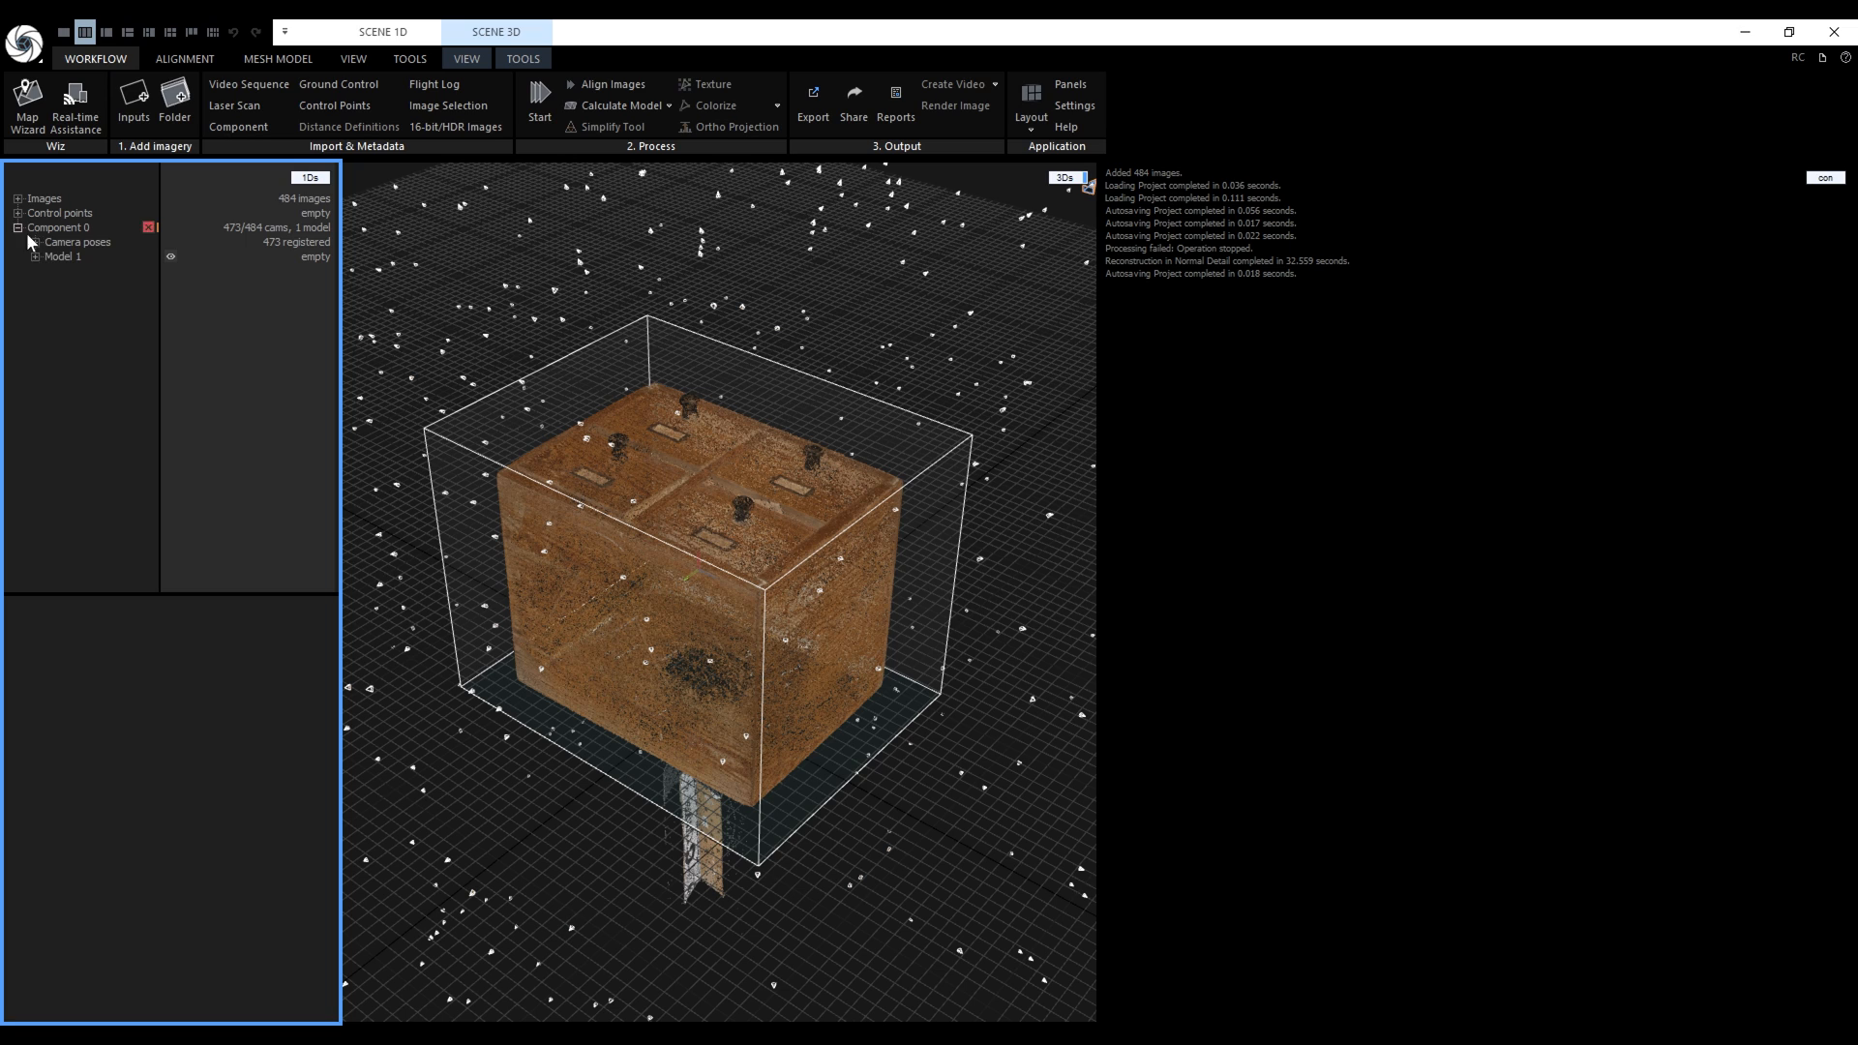
left_click(55, 255)
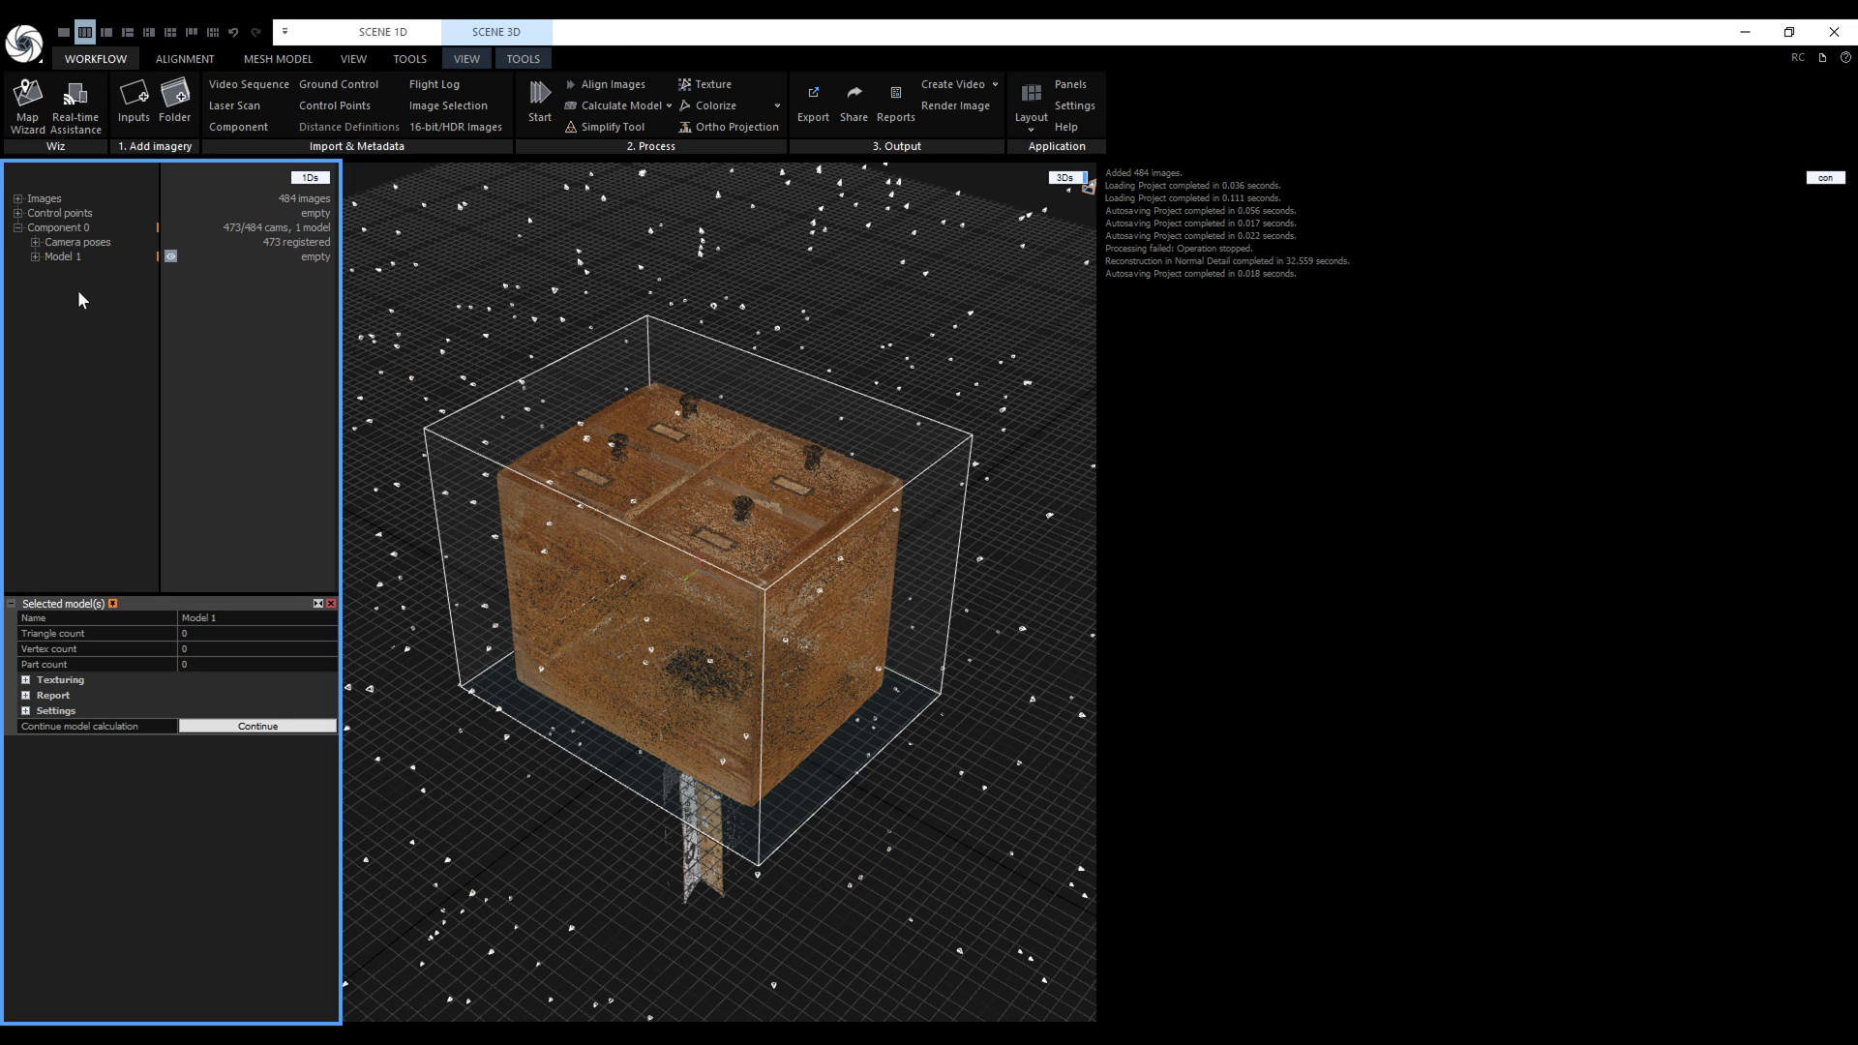
mouse_move(95, 747)
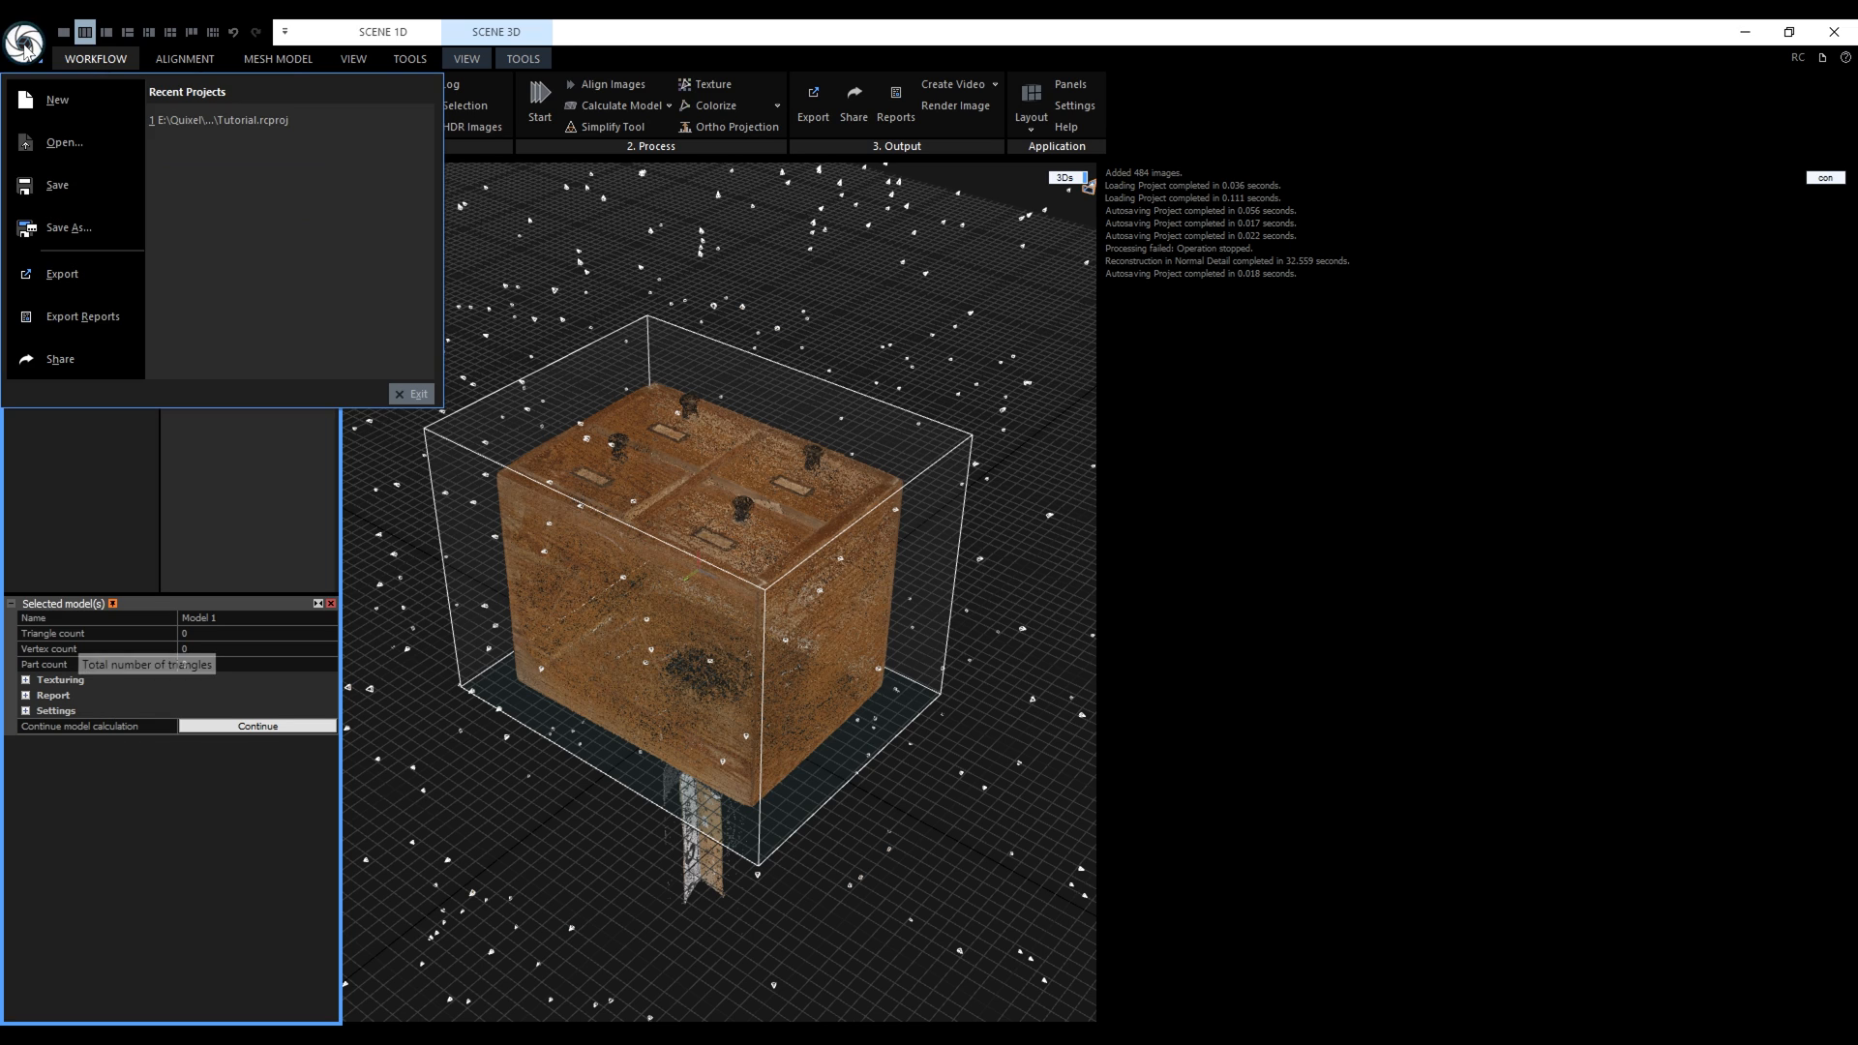
Step: Save, reopen Tutorial.rcproj from Recent Projects and continue Model 1's calculation
left_click(58, 185)
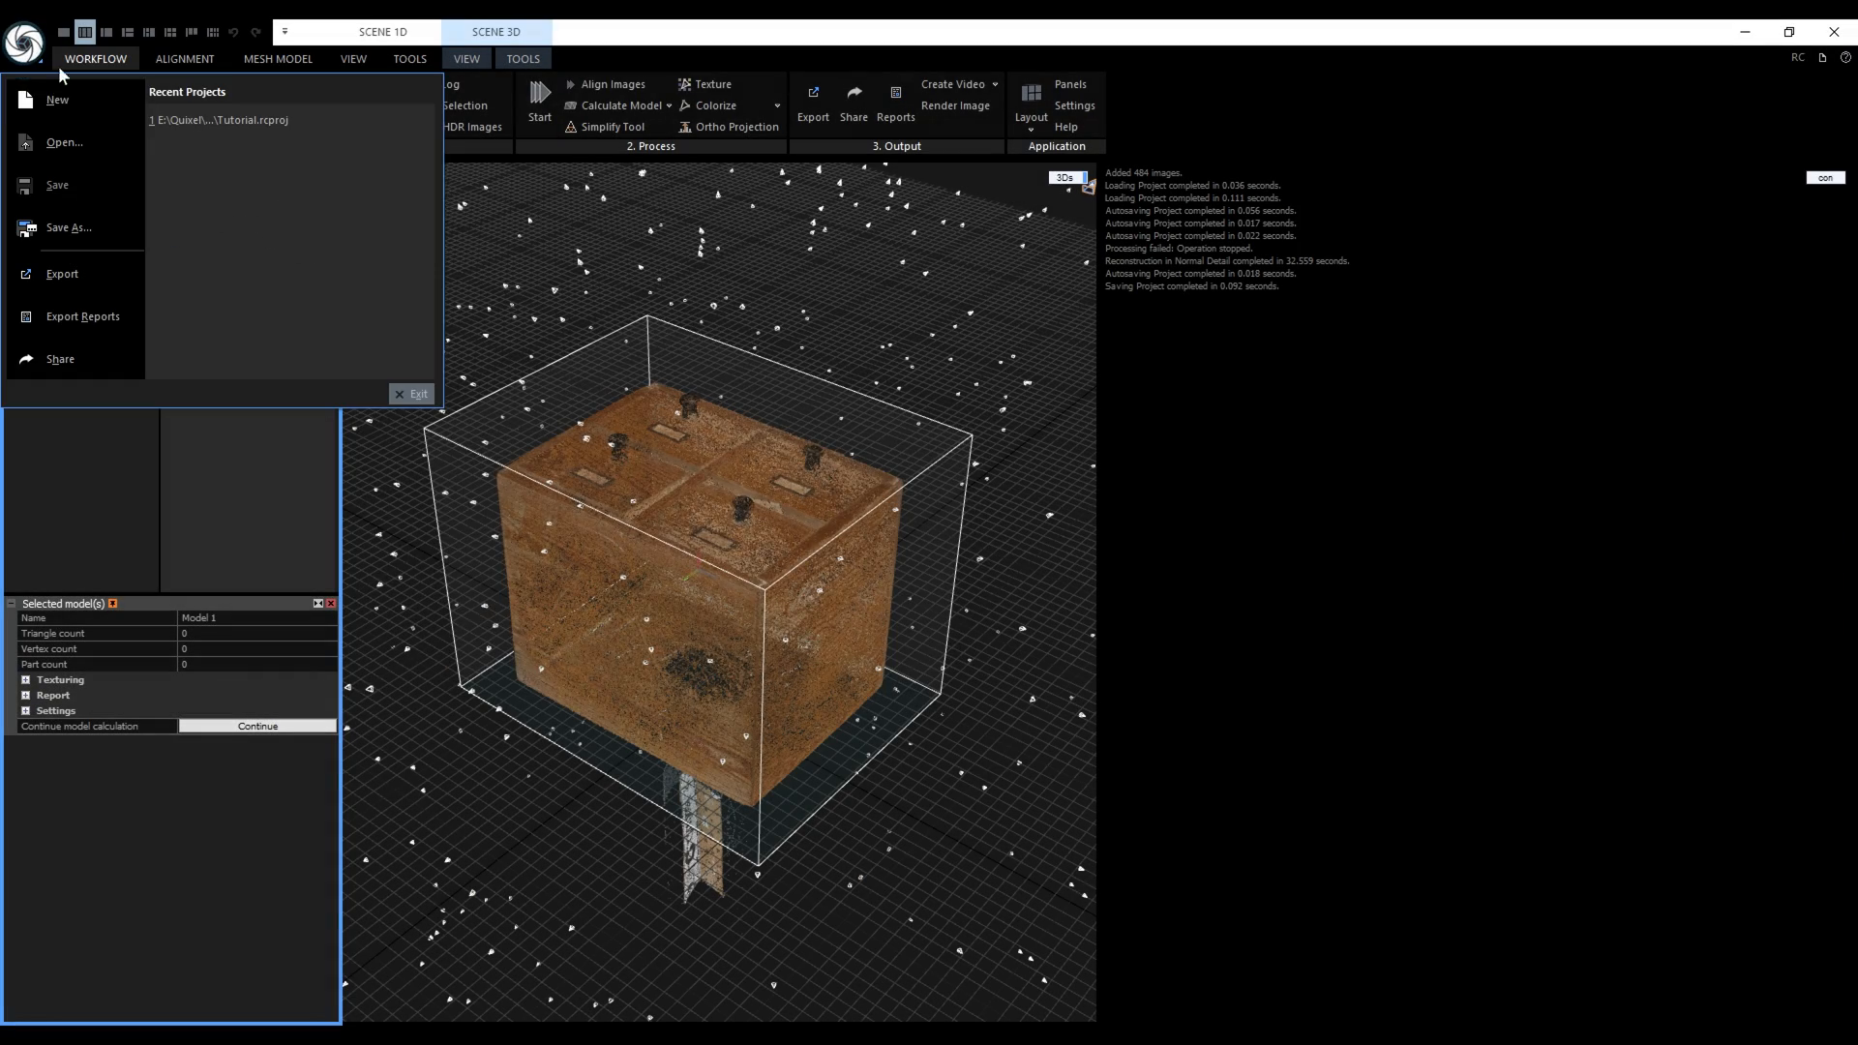
left_click(223, 120)
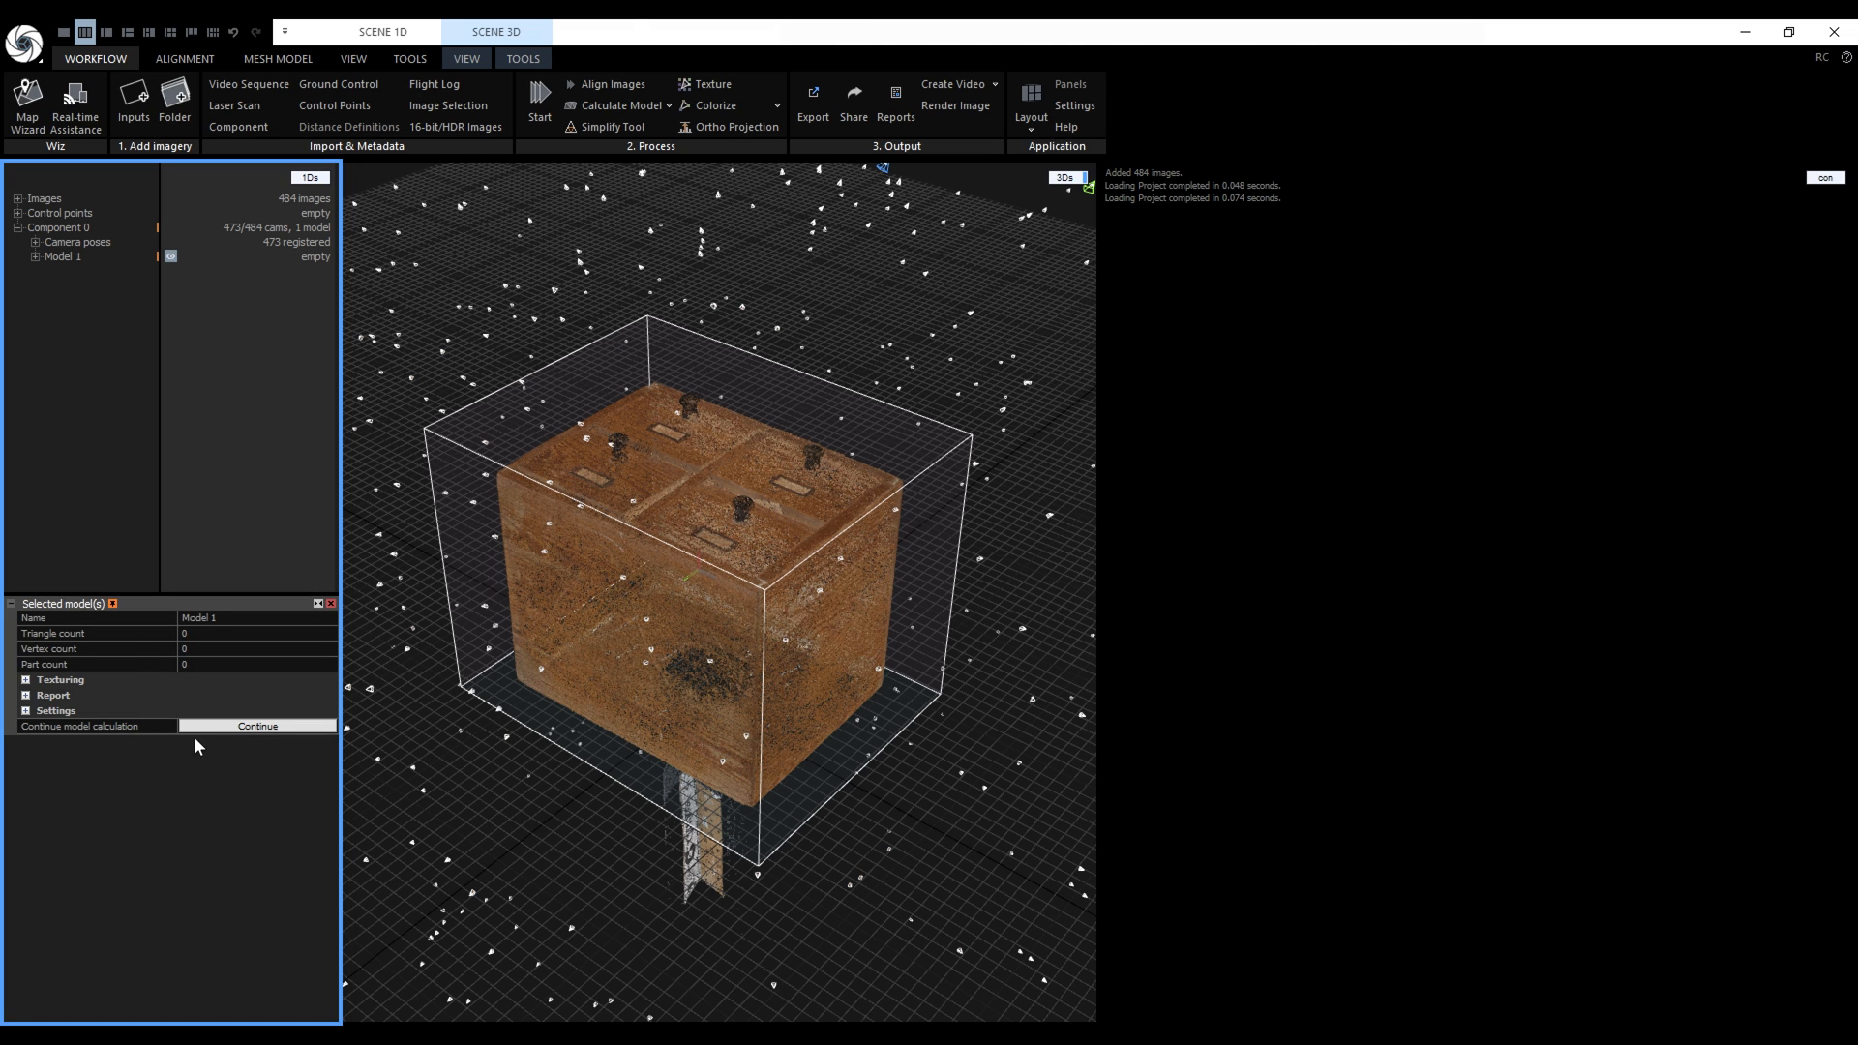
left_click(255, 726)
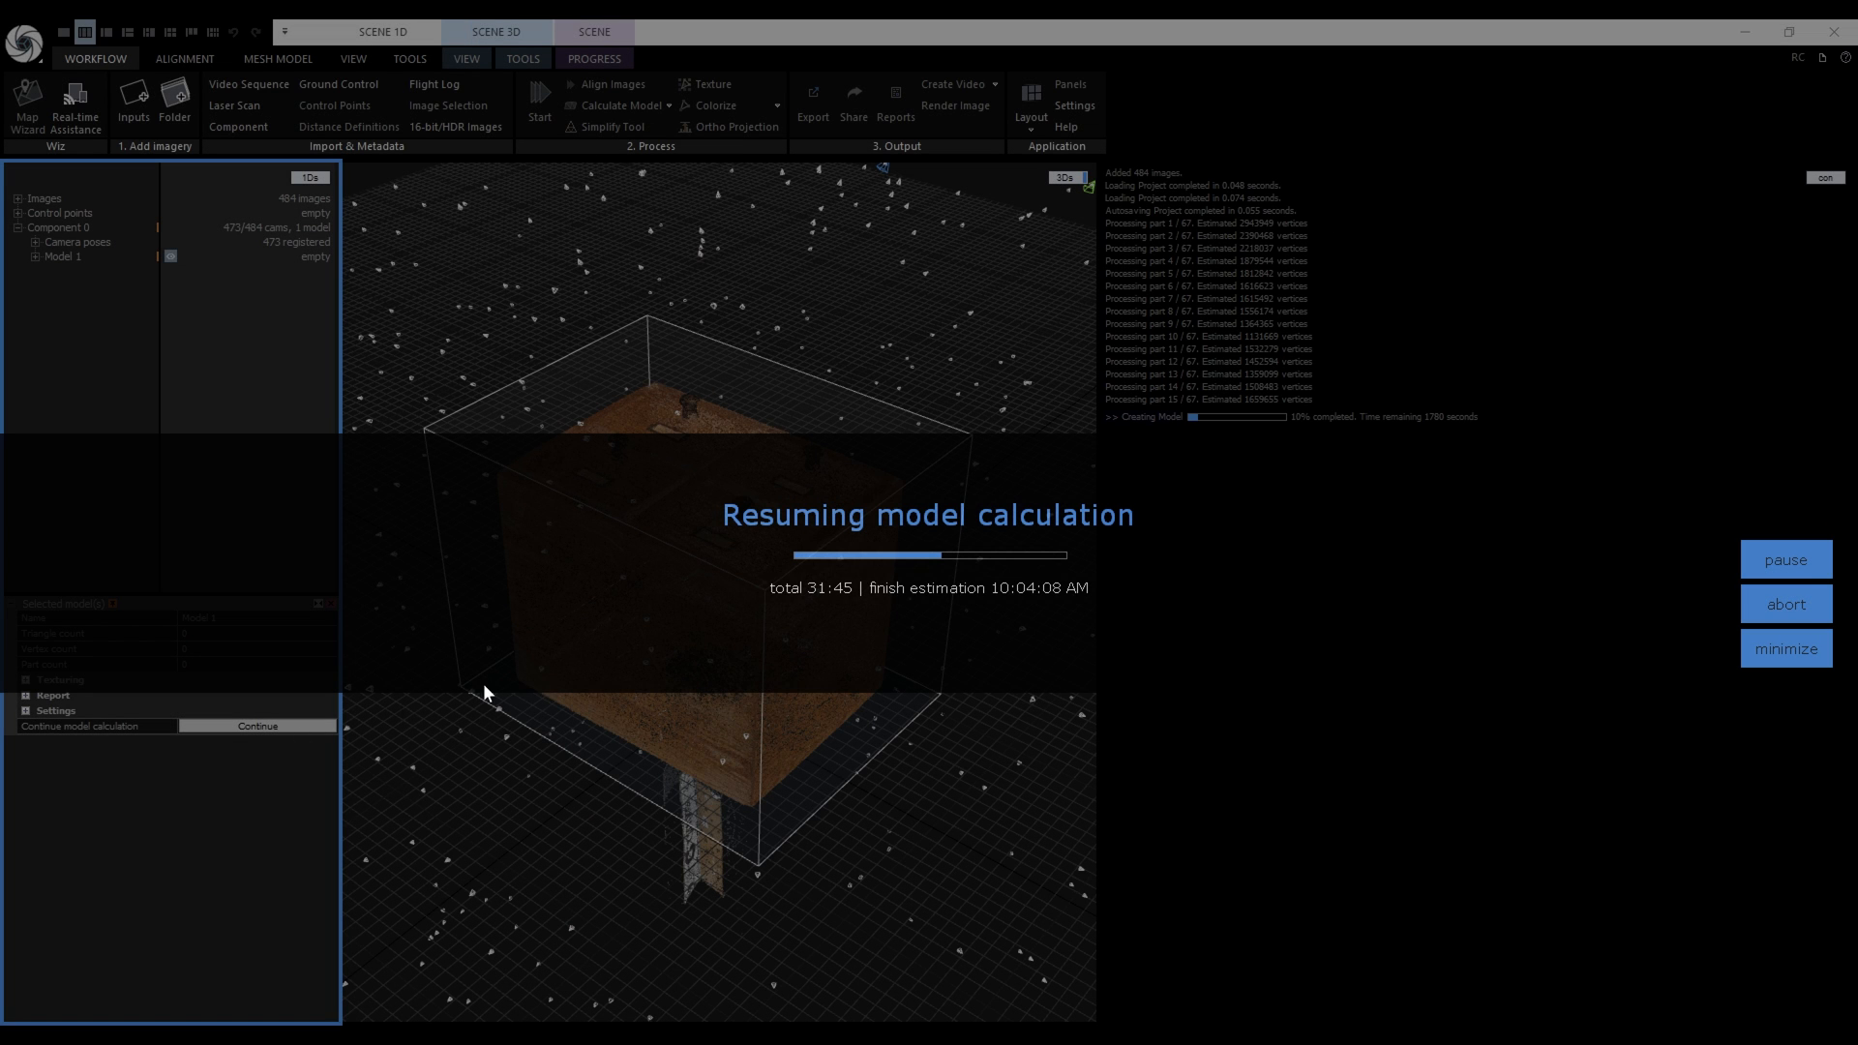
mouse_move(1204, 436)
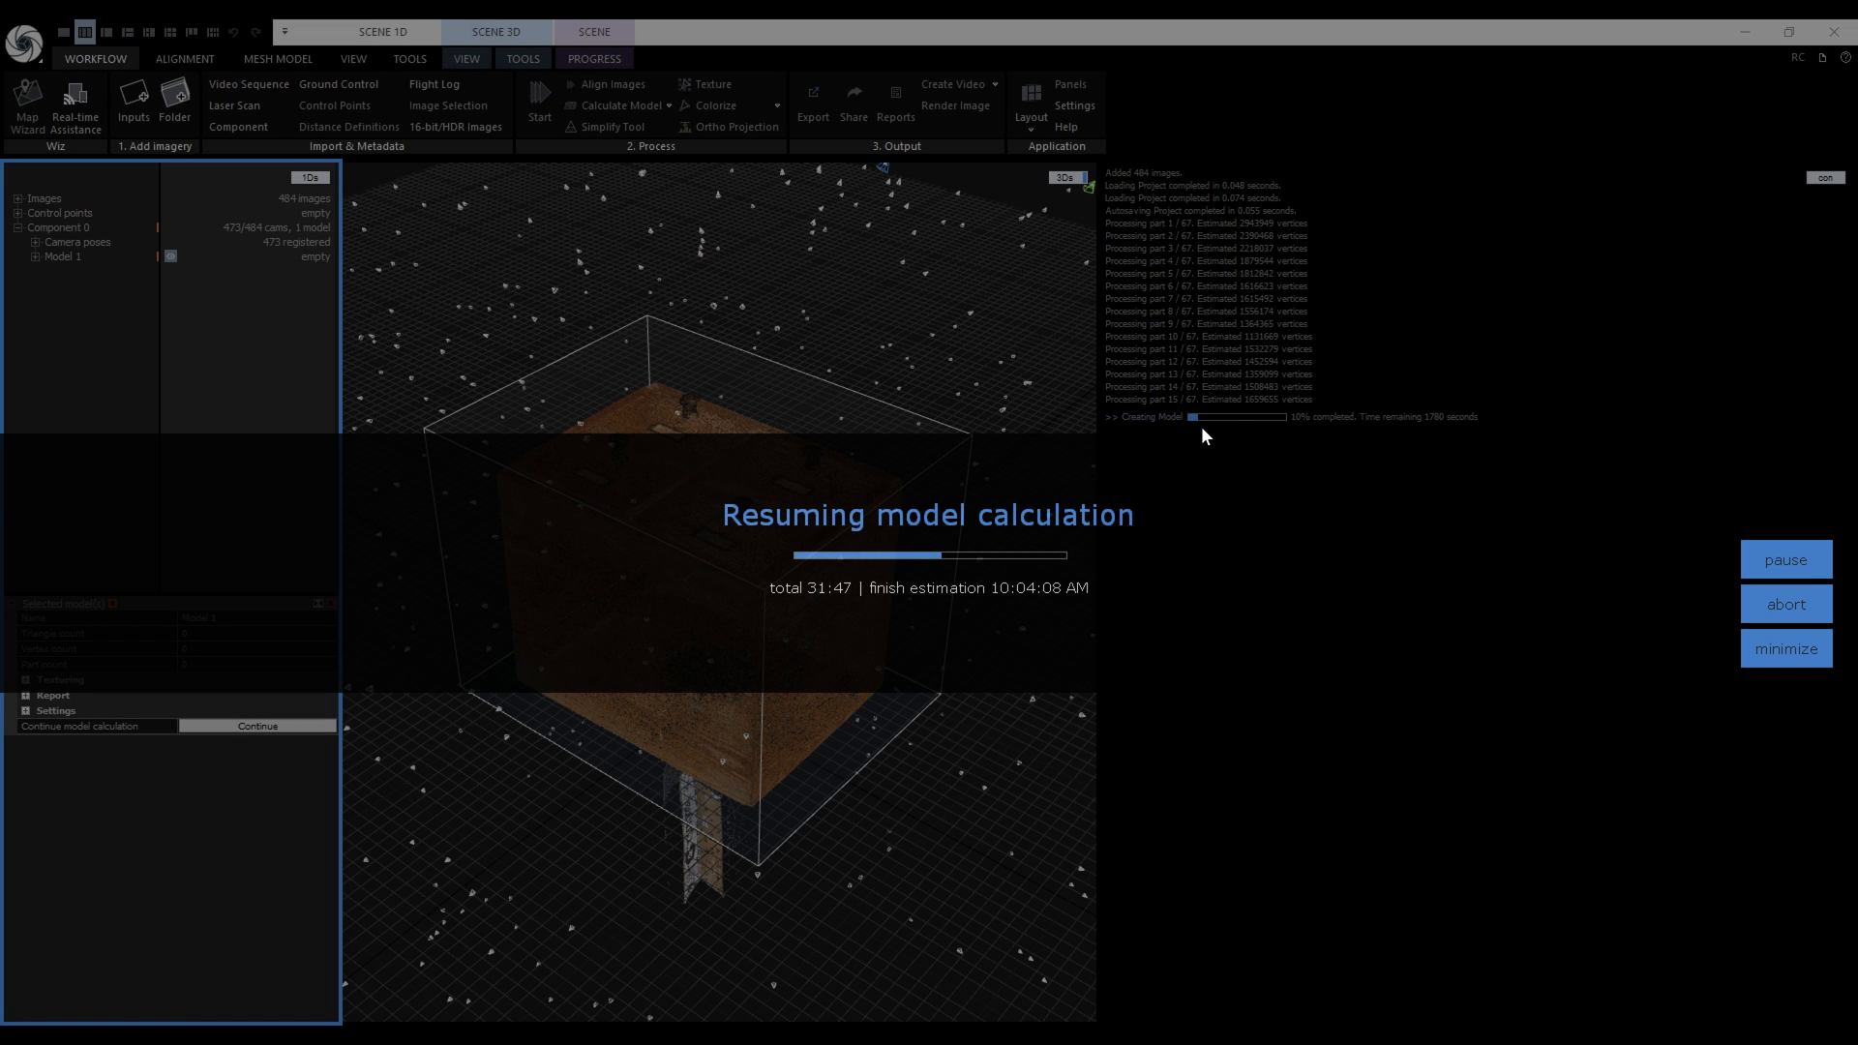
mouse_move(1227, 437)
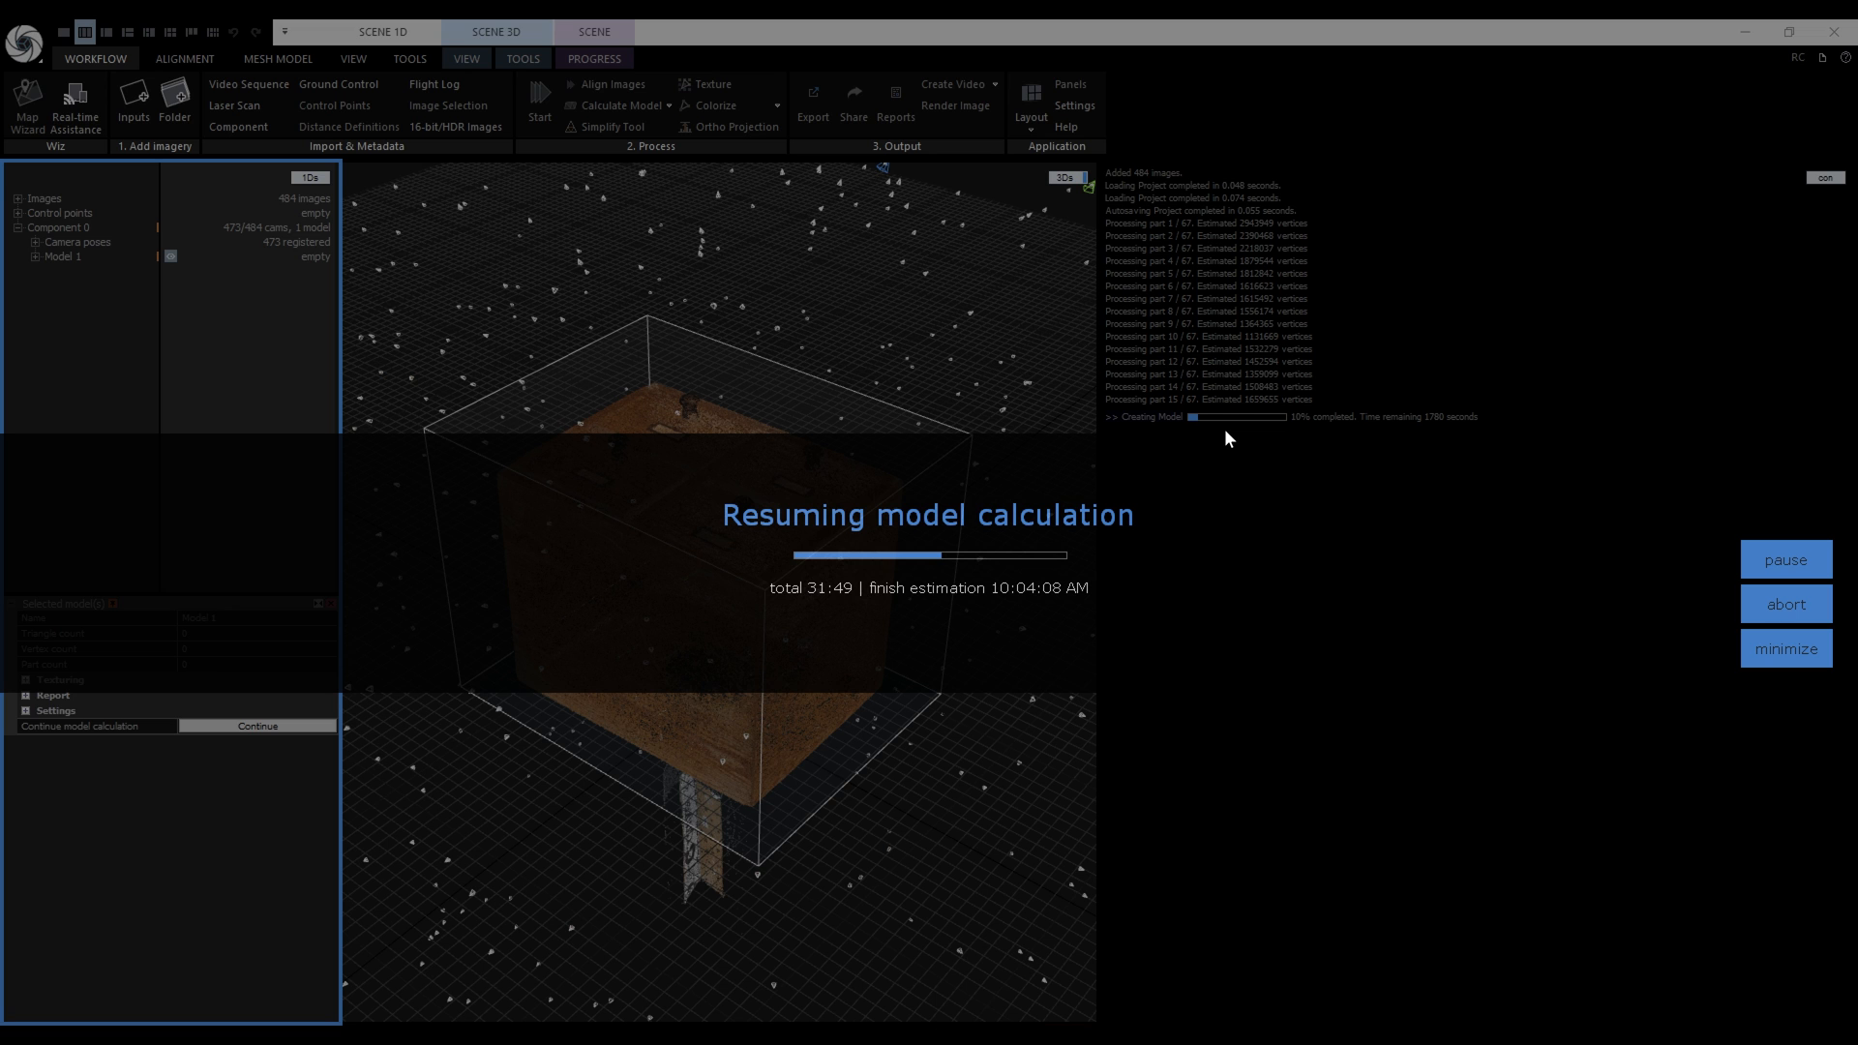
mouse_move(1393, 478)
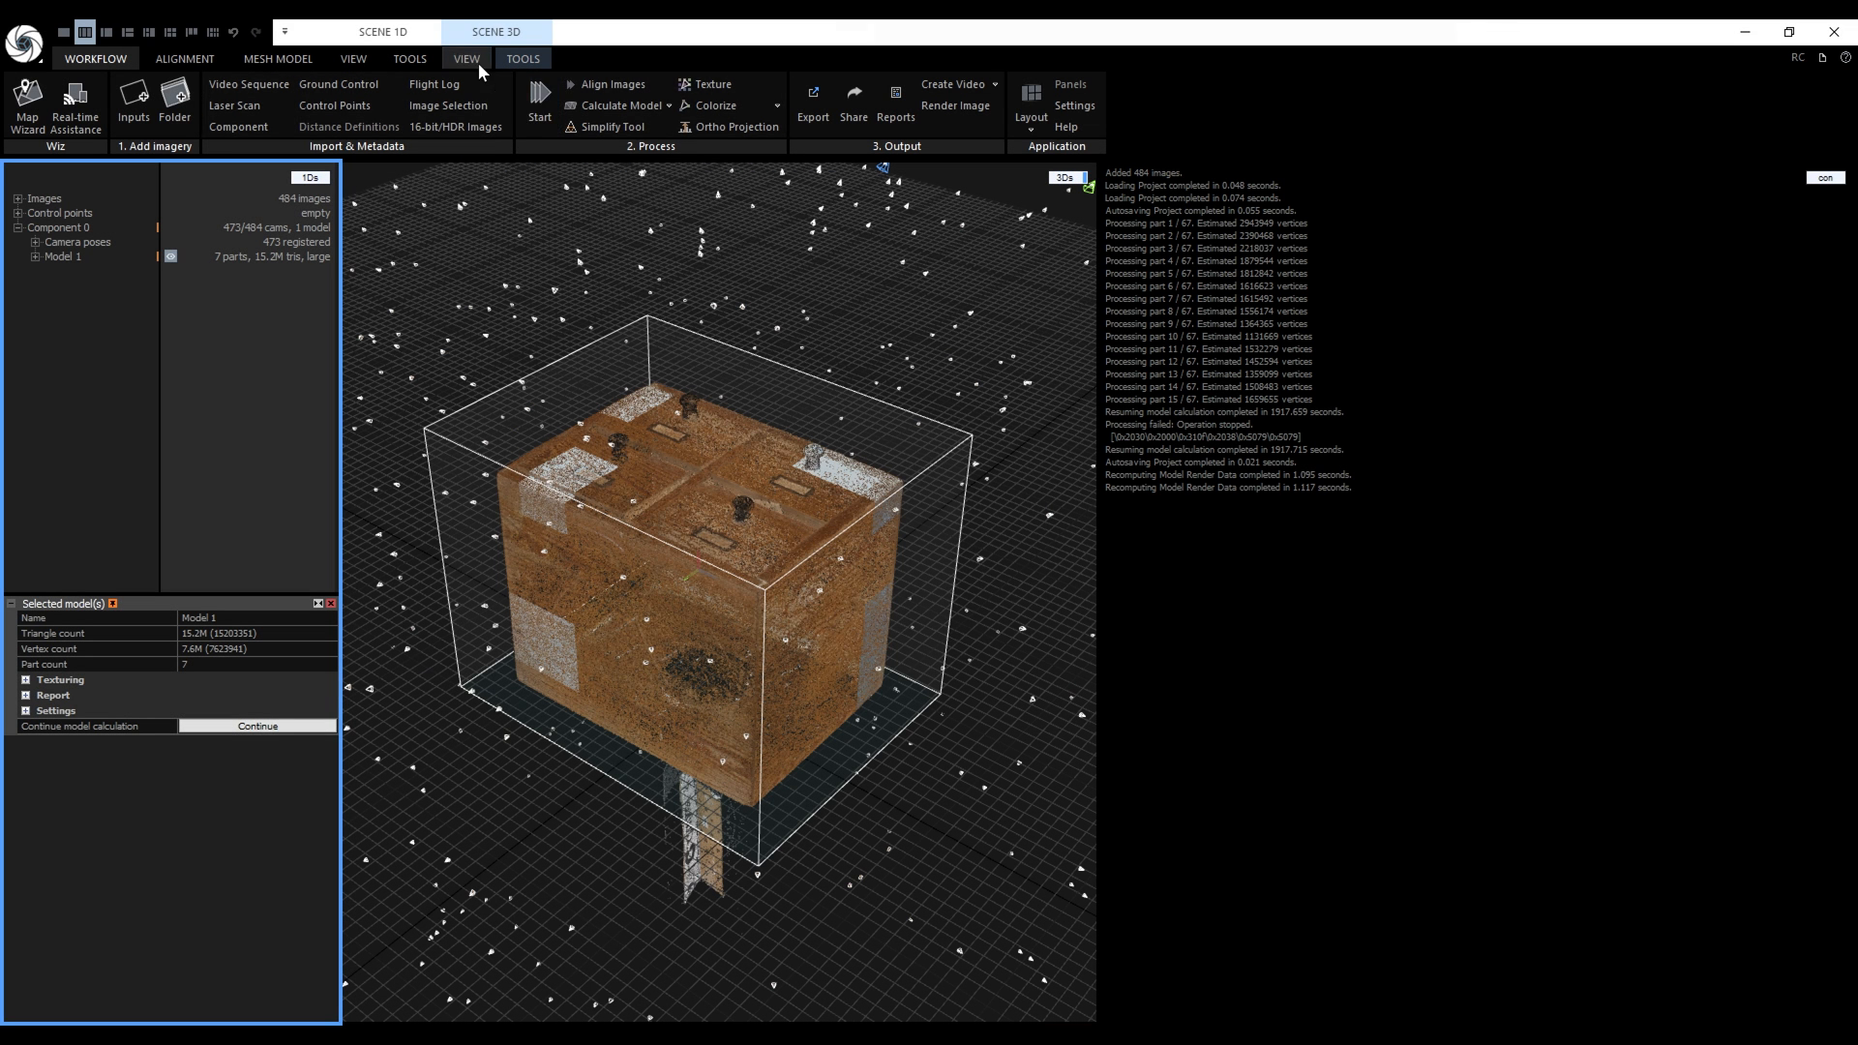
Step: Save and reload Tutorial.rcproj from Recent Projects with Model 1 at 7 parts
left_click(469, 58)
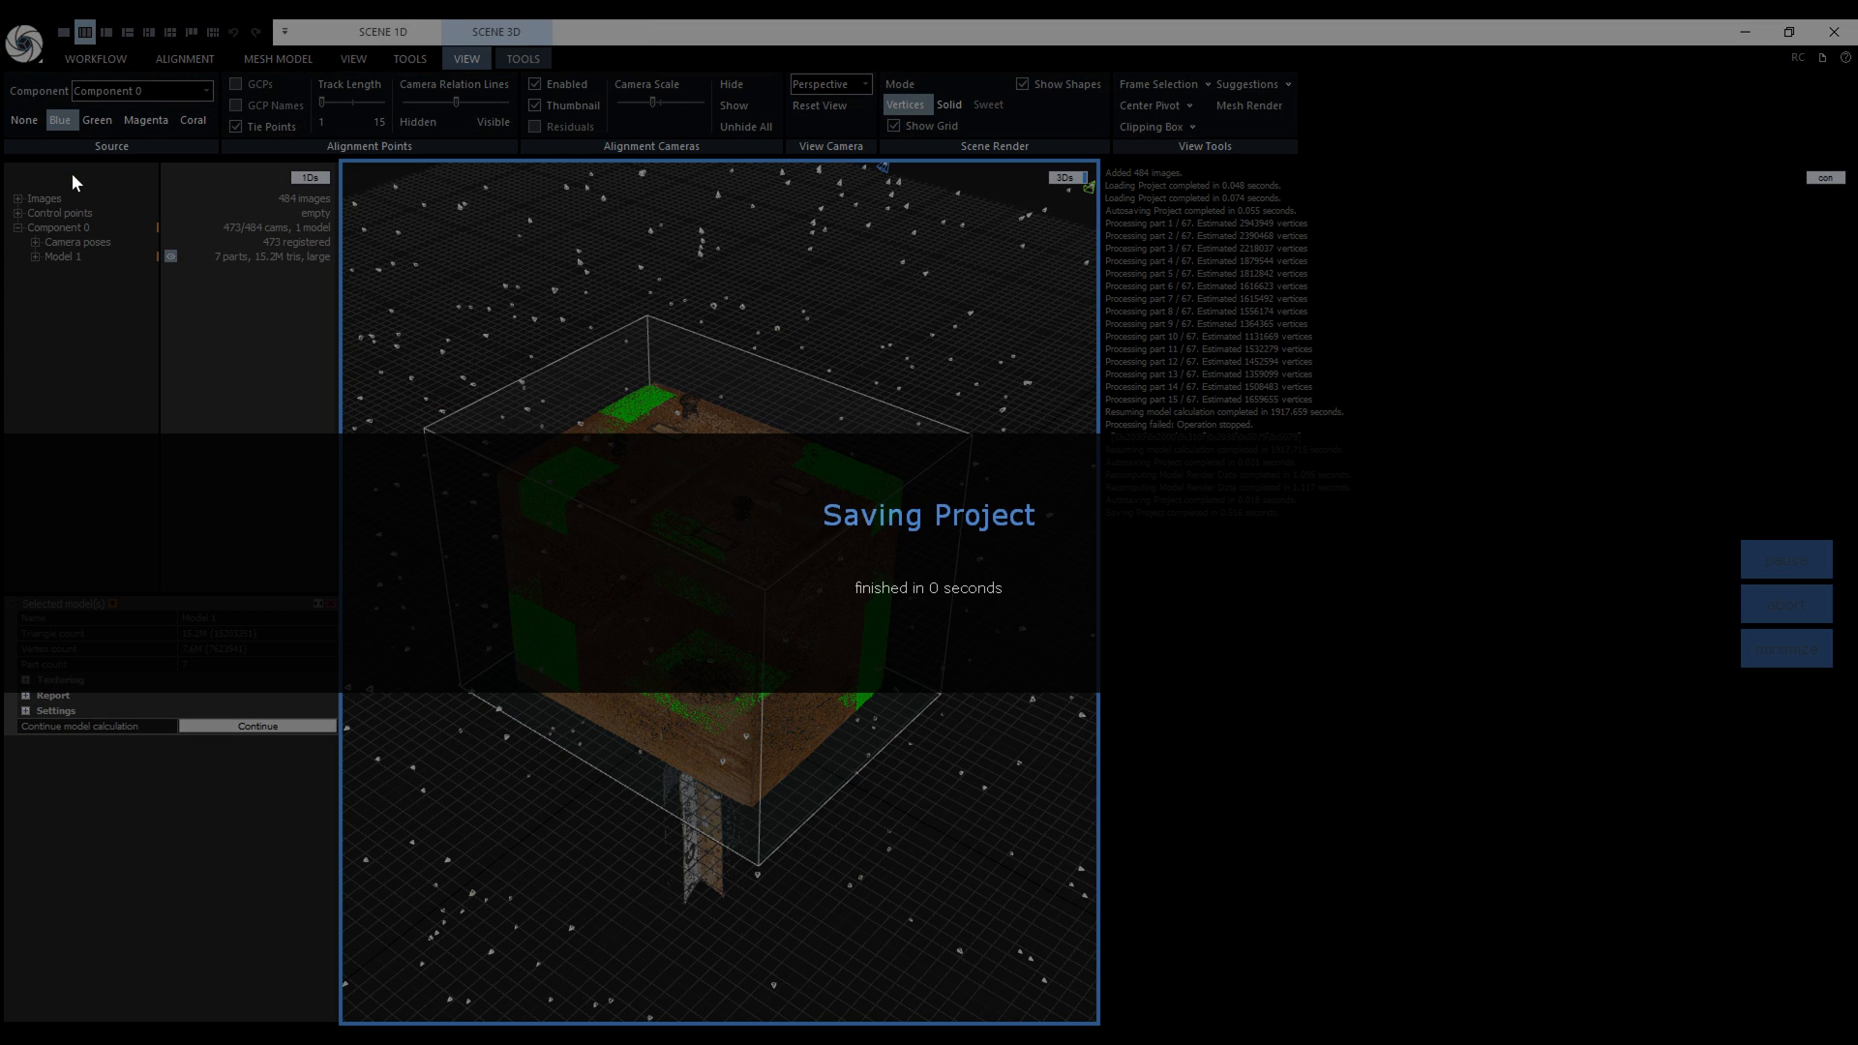
left_click(29, 34)
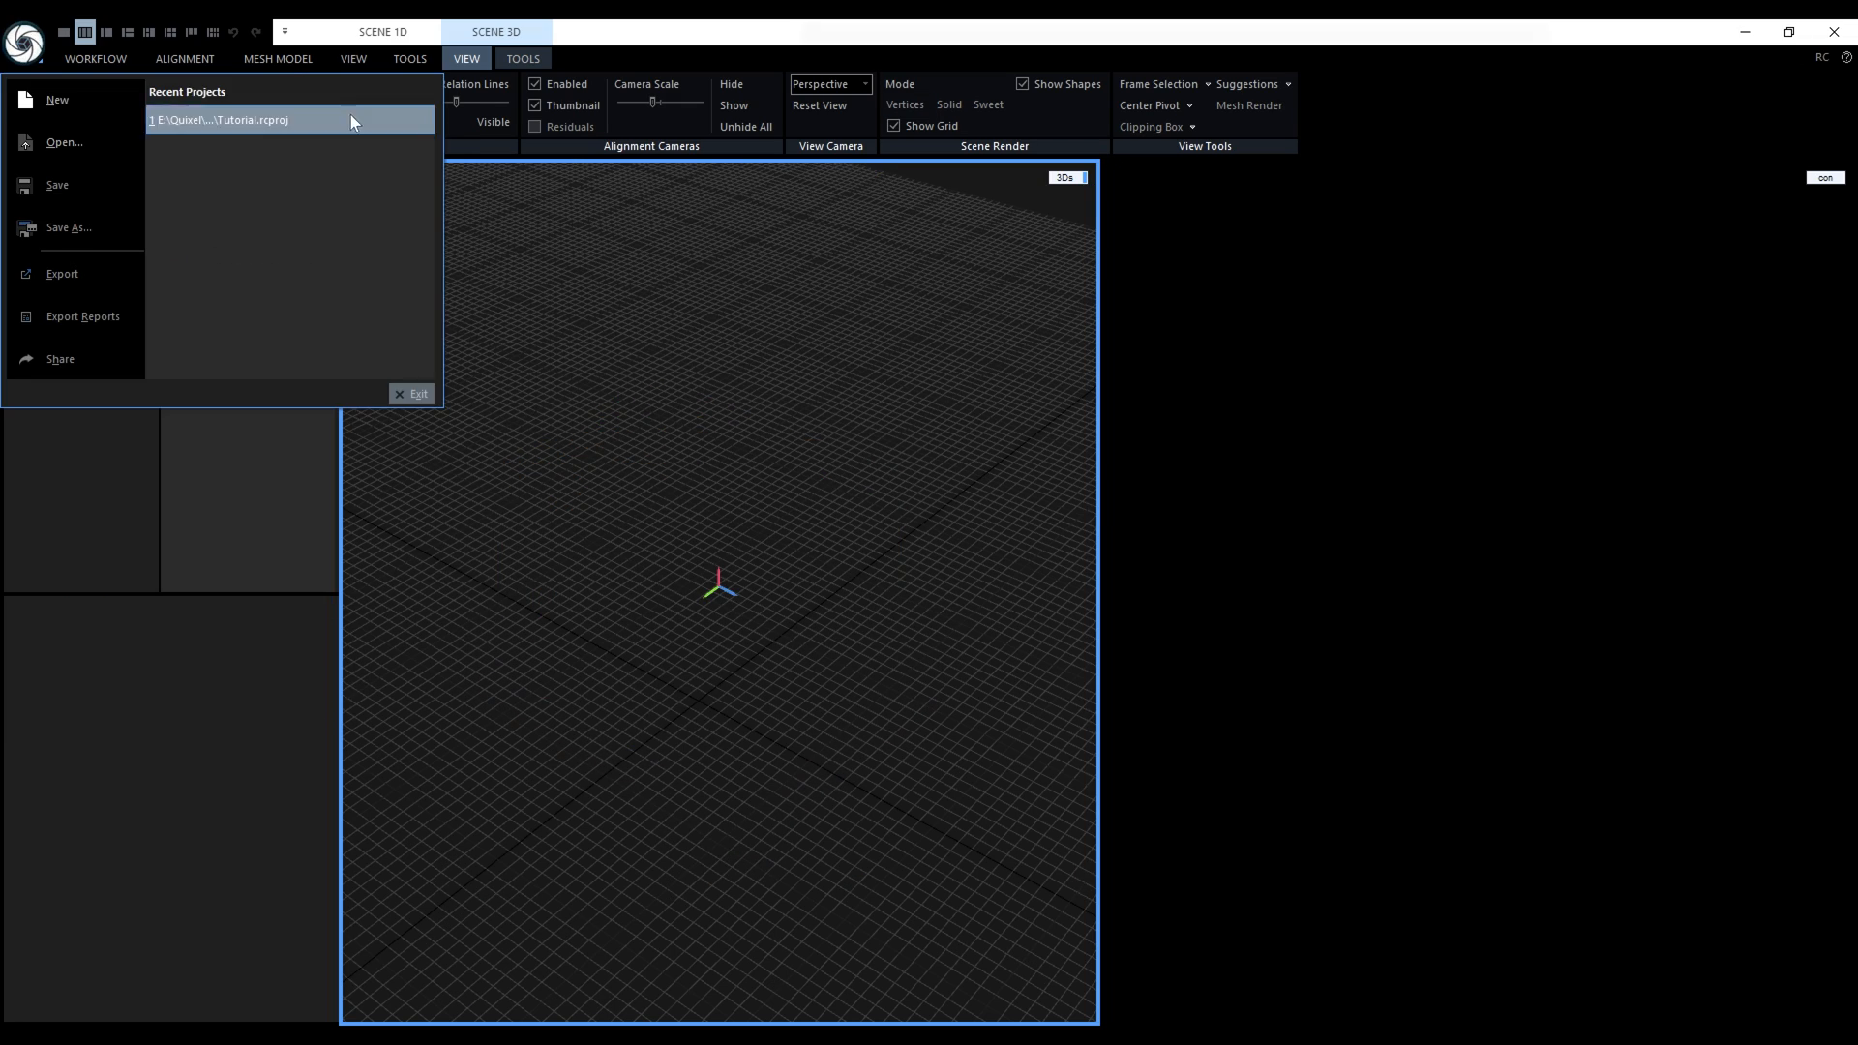
left_click(242, 120)
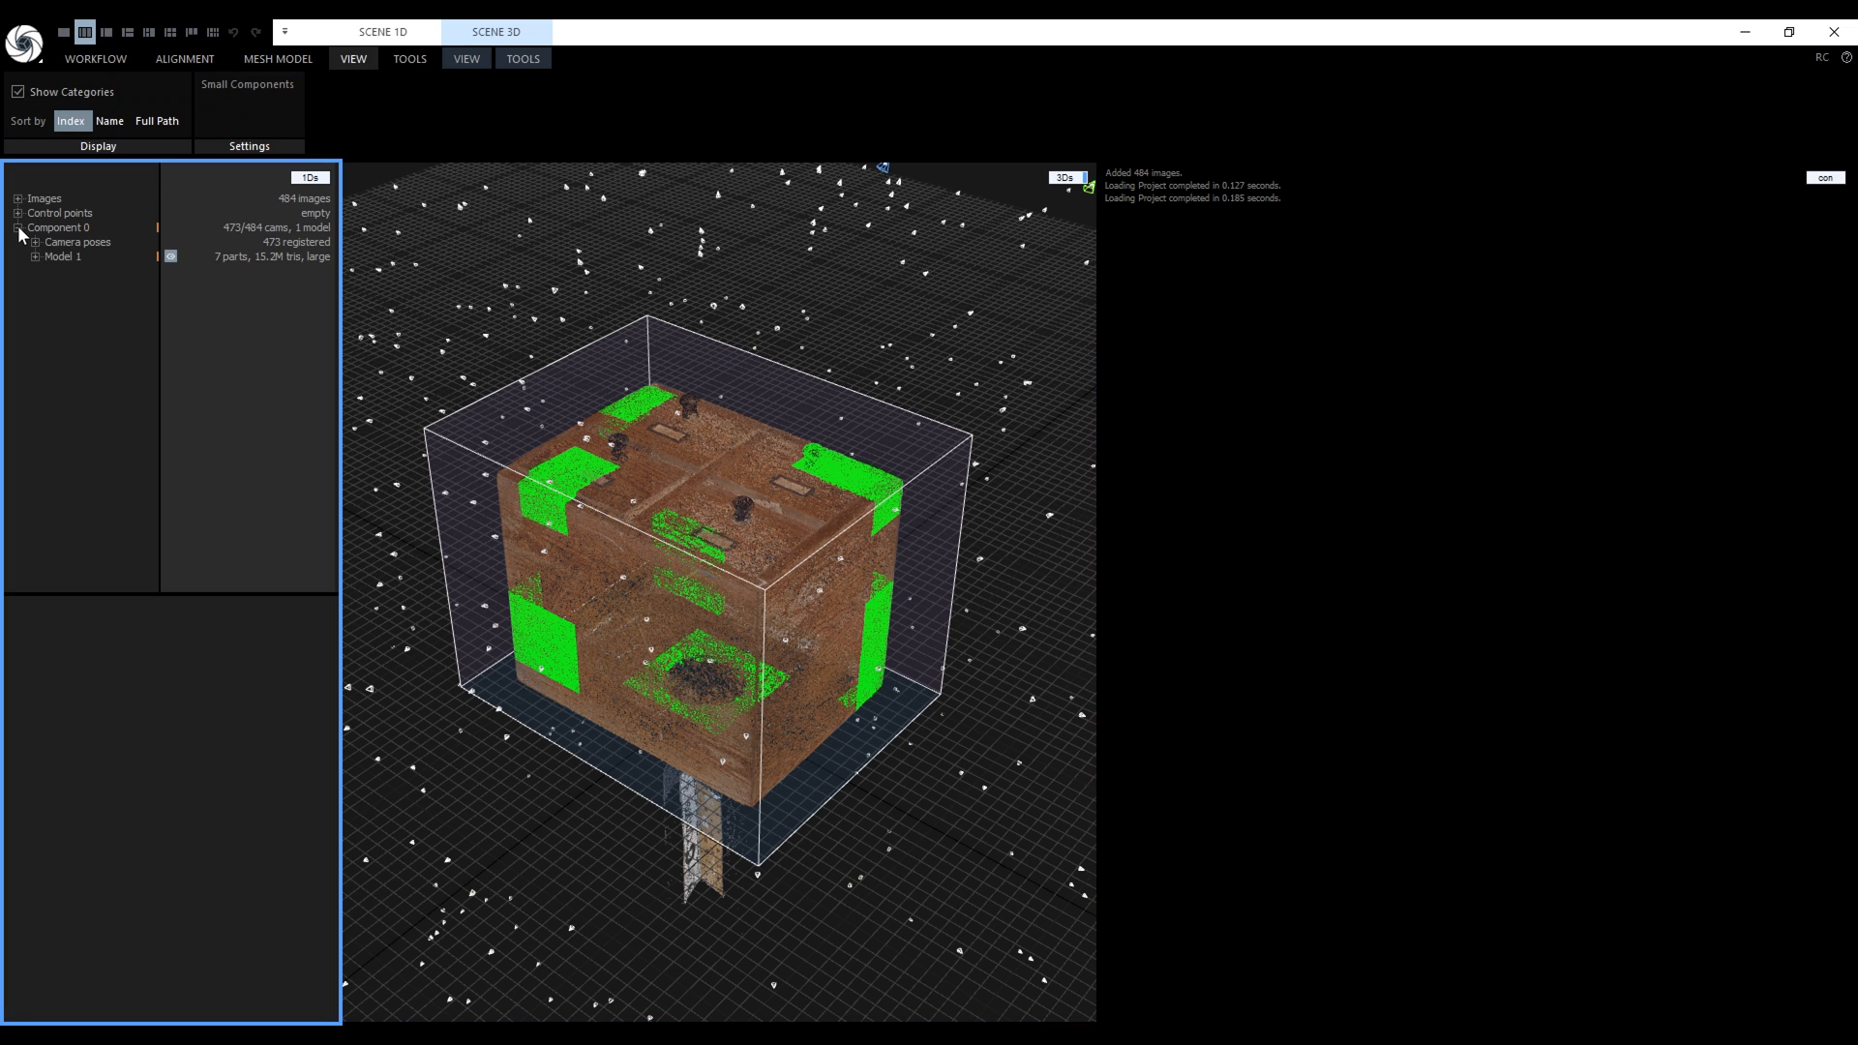
Step: Select Model 1 and continue its interrupted calculation before the crash
left_click(48, 256)
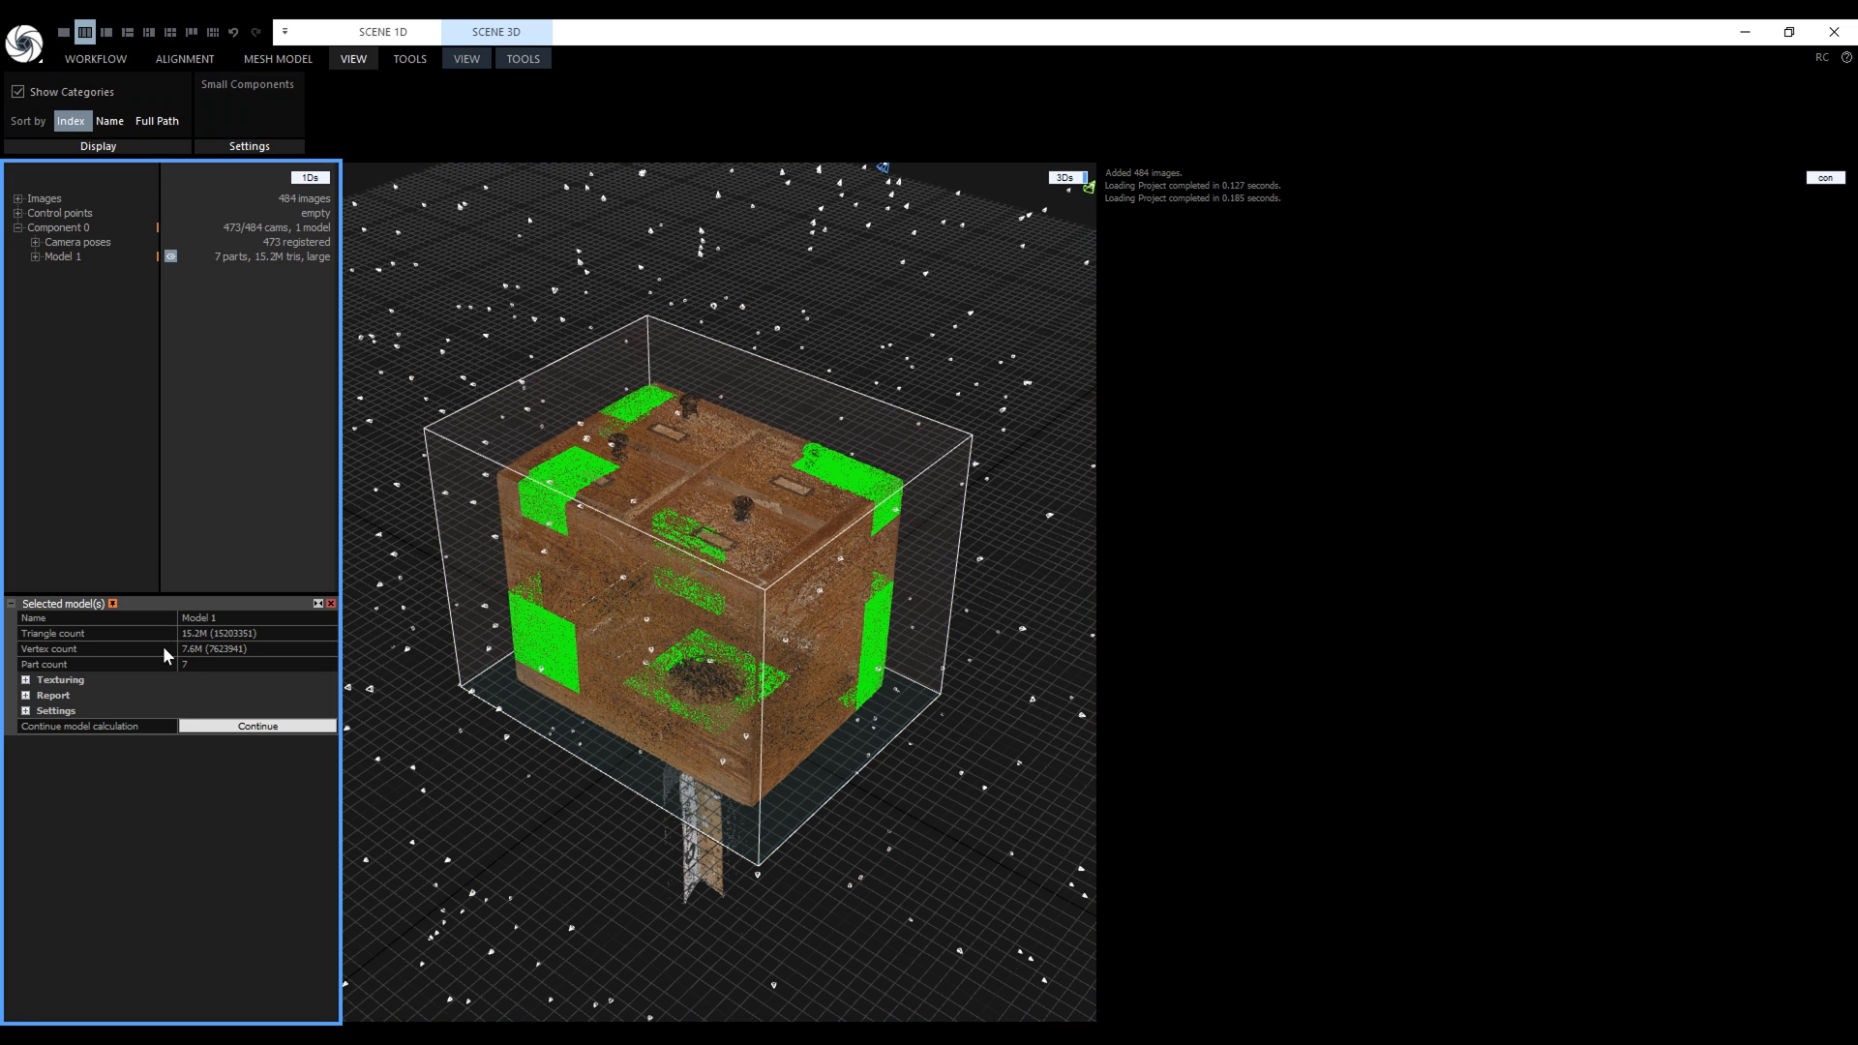
left_click(253, 725)
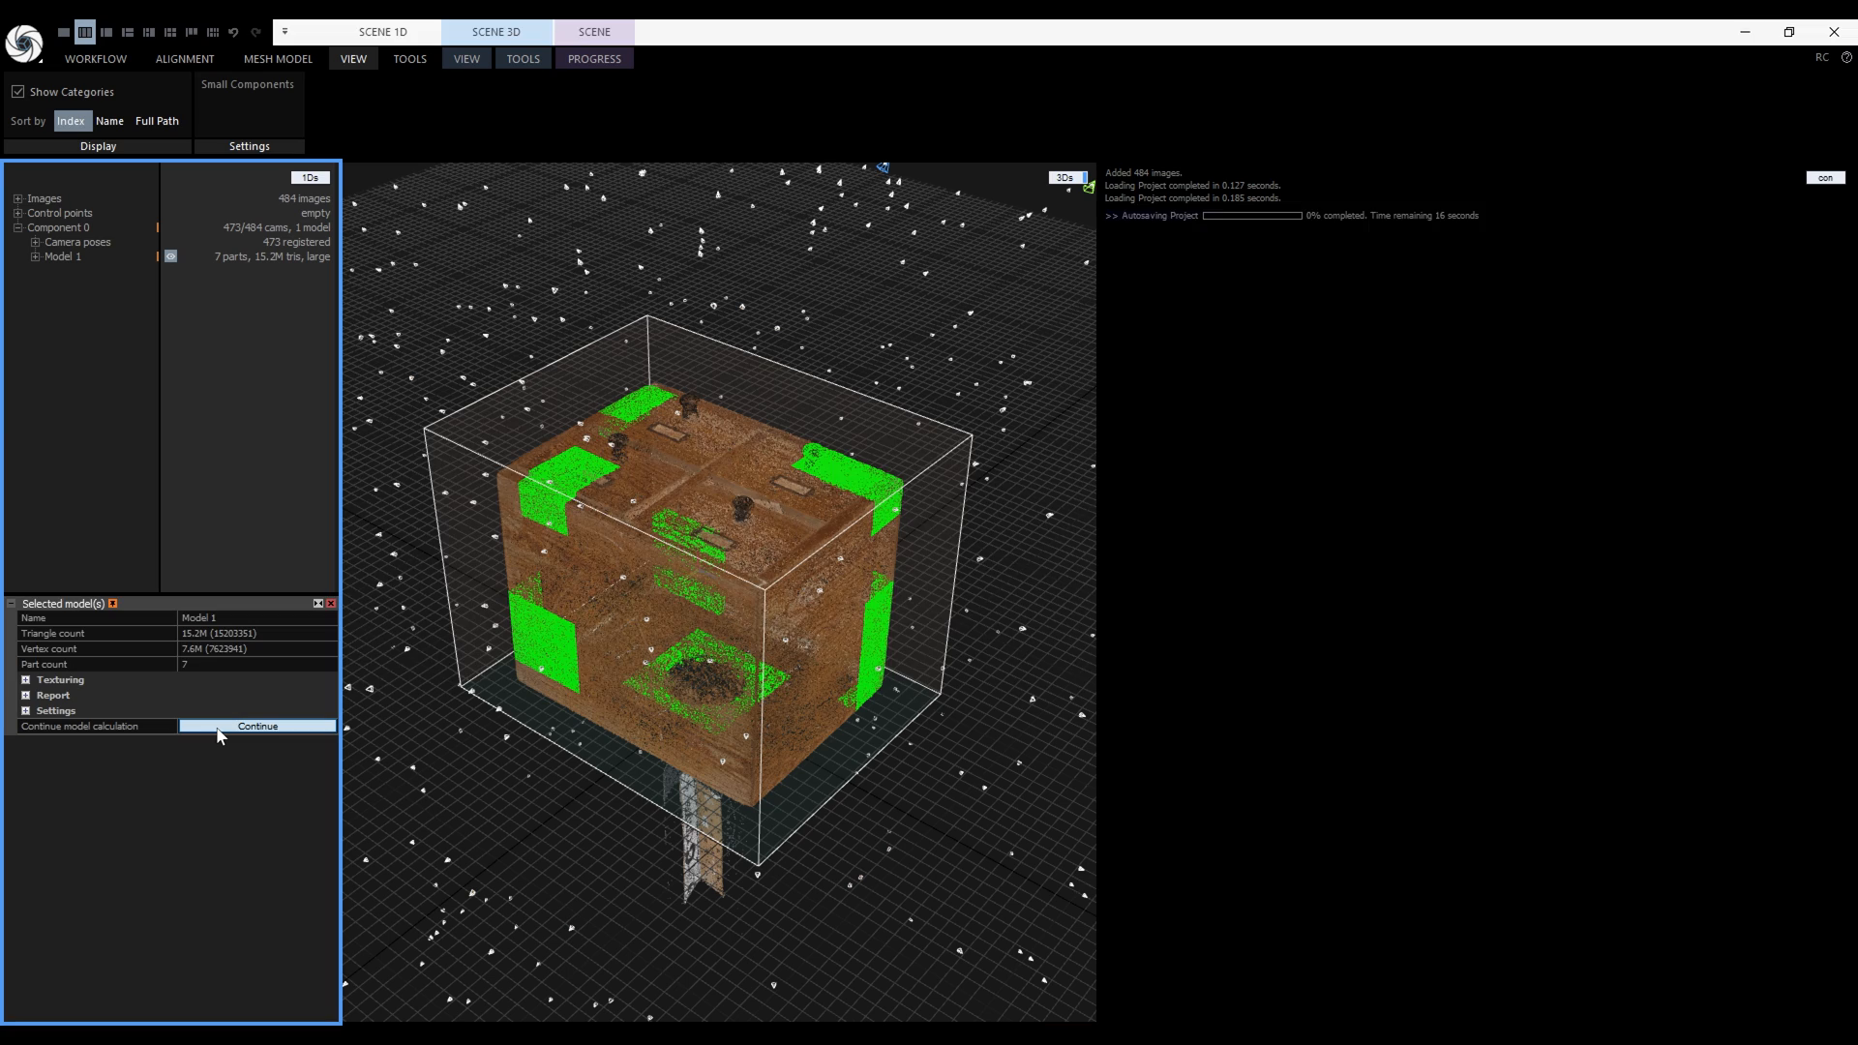
left_click(257, 726)
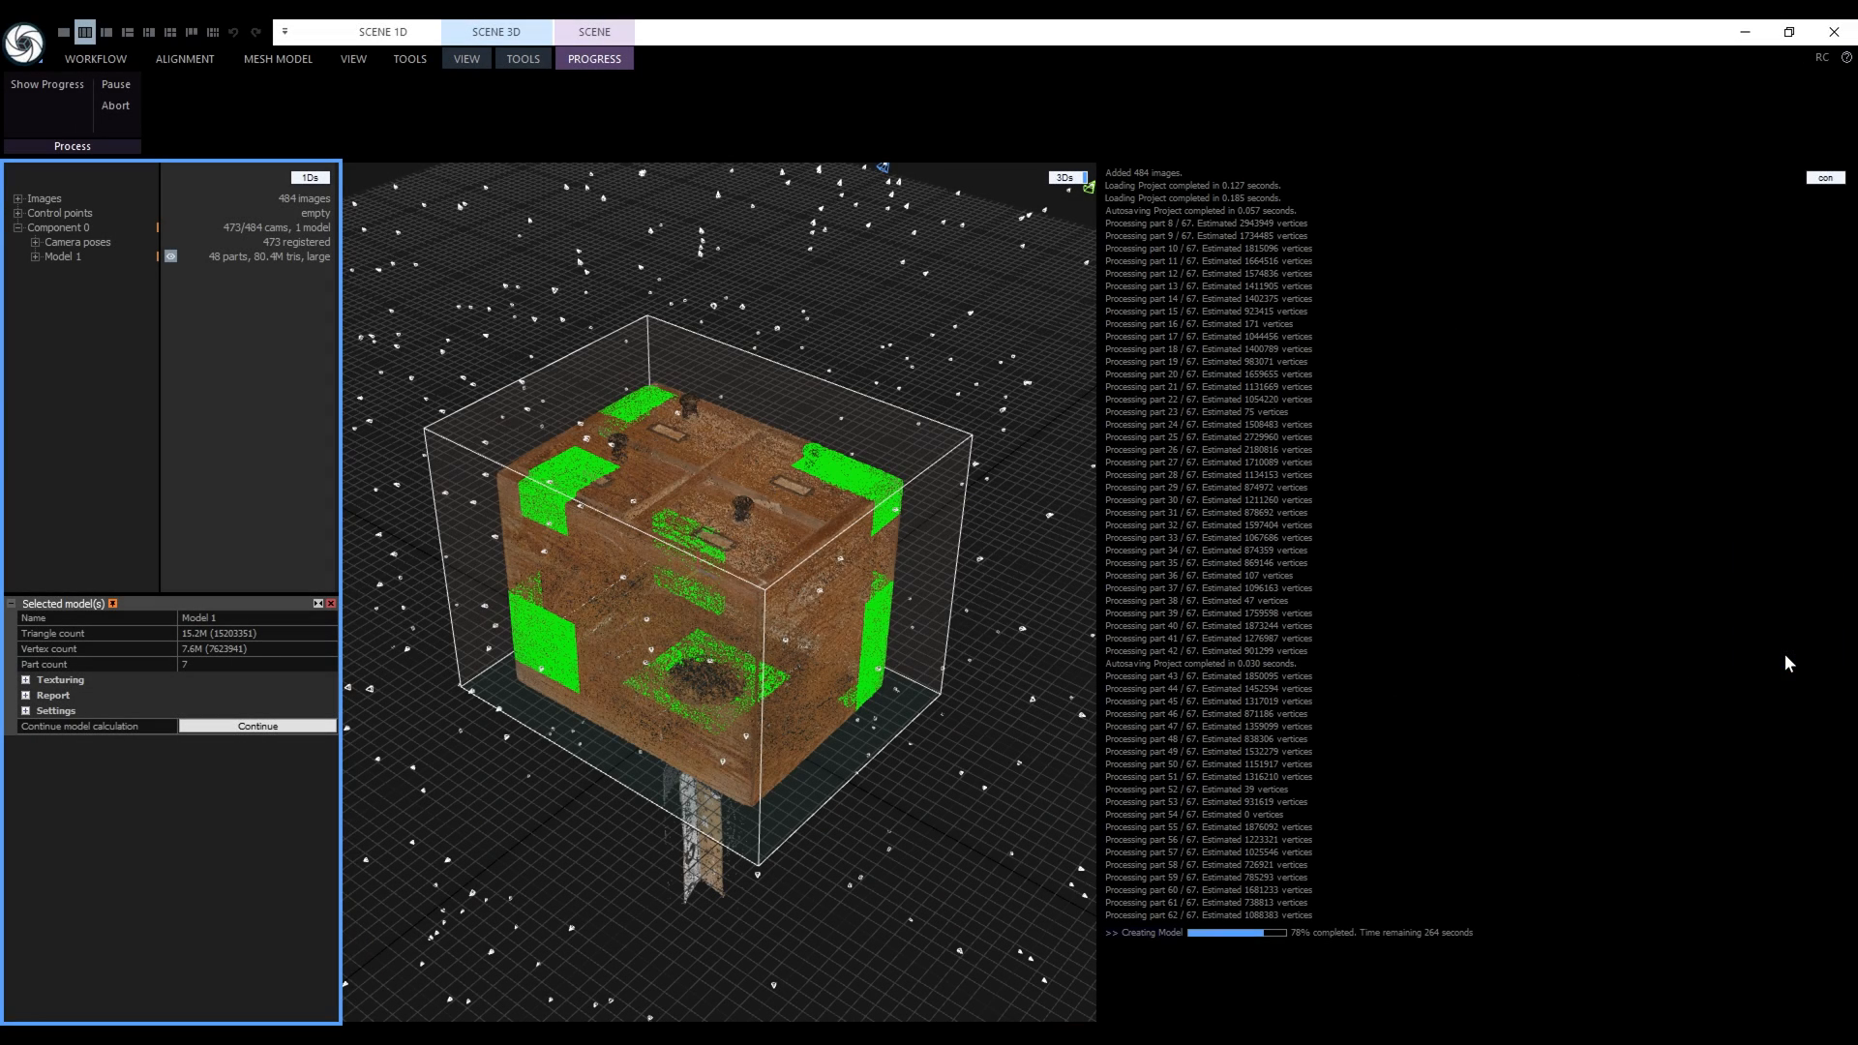
mouse_move(1192, 673)
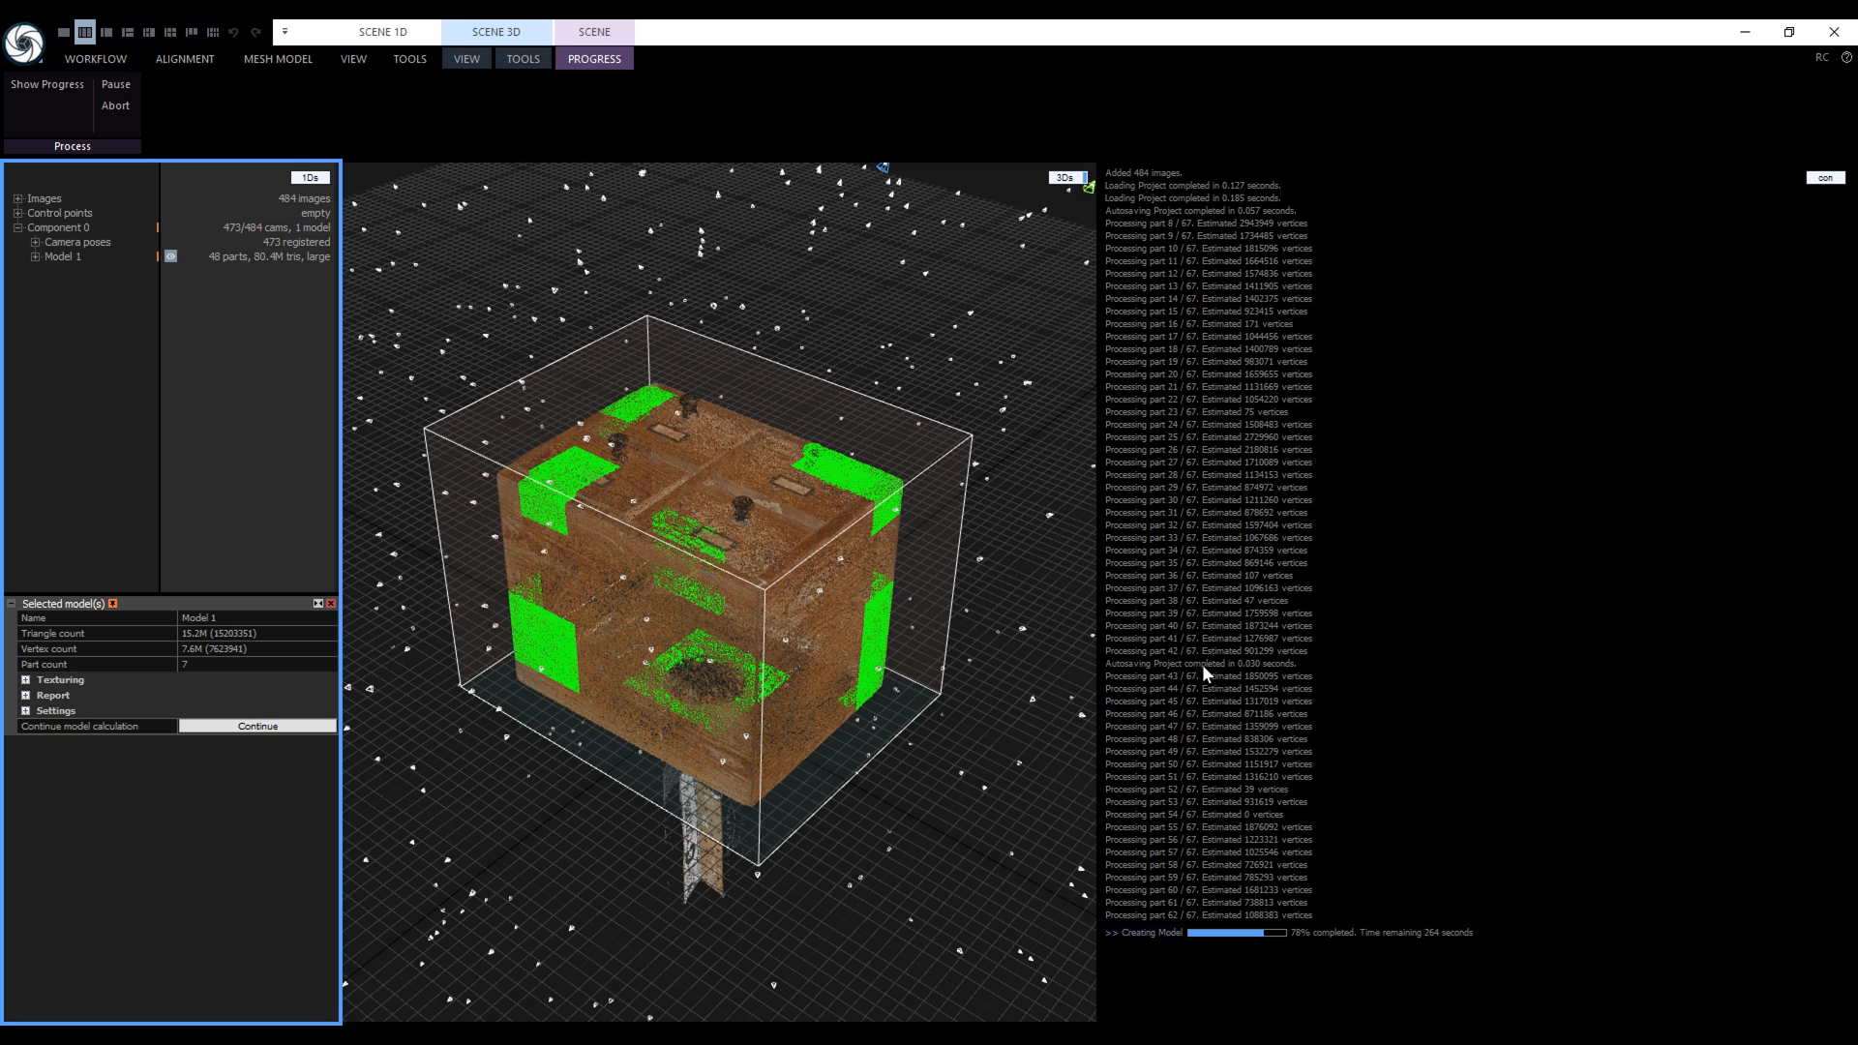
mouse_move(1345, 673)
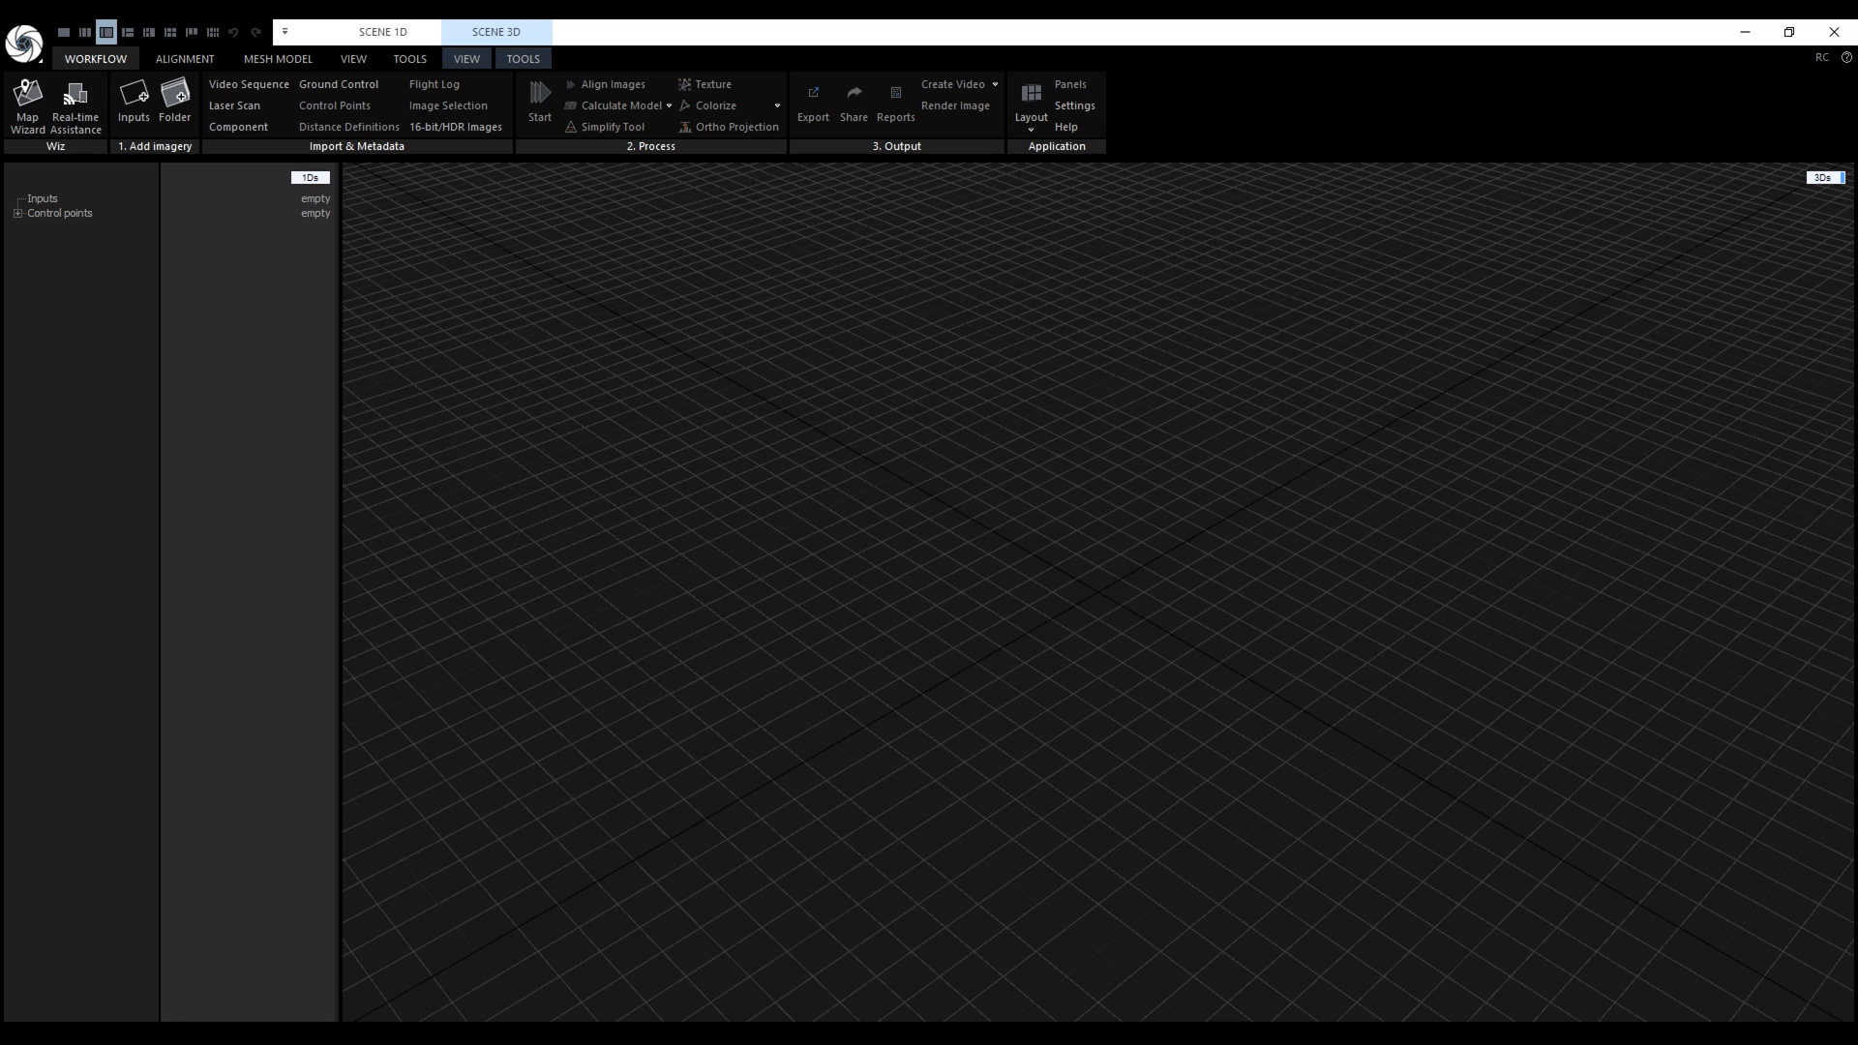
Step: Reopen the recent Tutorial project and recover its autosaved changes
left_click(29, 35)
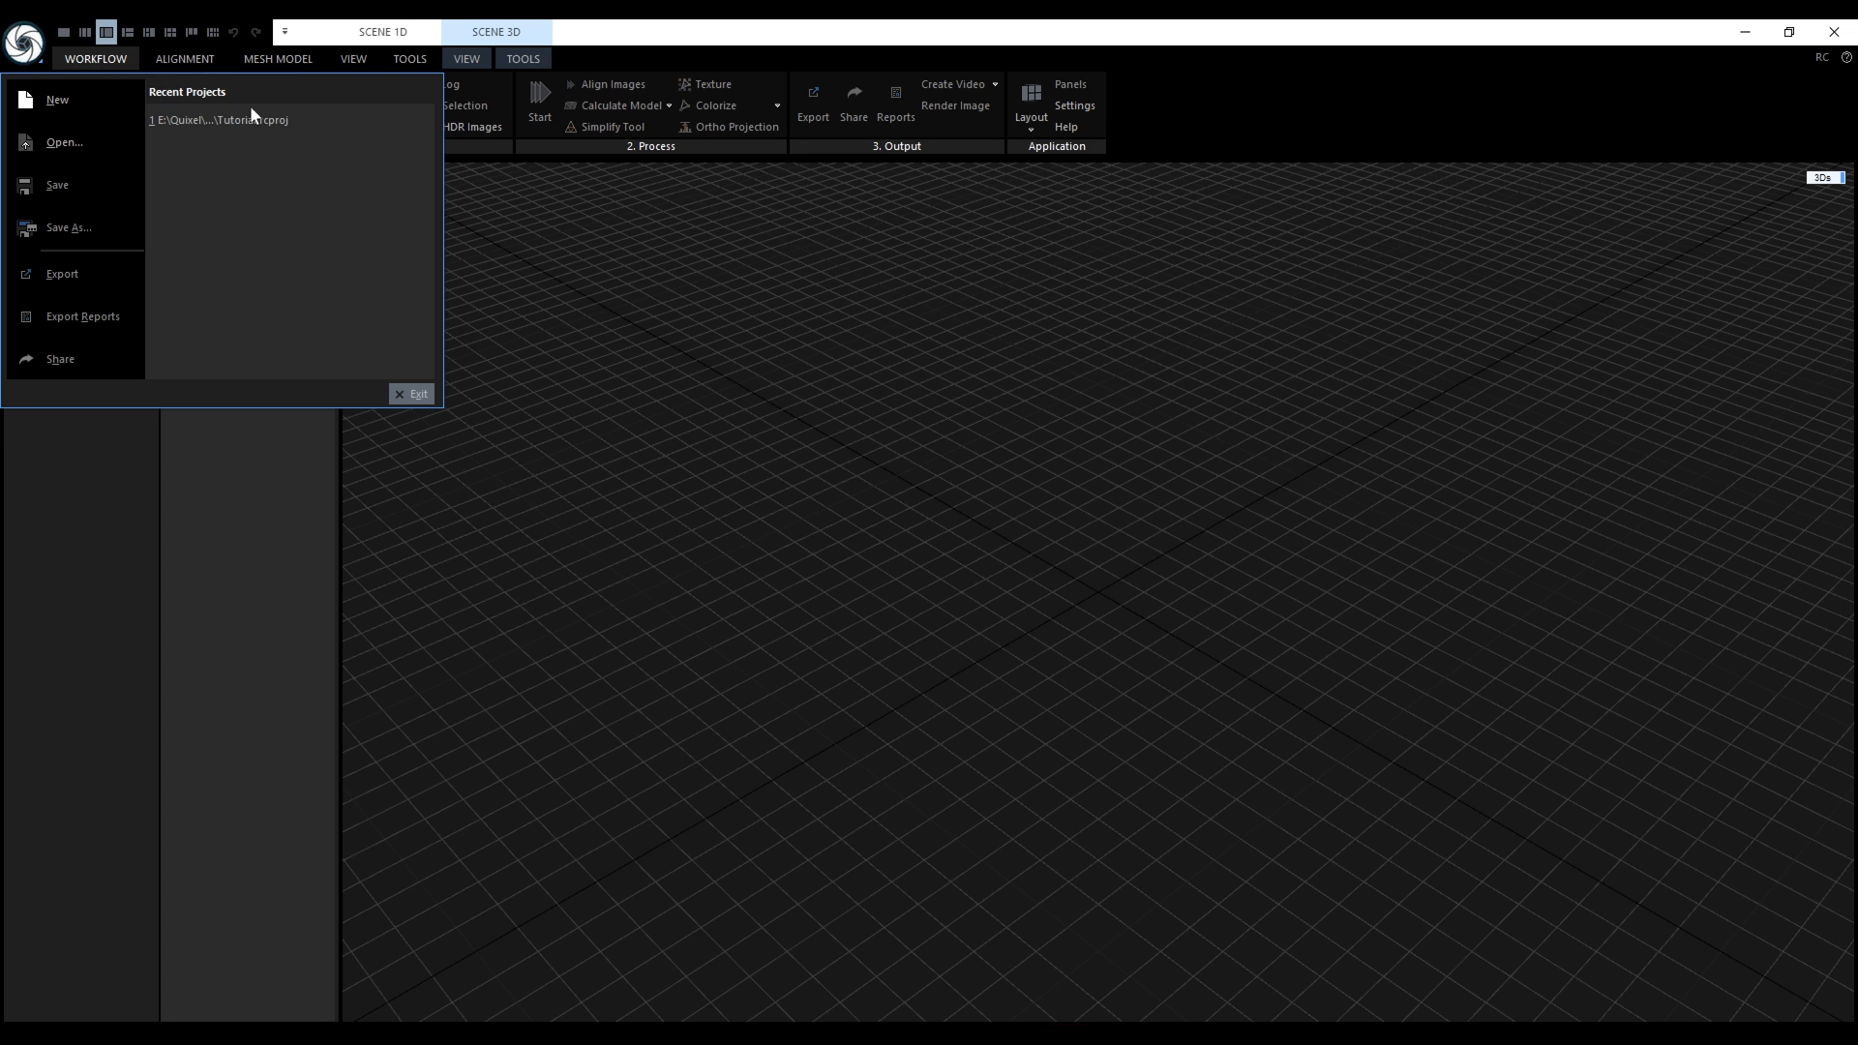
left_click(215, 120)
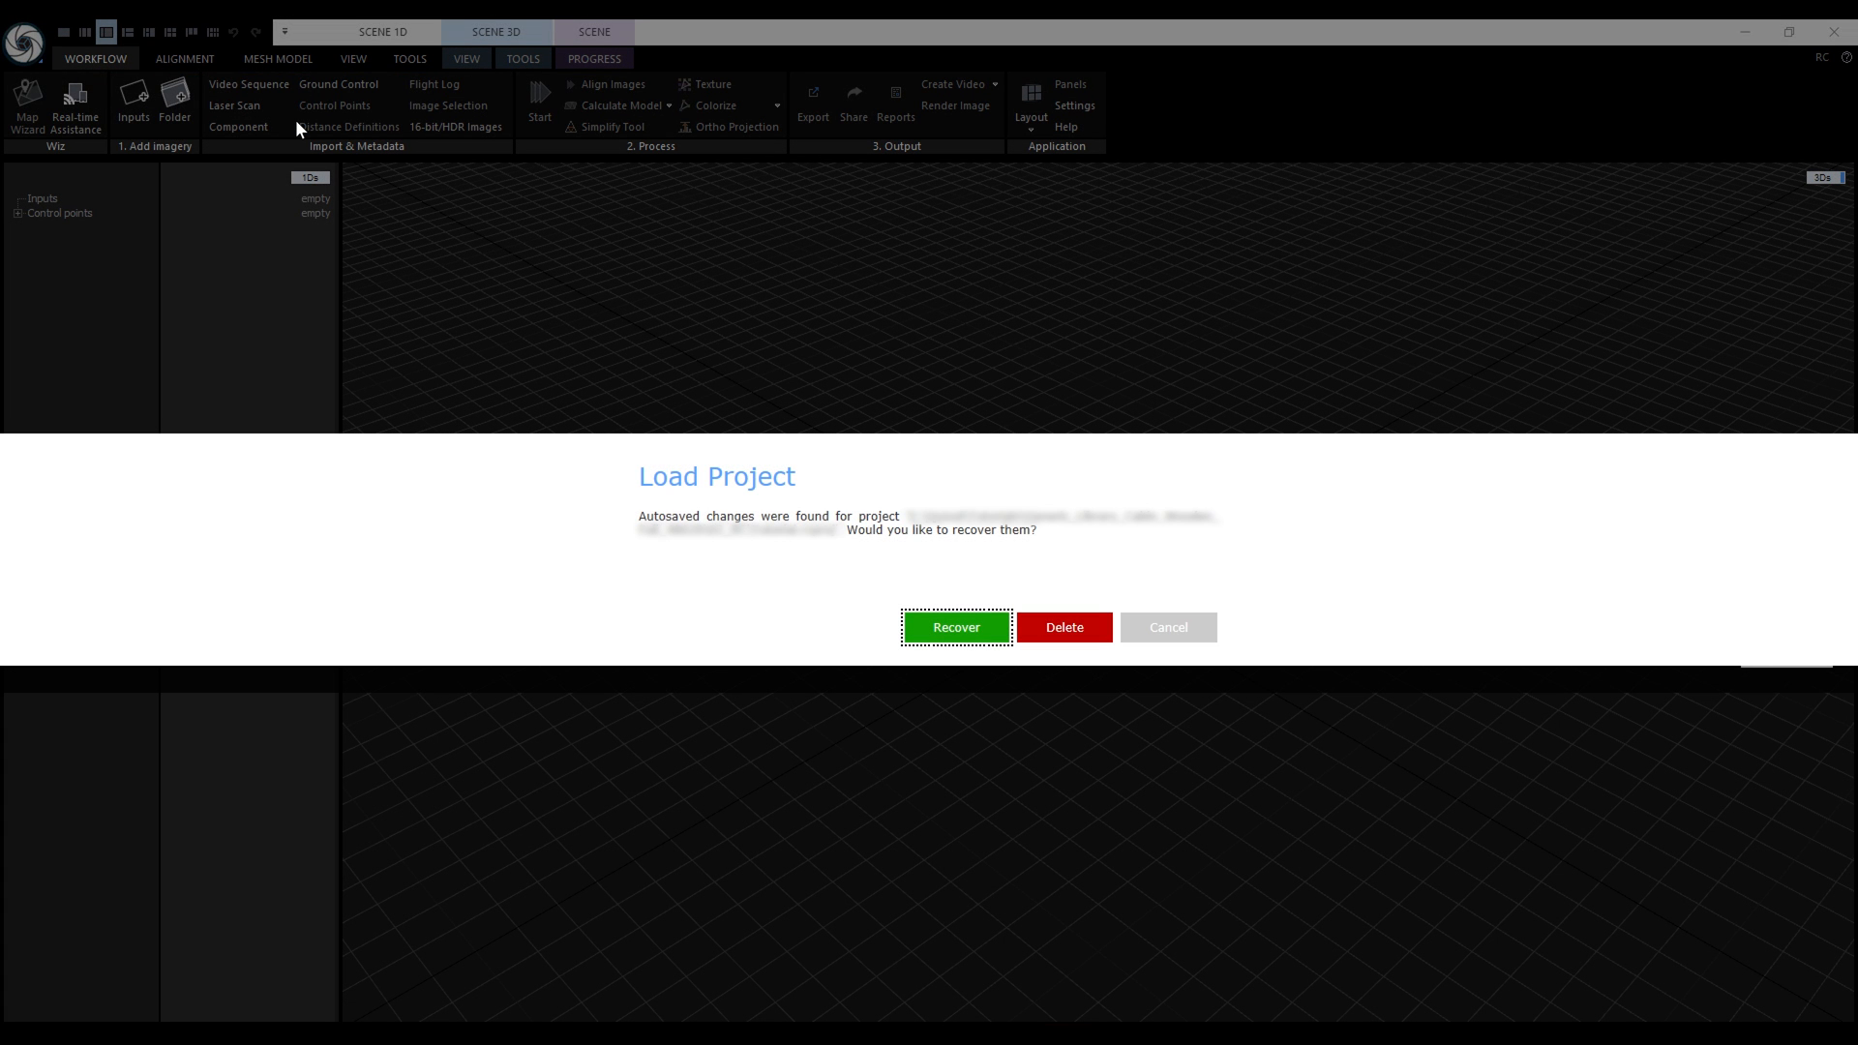
mouse_move(578, 296)
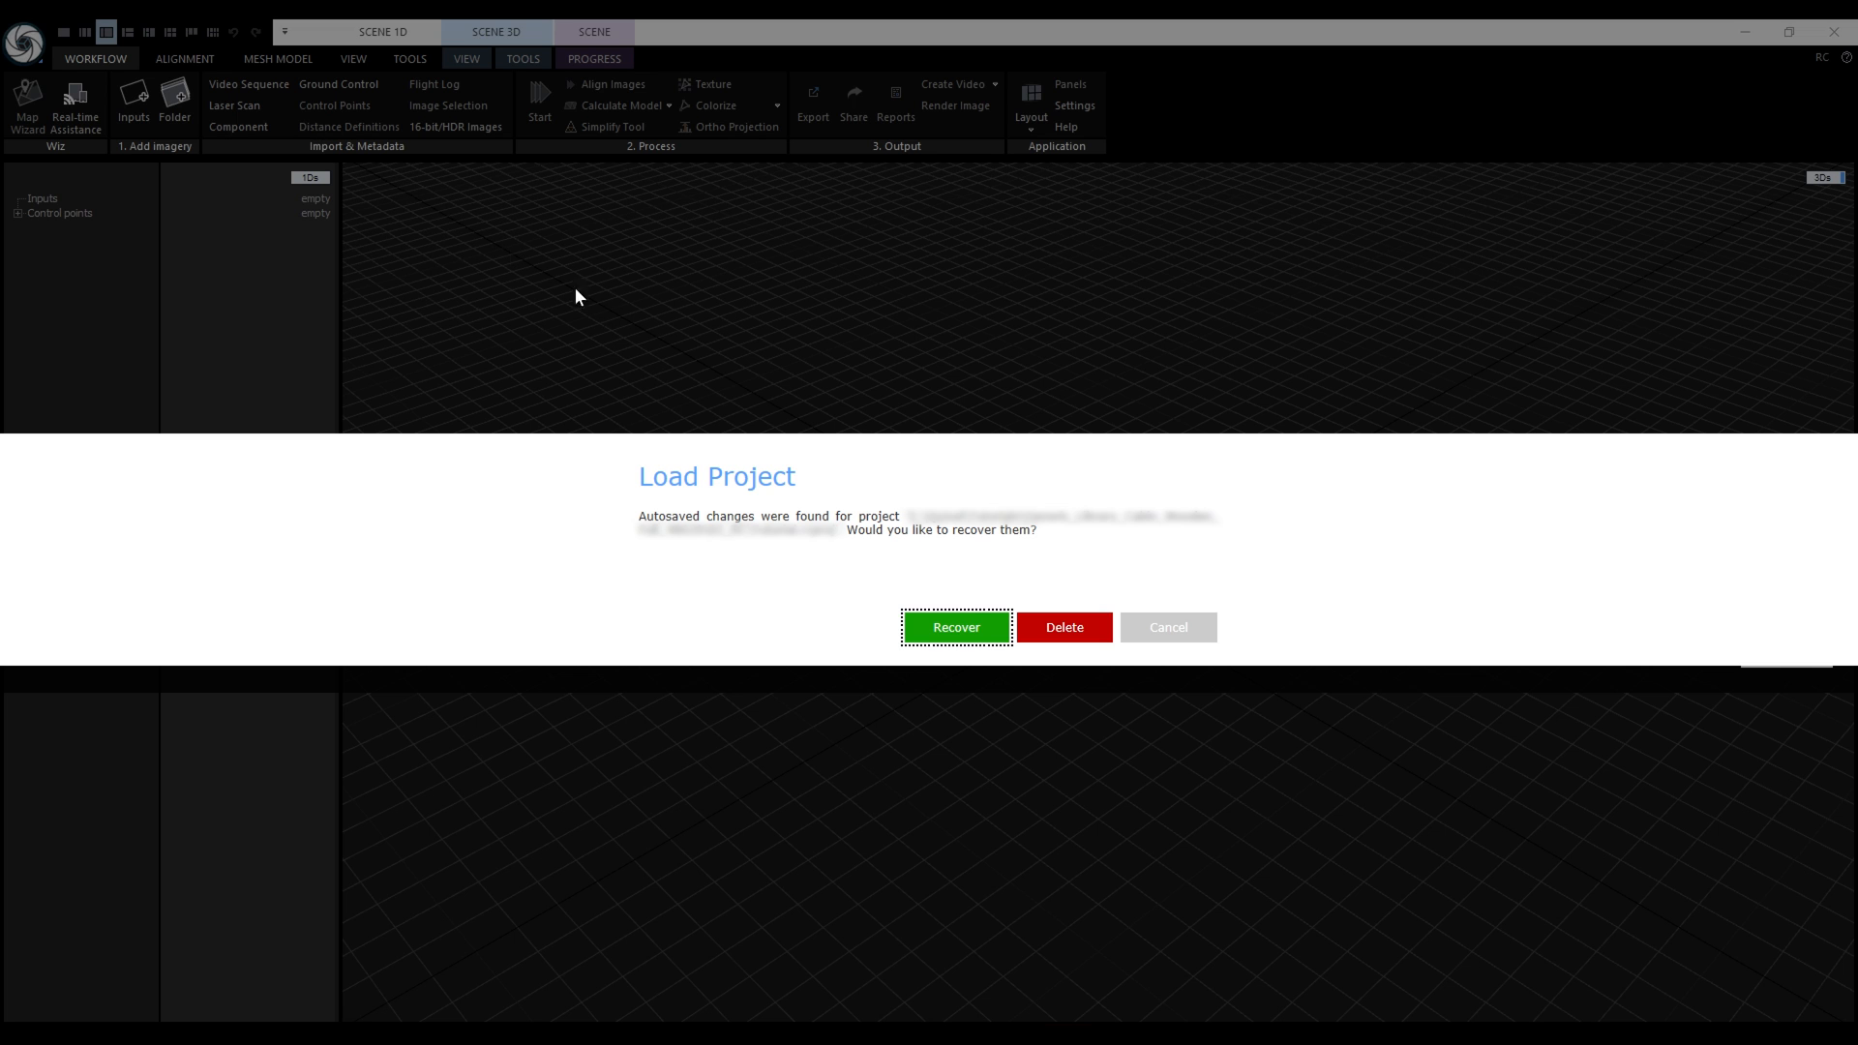
left_click(956, 627)
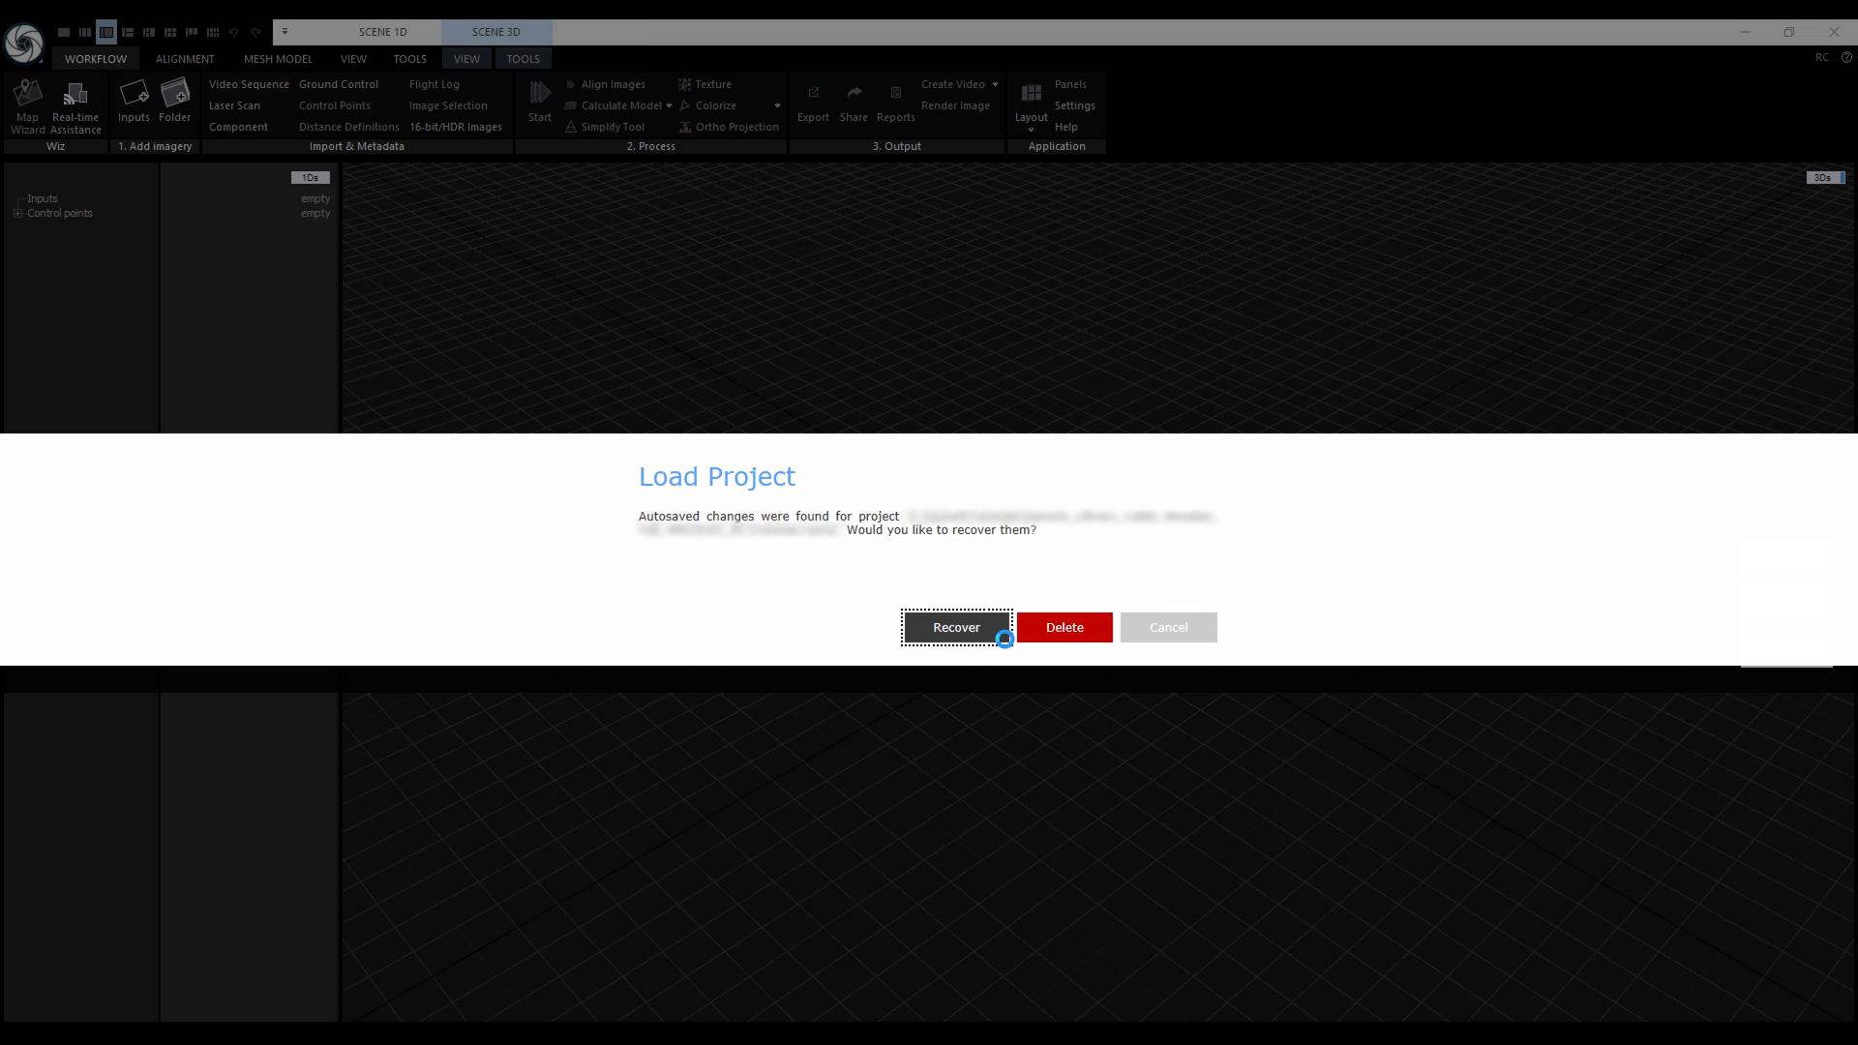
left_click(956, 627)
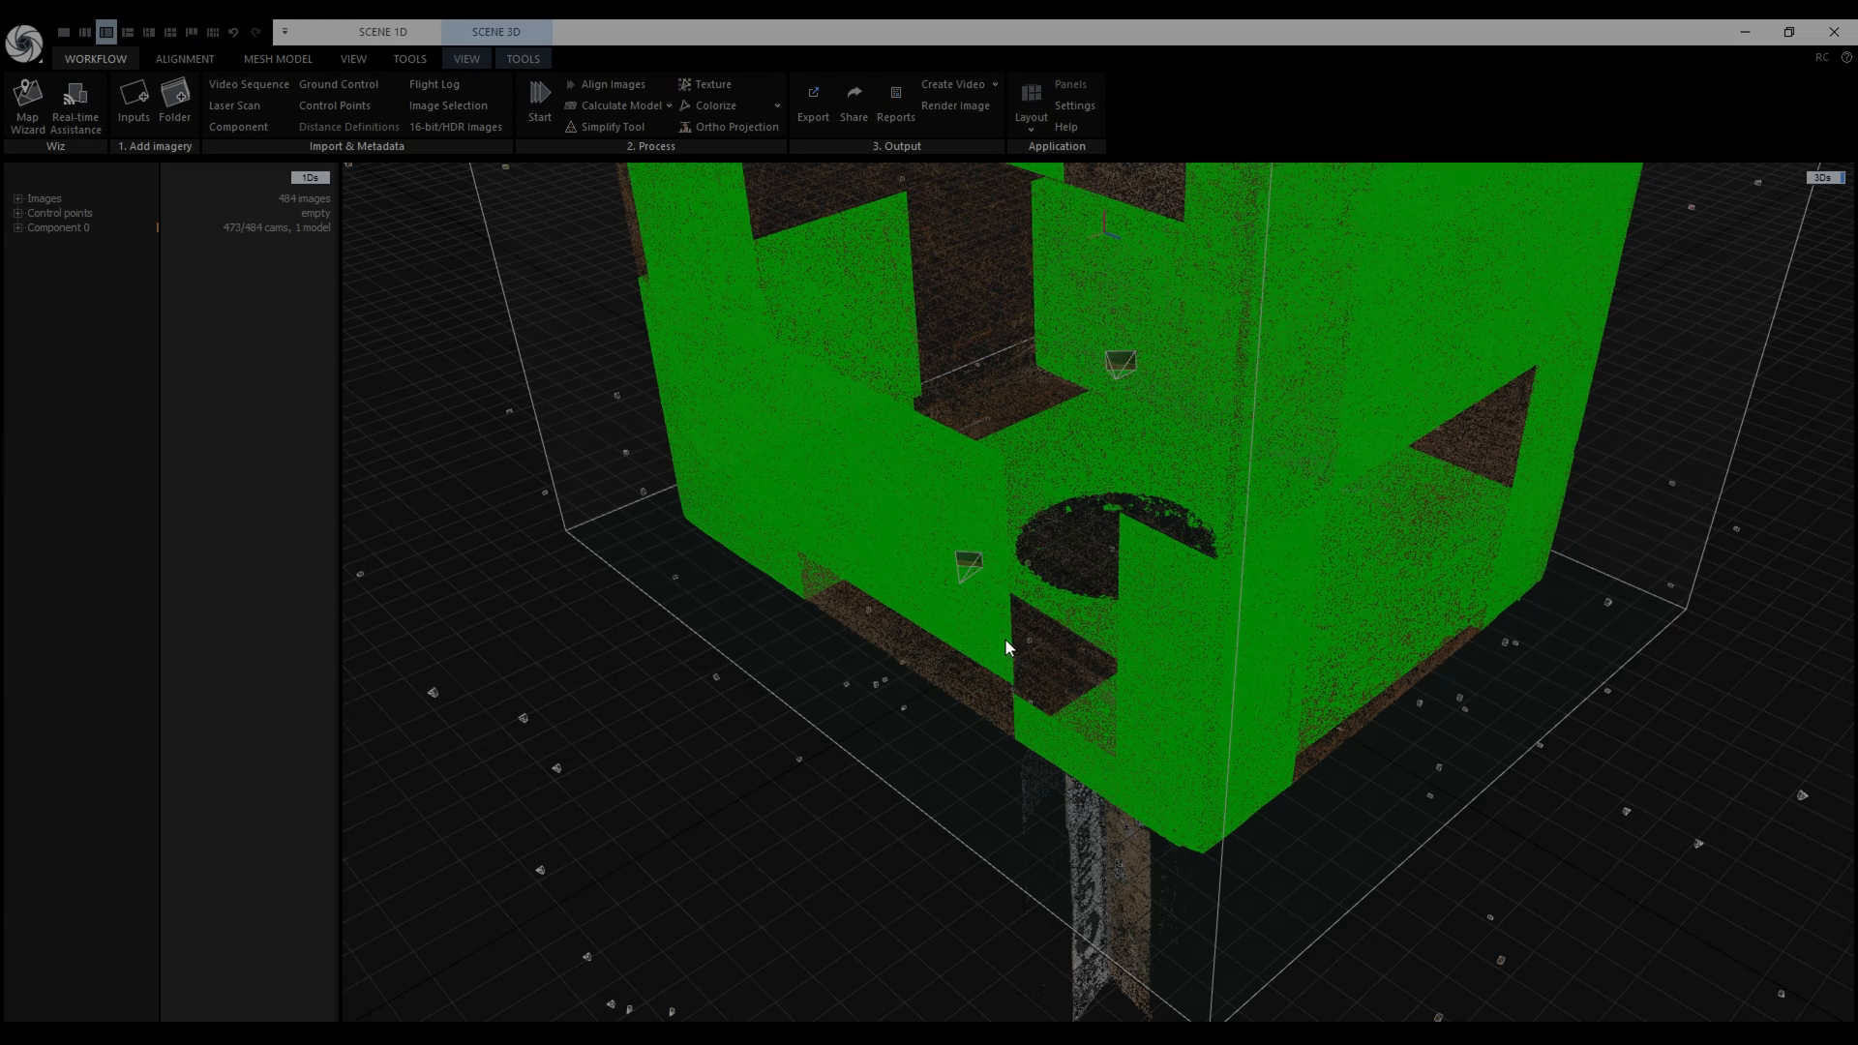
Step: Continue the recovered Model 1 to completion at 58 parts and 94.1M triangles
left_click_drag(1006, 648, 662, 900)
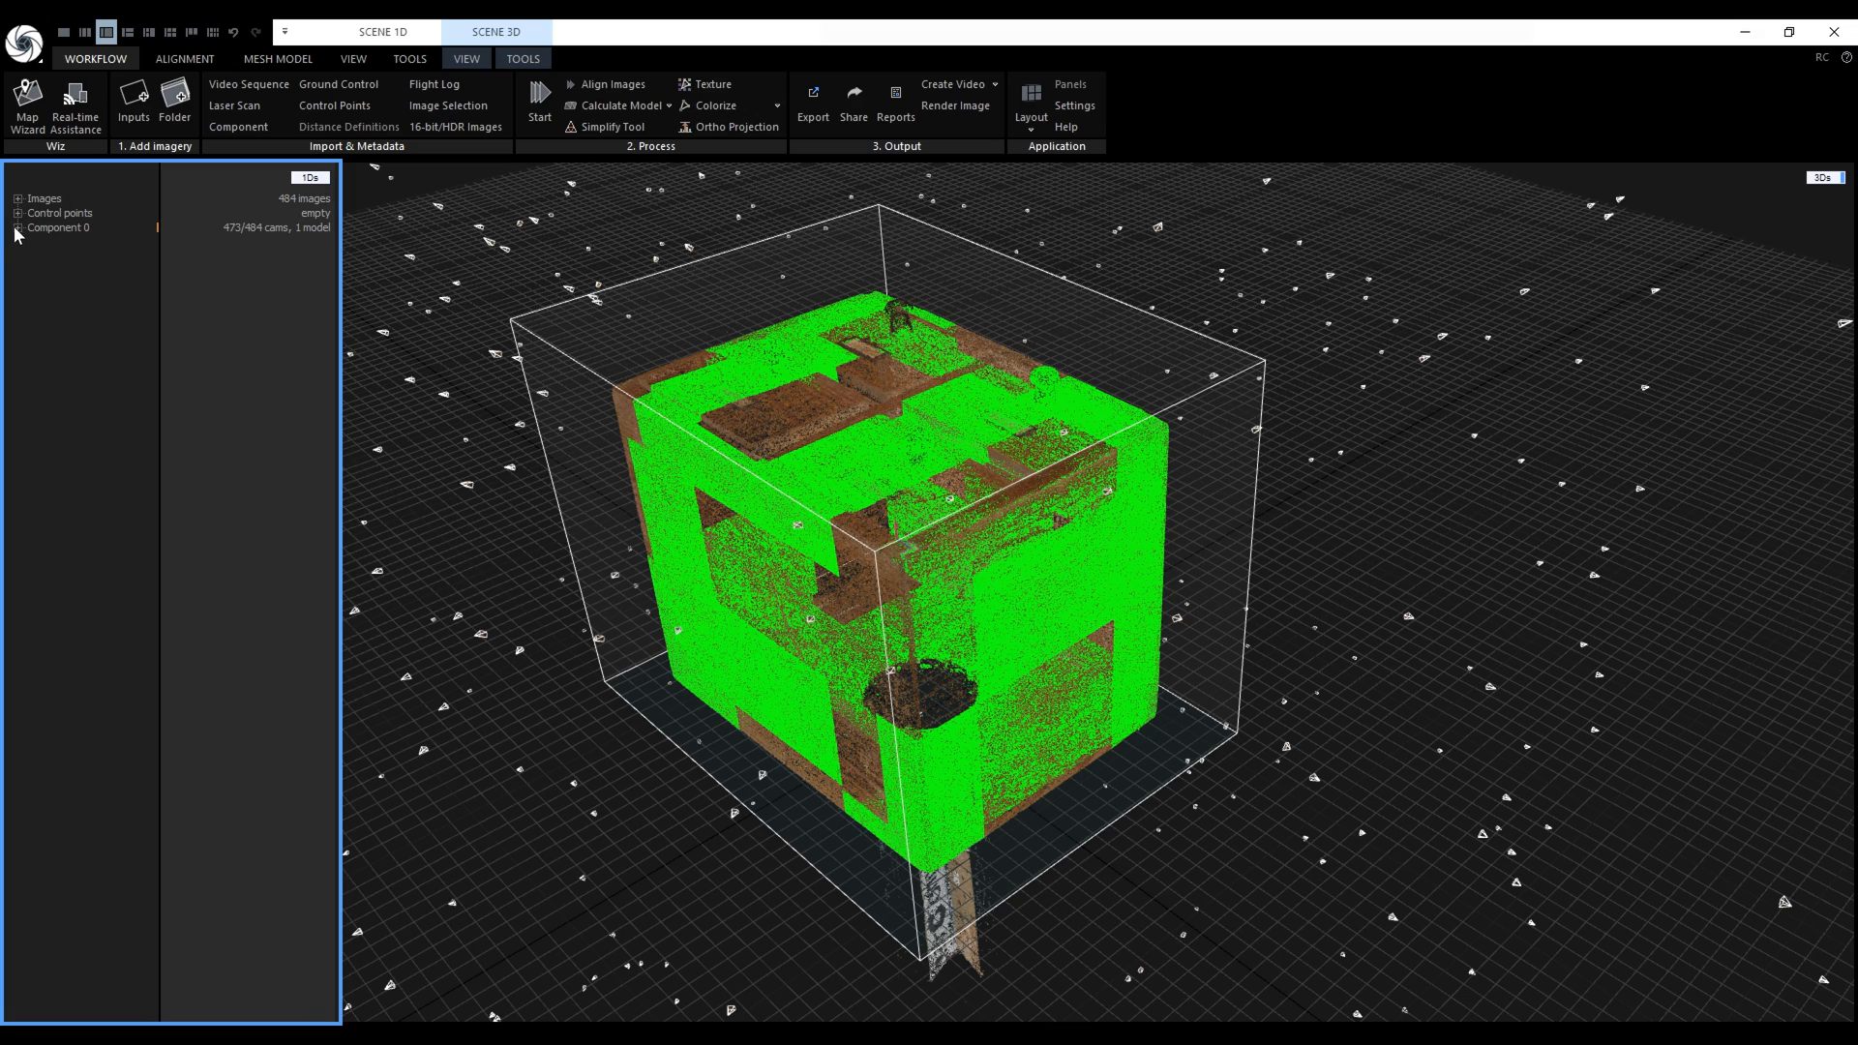
left_click(16, 229)
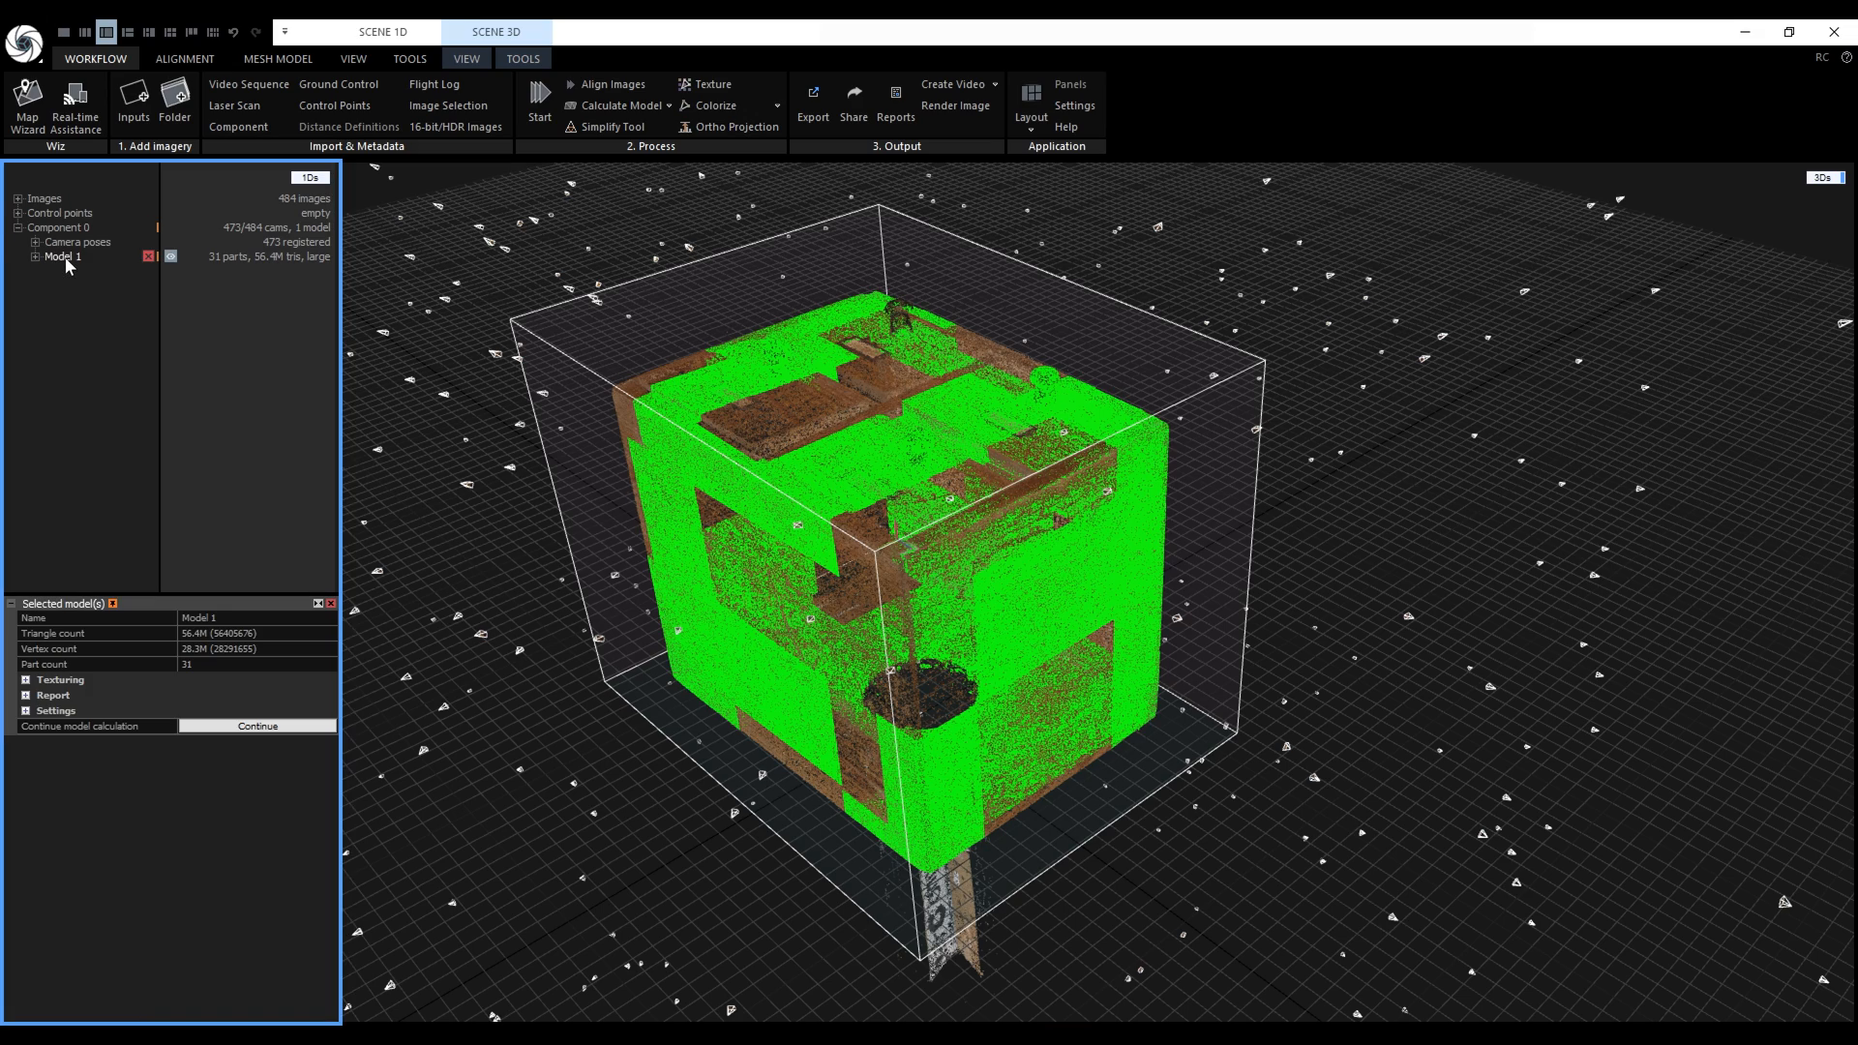
left_click(255, 724)
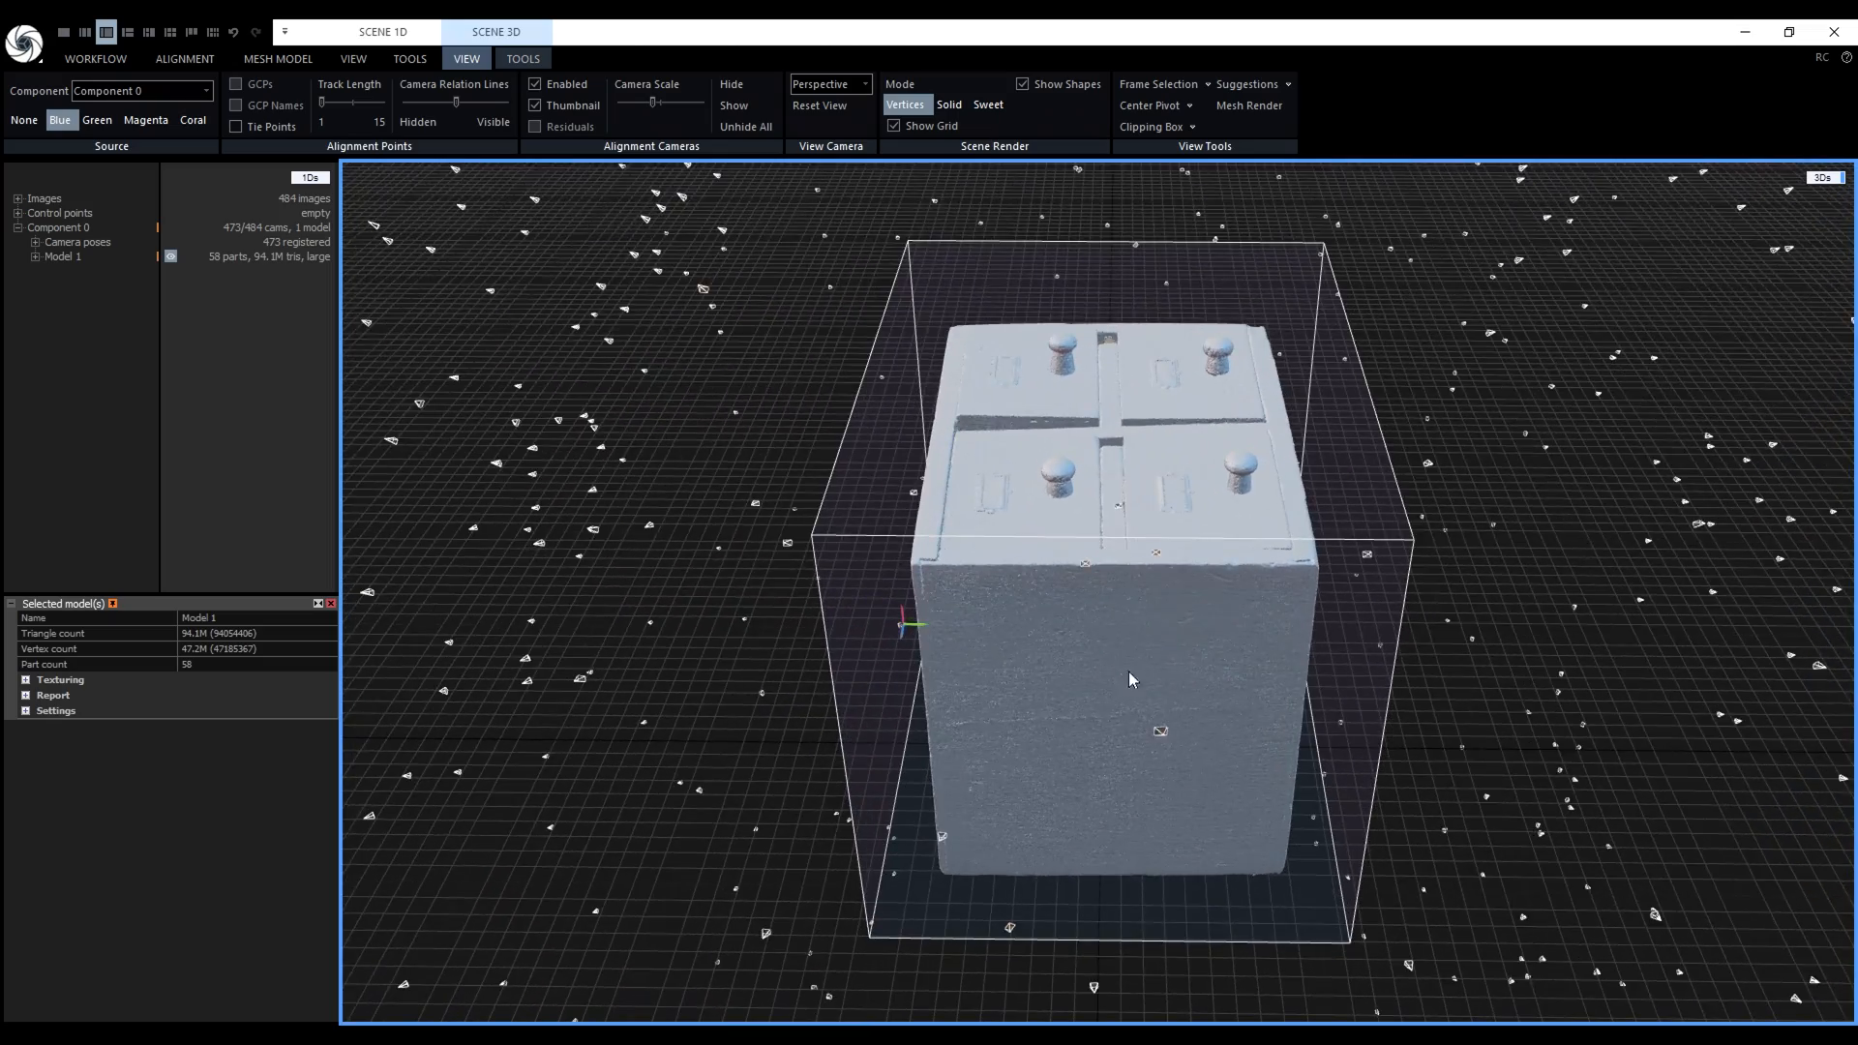
left_click_drag(1128, 680, 1215, 708)
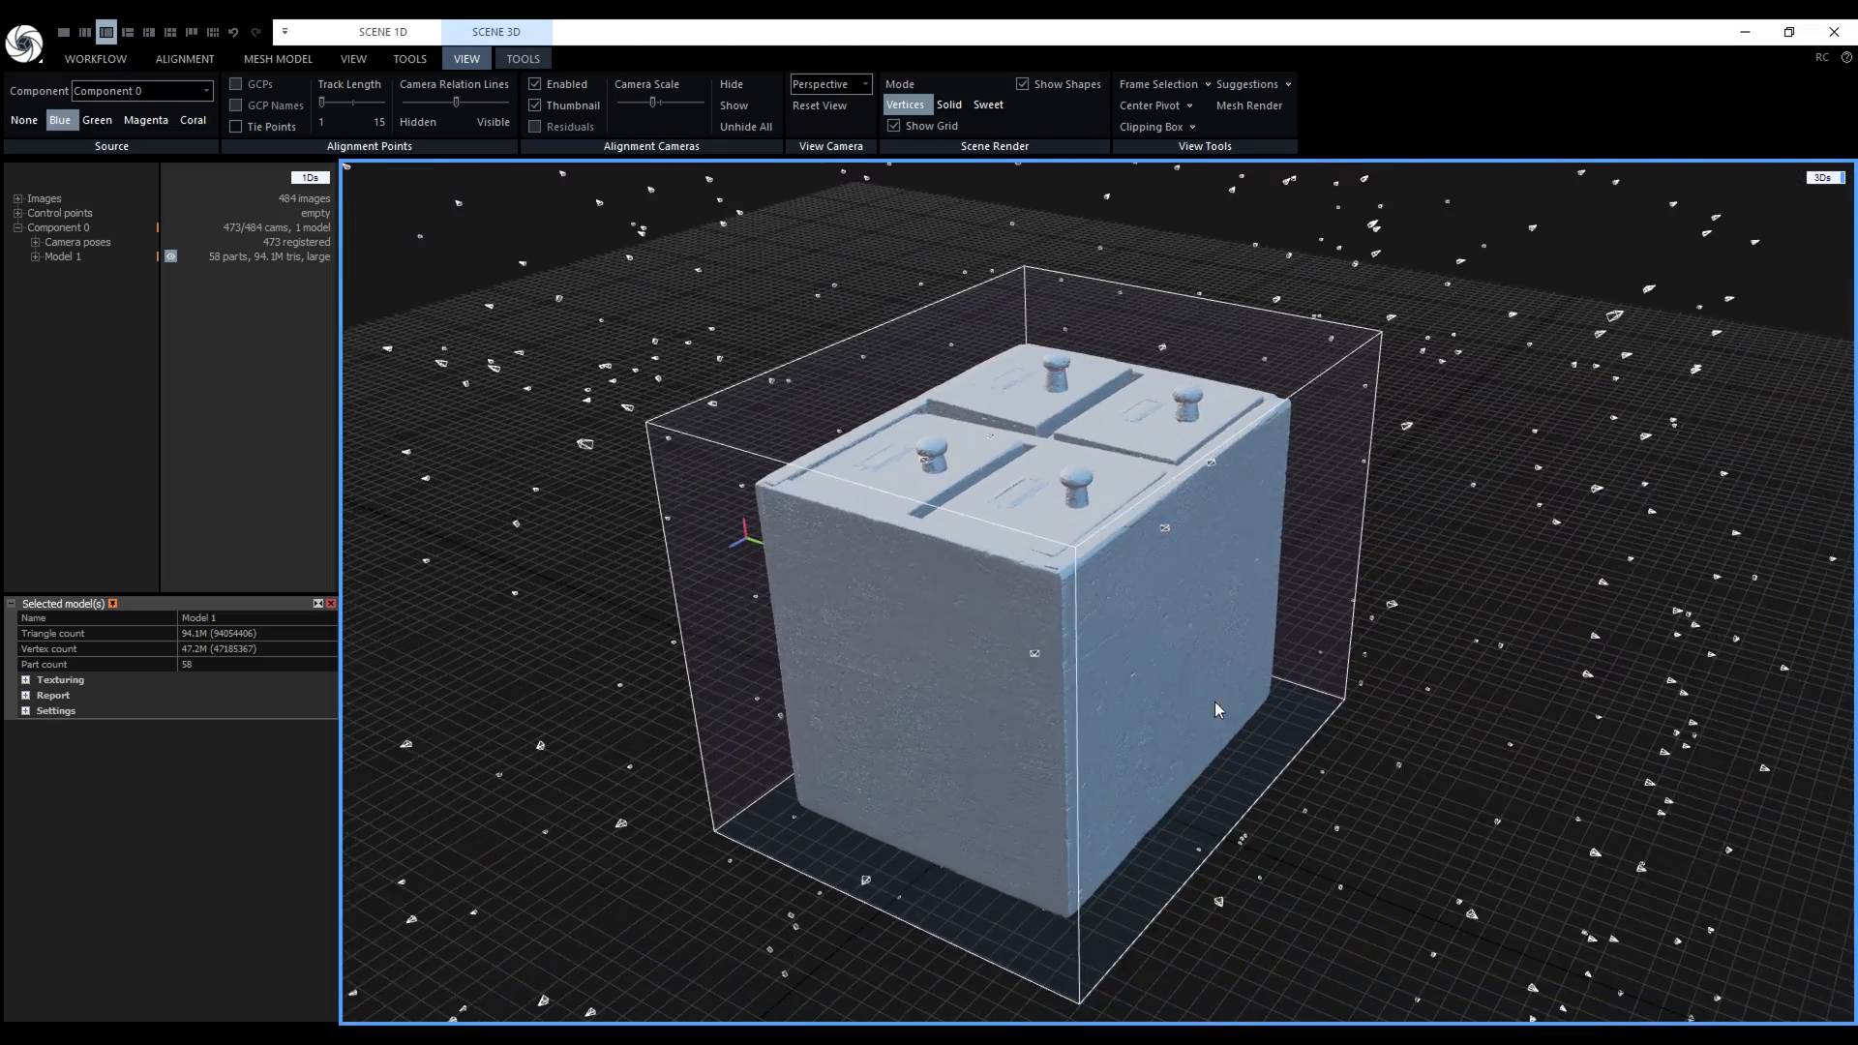
left_click_drag(1215, 708, 1090, 639)
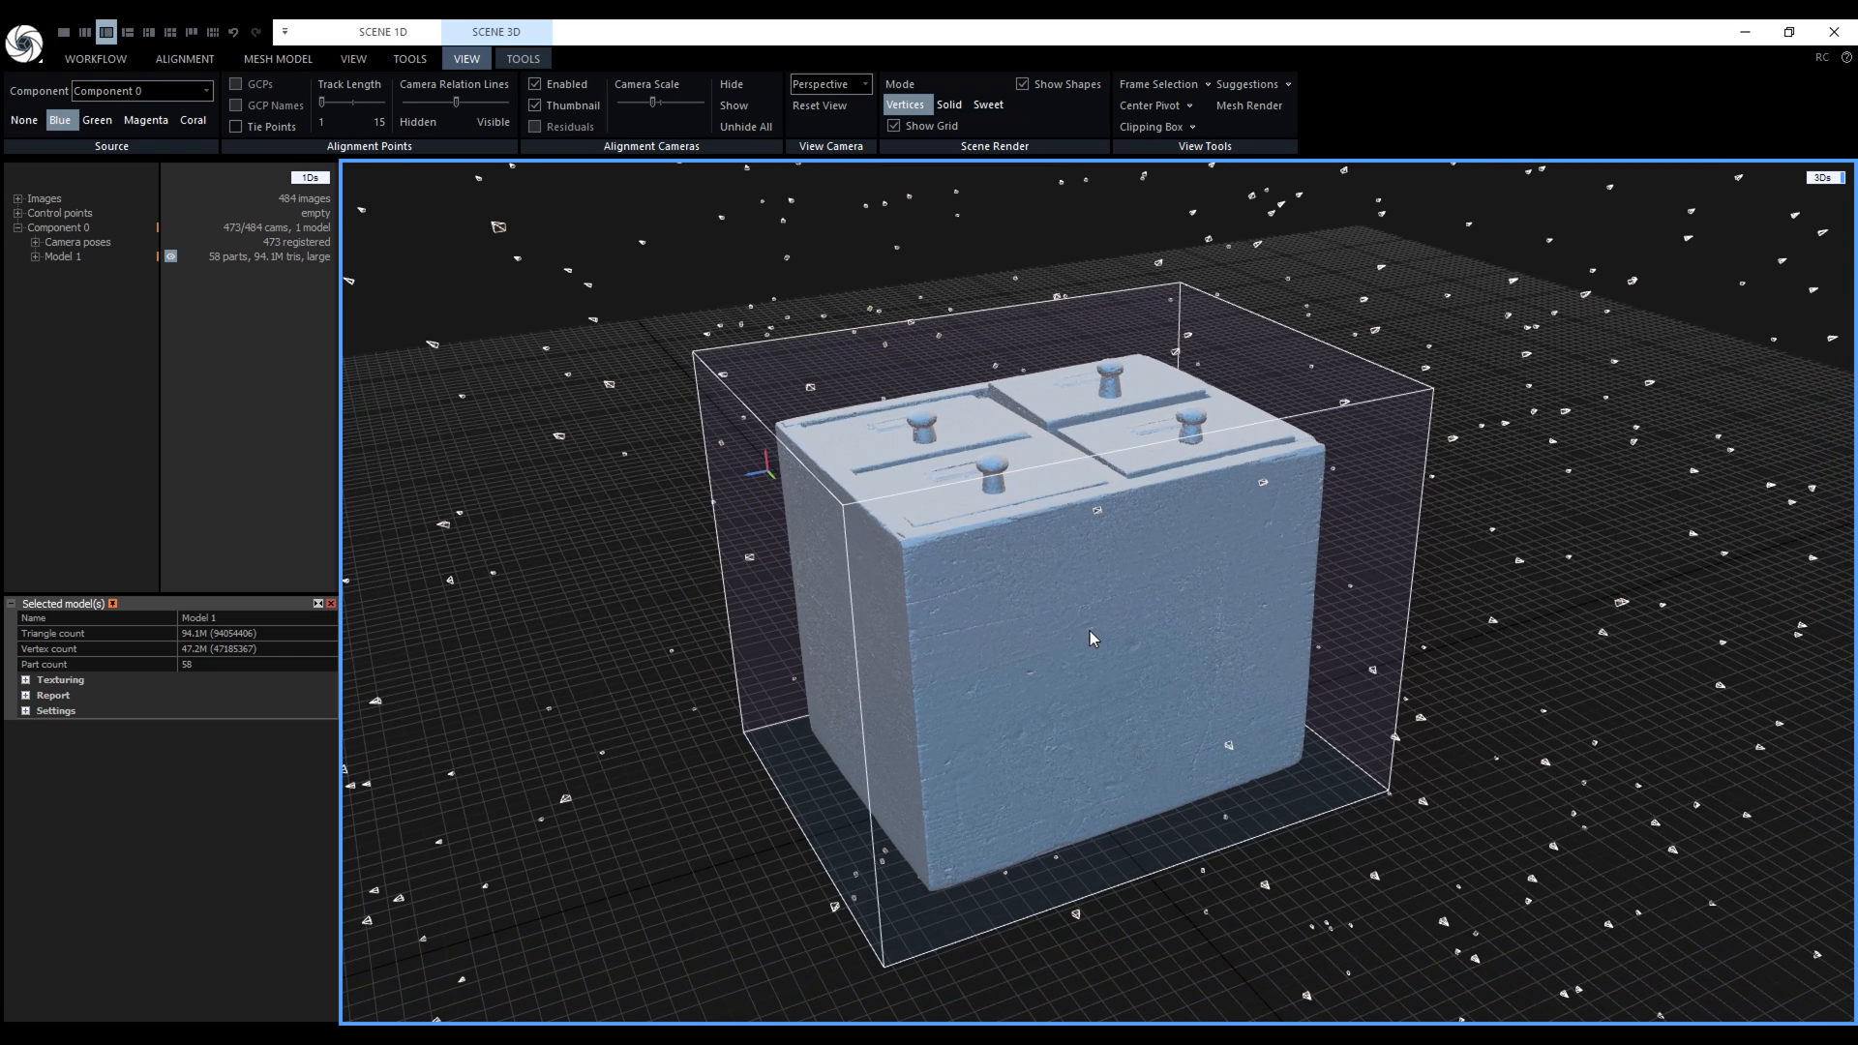